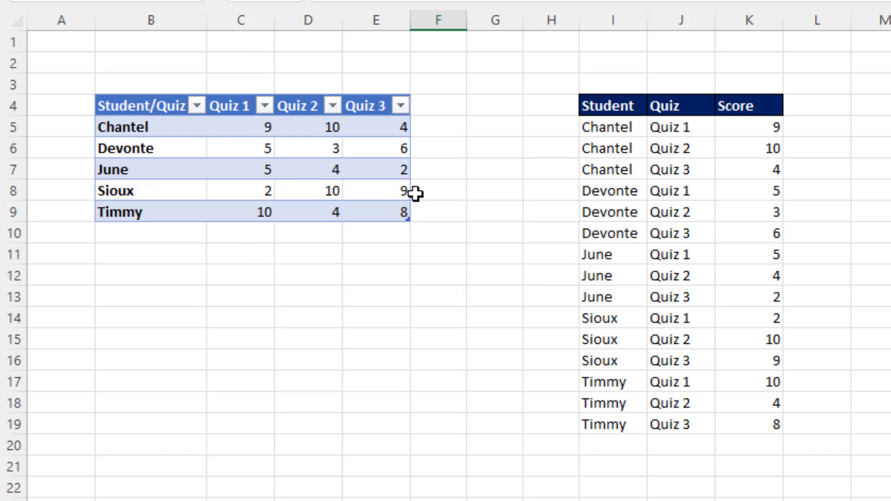
mouse_move(339, 88)
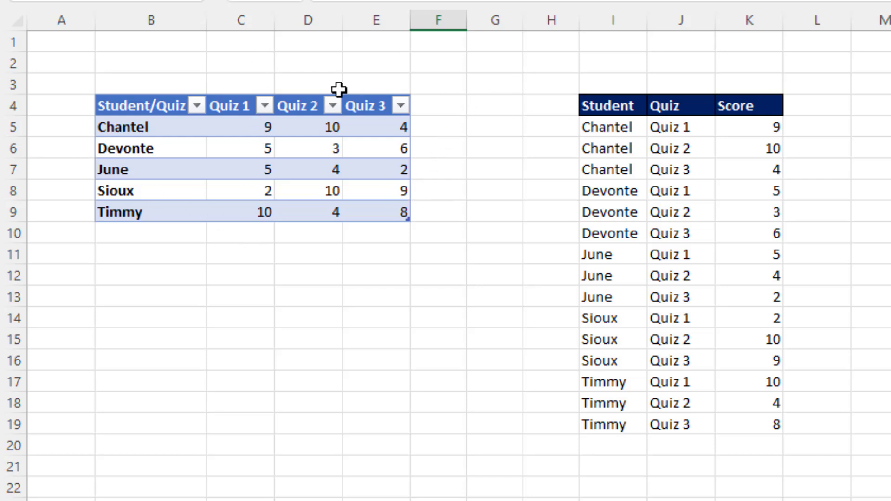
mouse_move(629, 204)
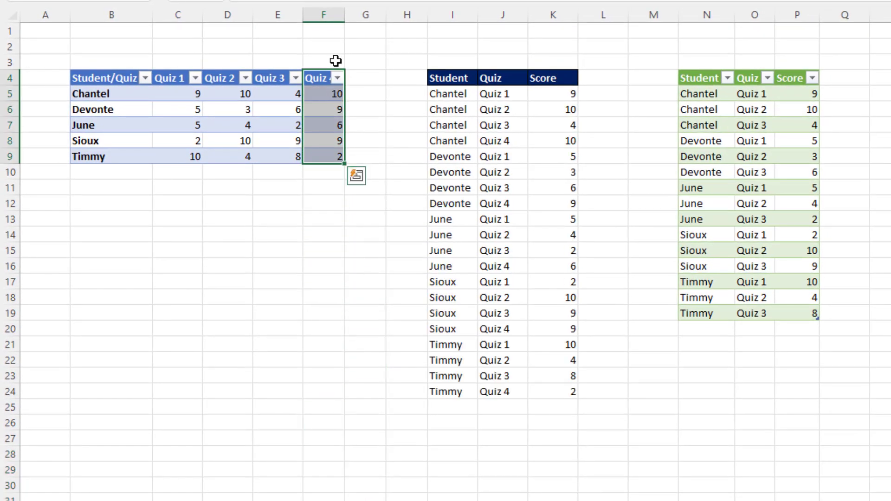
mouse_move(474, 266)
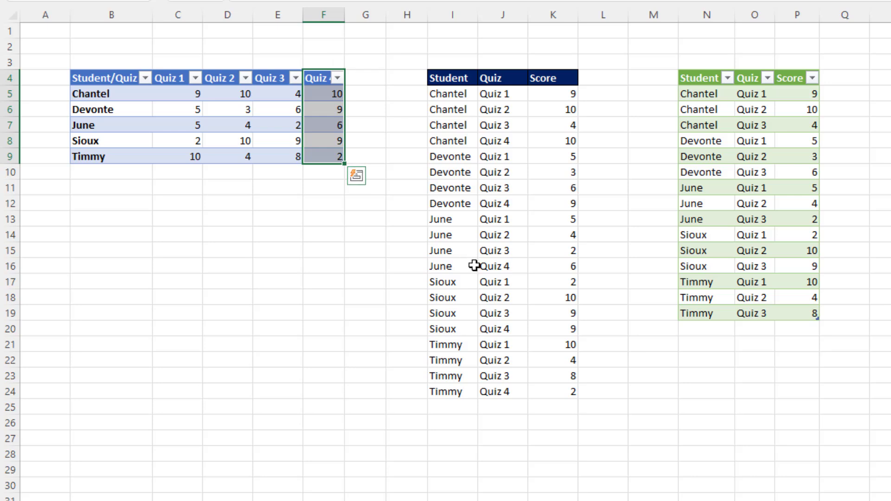
mouse_move(458, 285)
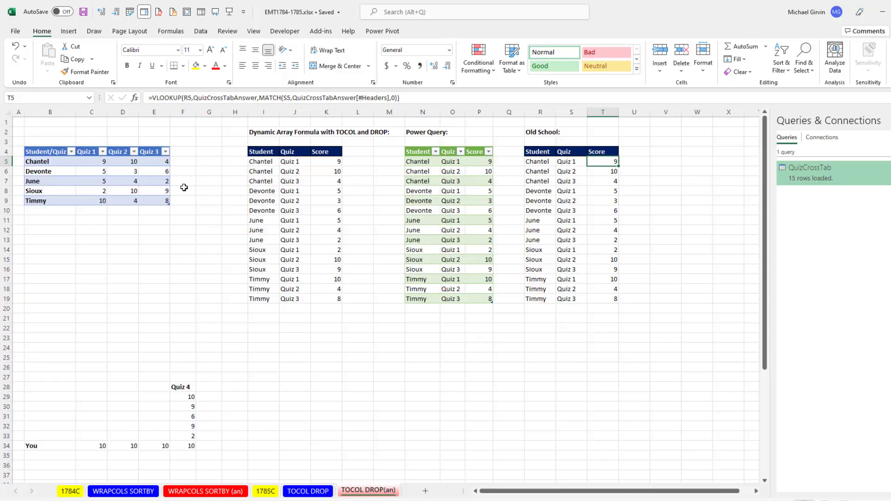
mouse_move(277, 162)
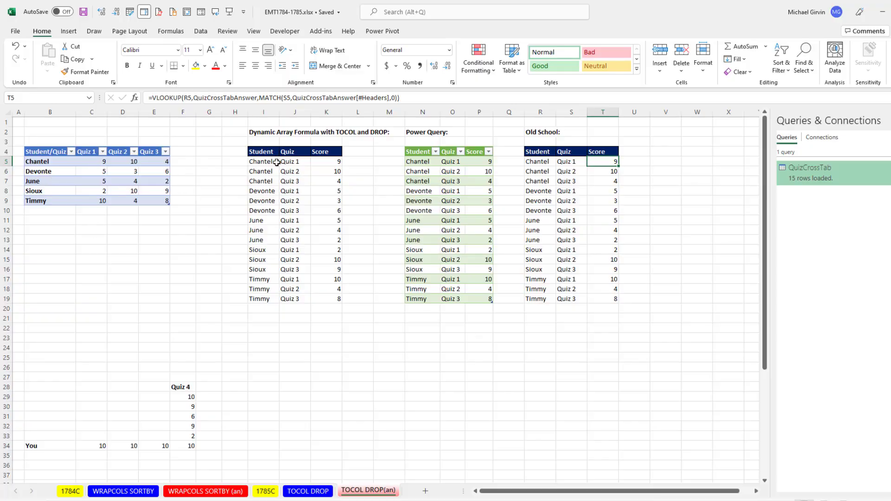
mouse_move(287, 161)
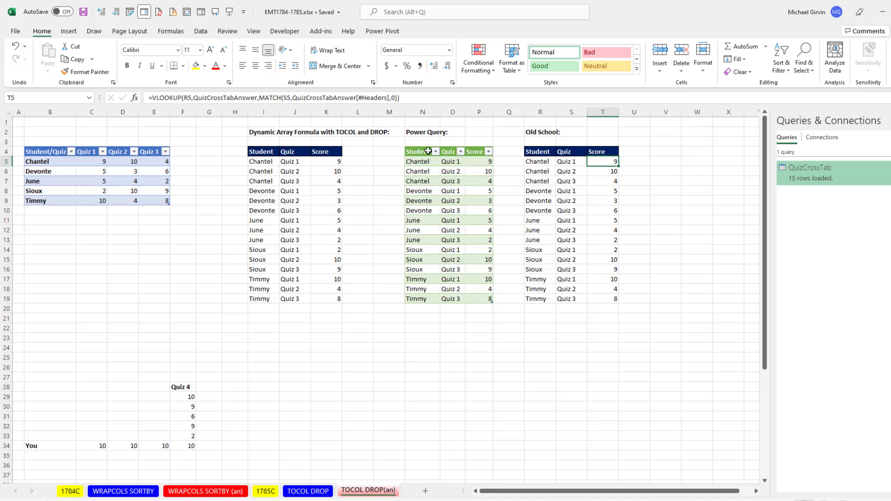
Review the Power Query output table and its Score formula, then move to the TOCOL DROP sheet
click(417, 151)
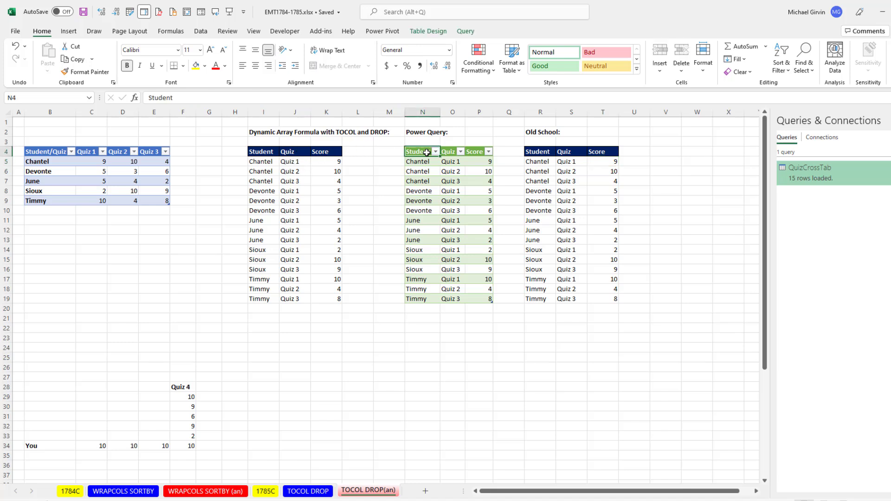
mouse_move(438, 170)
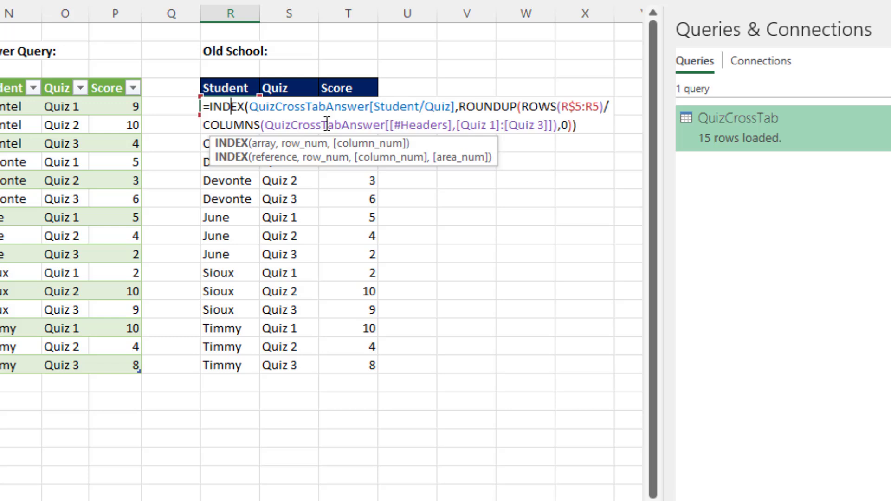
mouse_move(307, 143)
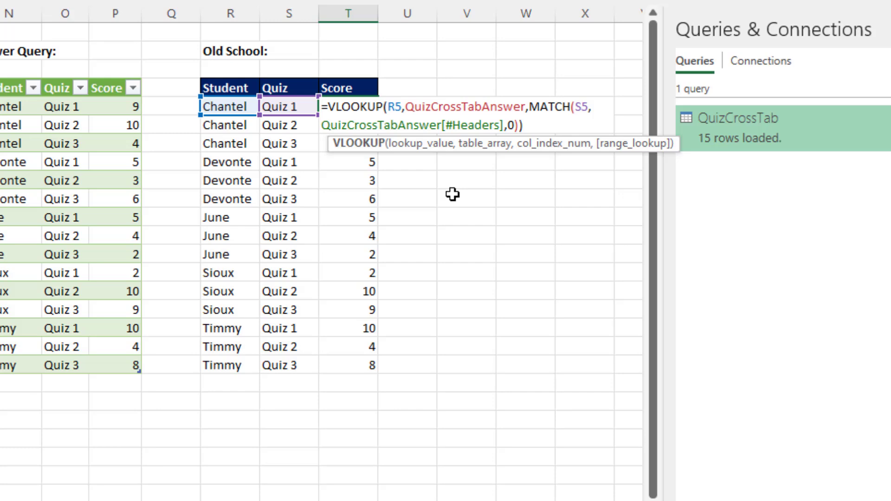
click(154, 488)
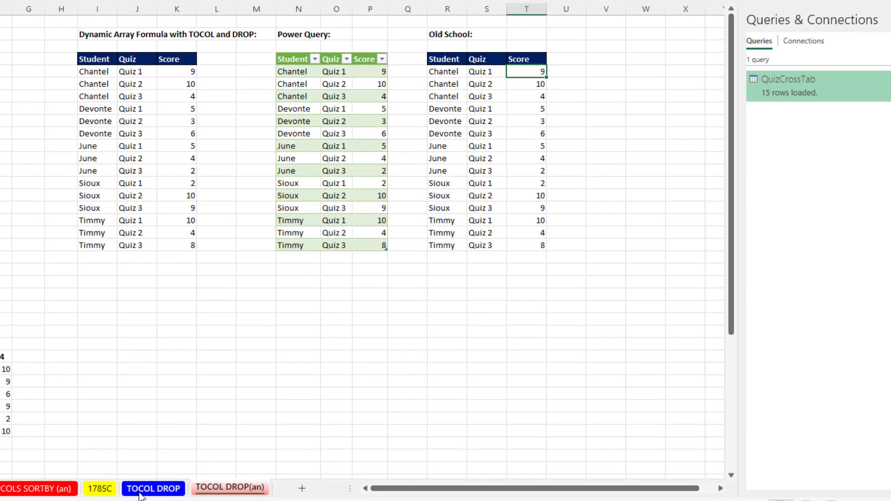
click(153, 489)
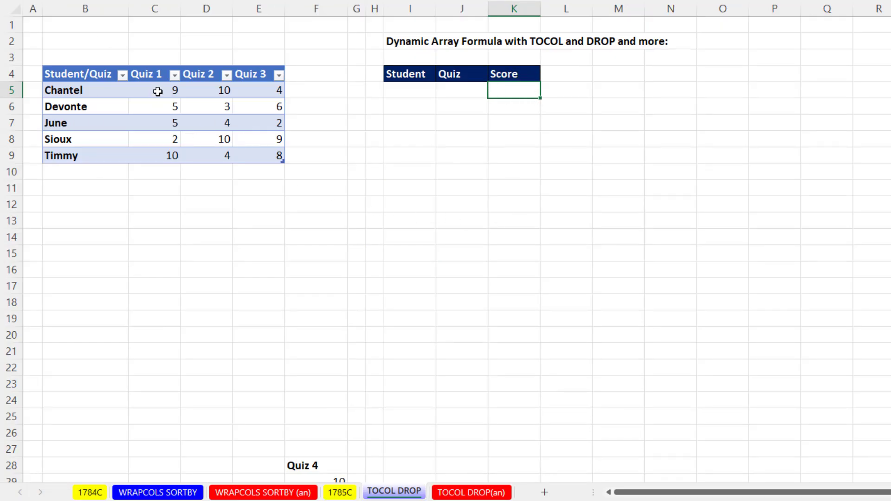
mouse_move(262, 141)
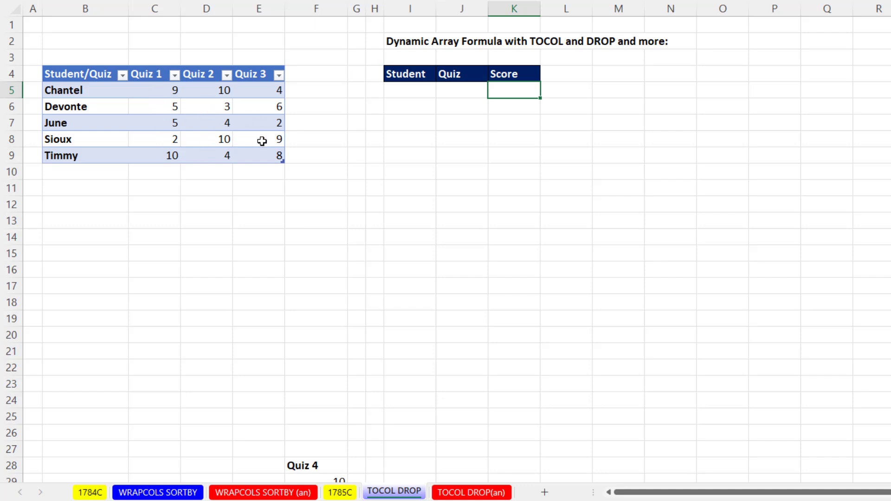
mouse_move(538, 355)
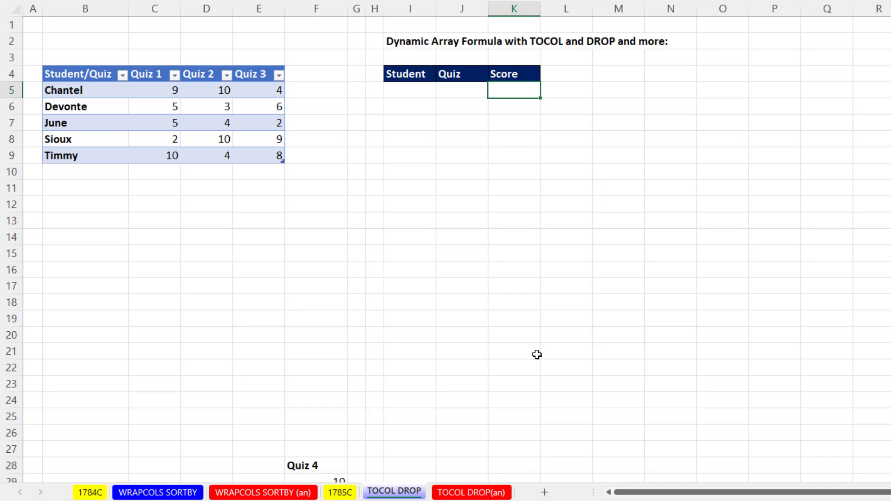
In K5 spill the Quiz 1–3 scores from QuizCrossTab, then add a Quiz 4 column to the table
text(=)
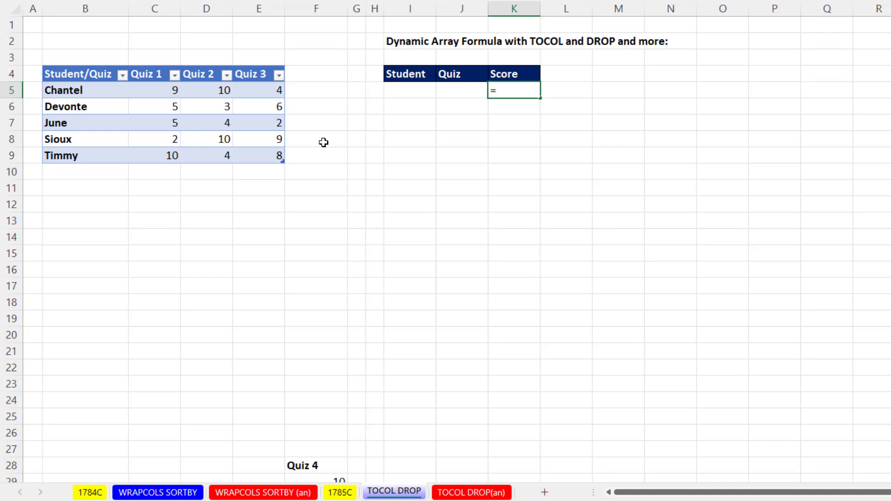
click(155, 90)
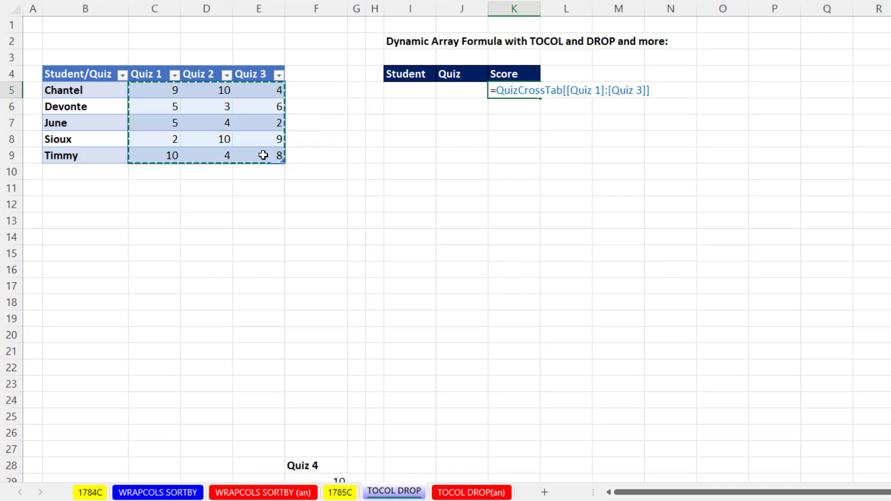
mouse_move(379, 158)
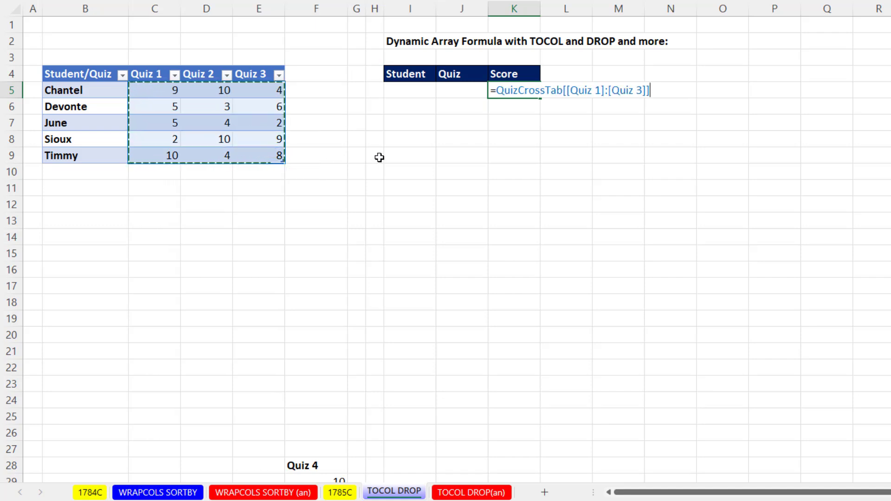
mouse_move(538, 39)
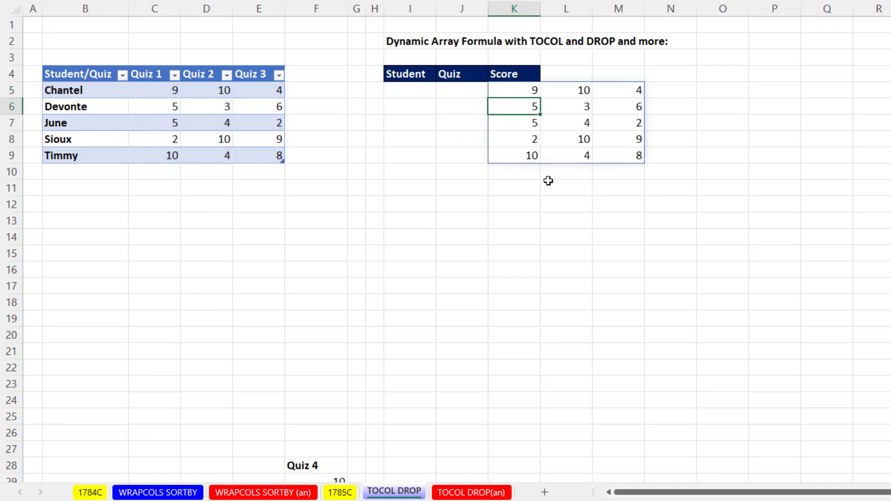
click(316, 466)
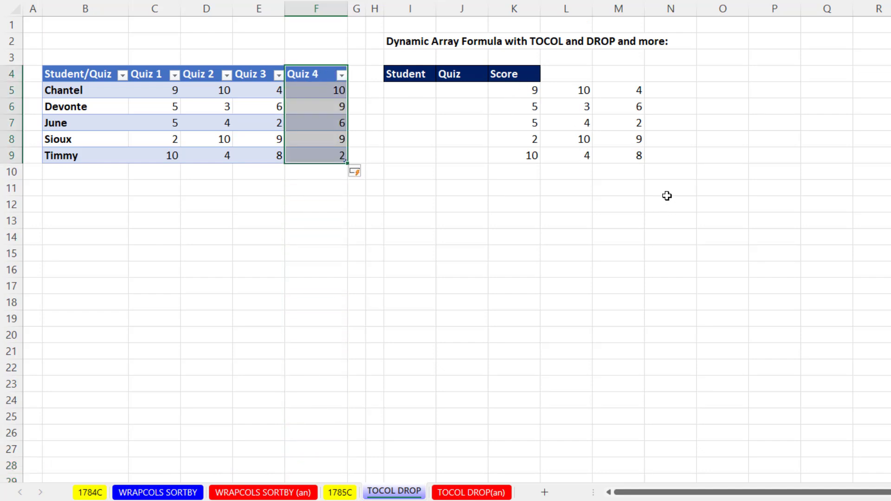
Undo the added Quiz 4 column and reopen the K5 formula for editing
key(ctrl+z)
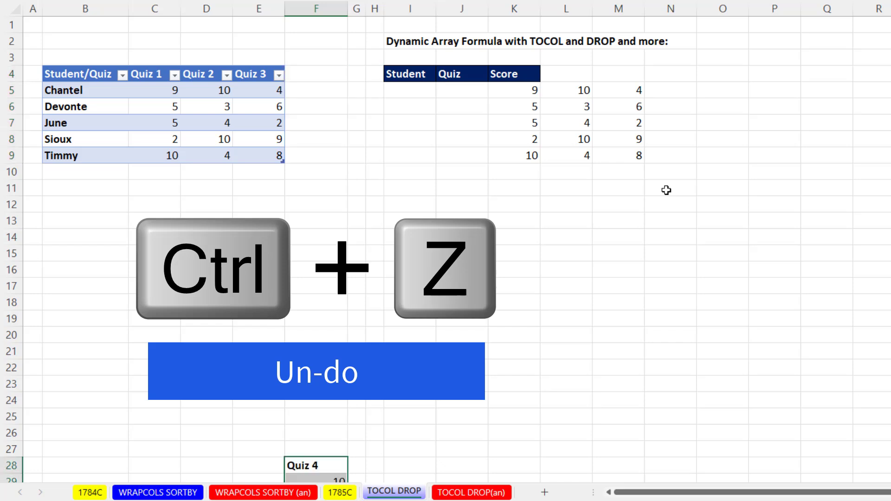
key(ctrl+z)
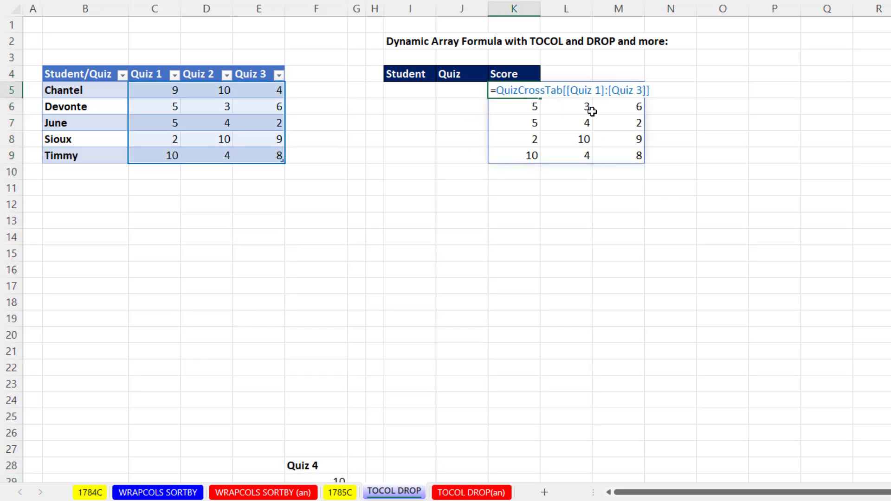
mouse_move(597, 154)
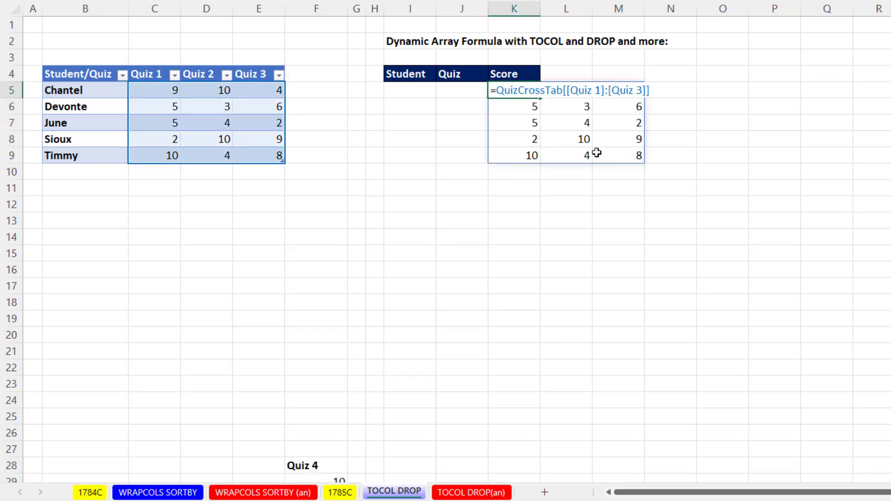
mouse_move(619, 123)
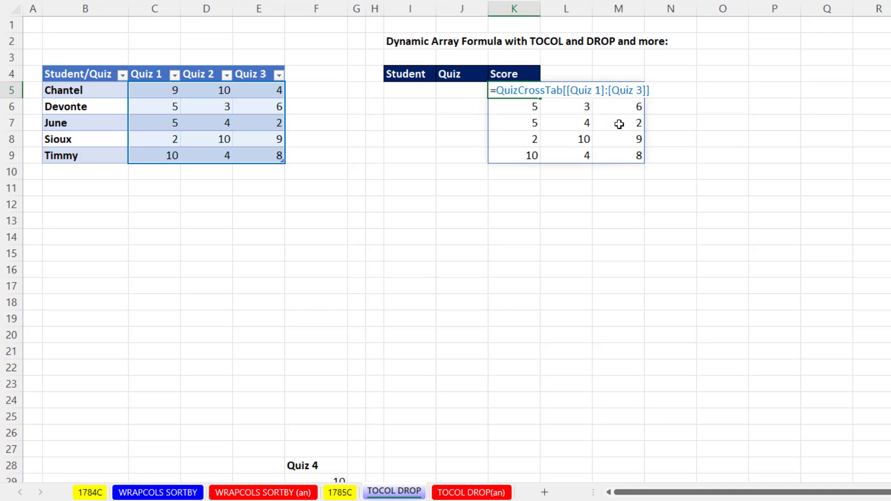
mouse_move(429, 128)
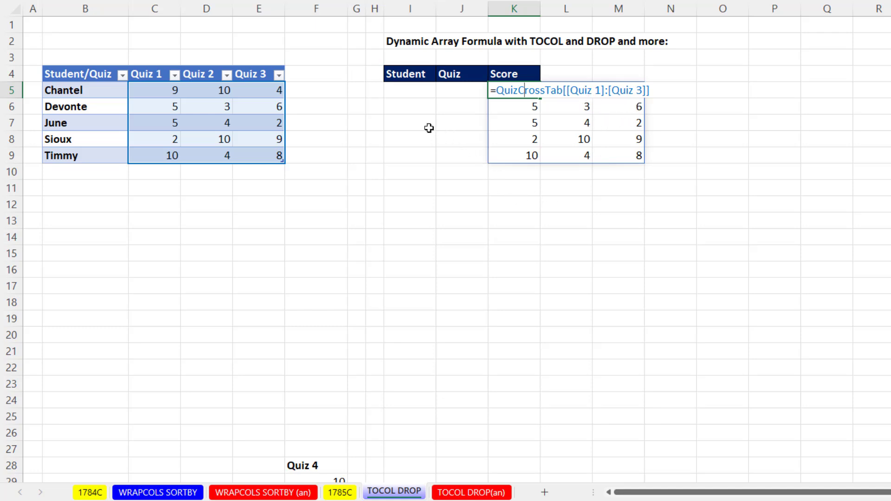
mouse_move(211, 116)
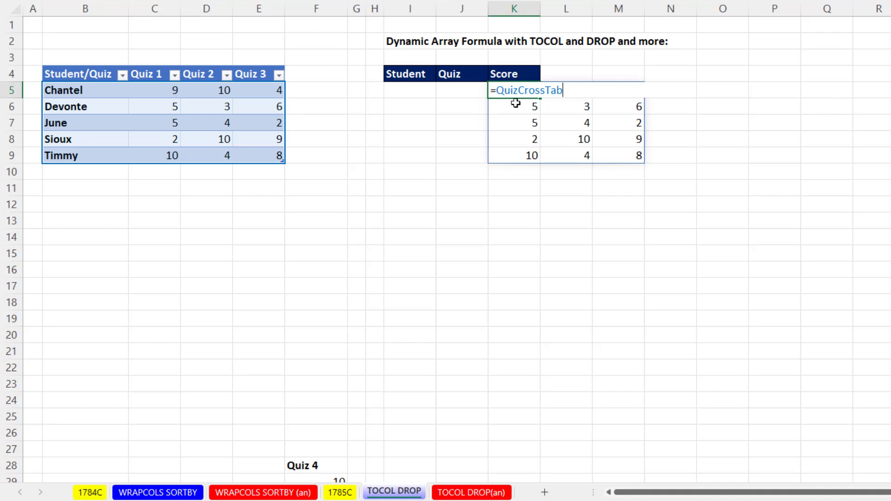
mouse_move(221, 194)
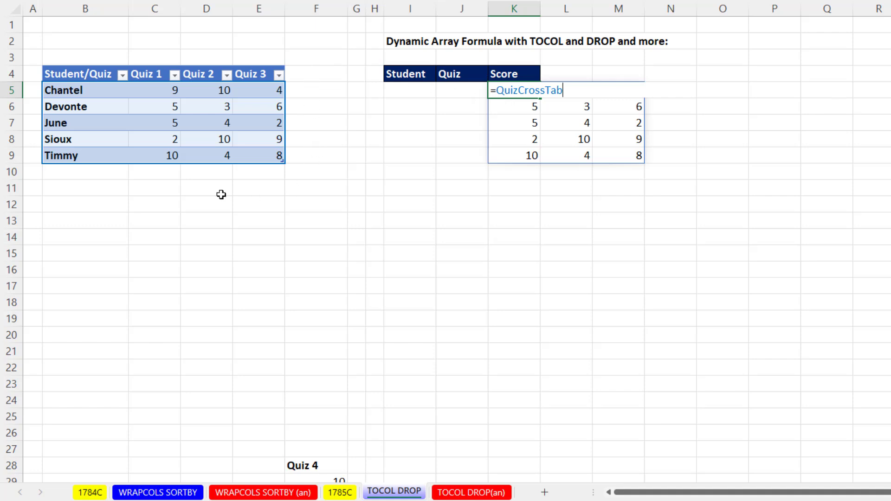
mouse_move(504, 107)
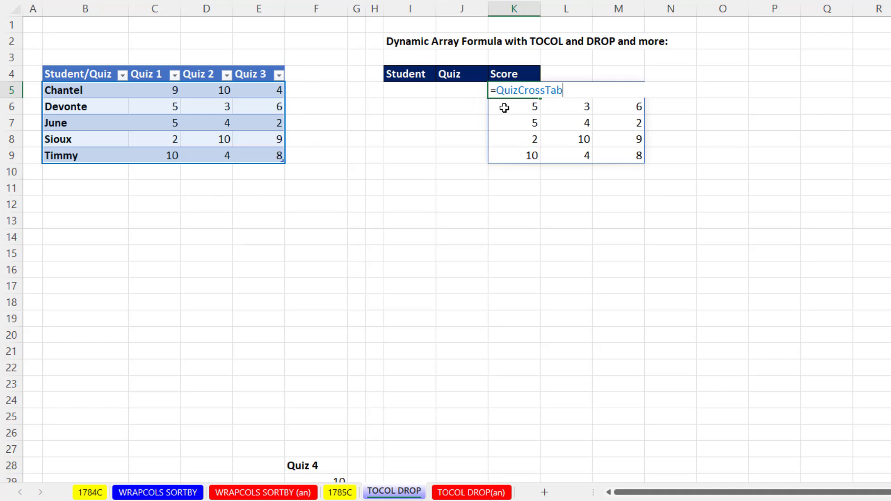
mouse_move(584, 107)
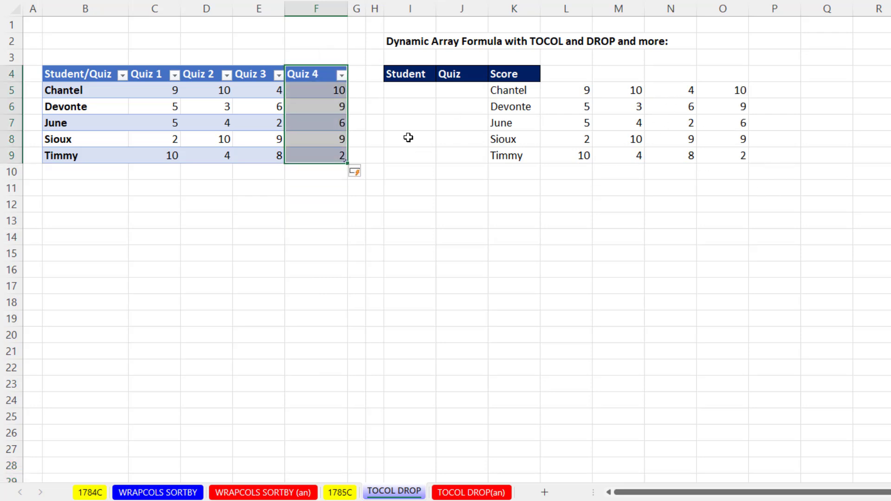
mouse_move(765, 172)
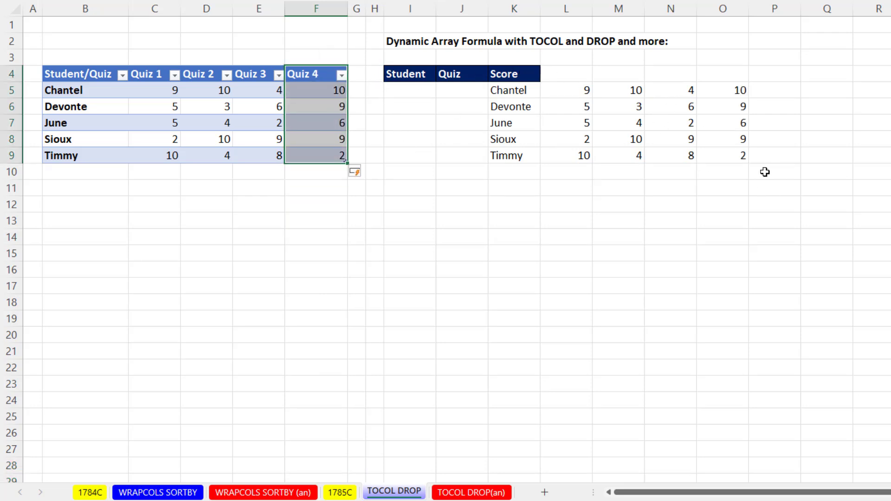
Undo Quiz 4 again and rewrite K5 as =DROP(QuizCrossTab,,1) to spill only the score grid
key(ctrl+z)
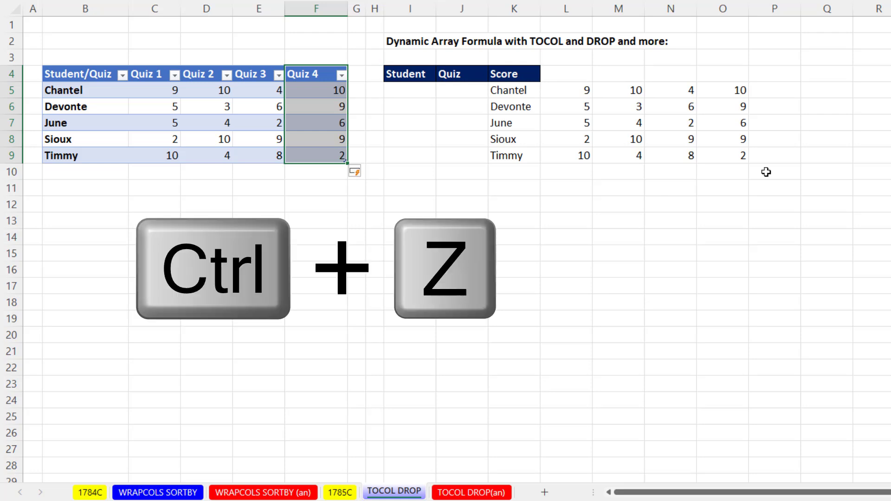
key(ctrl+z)
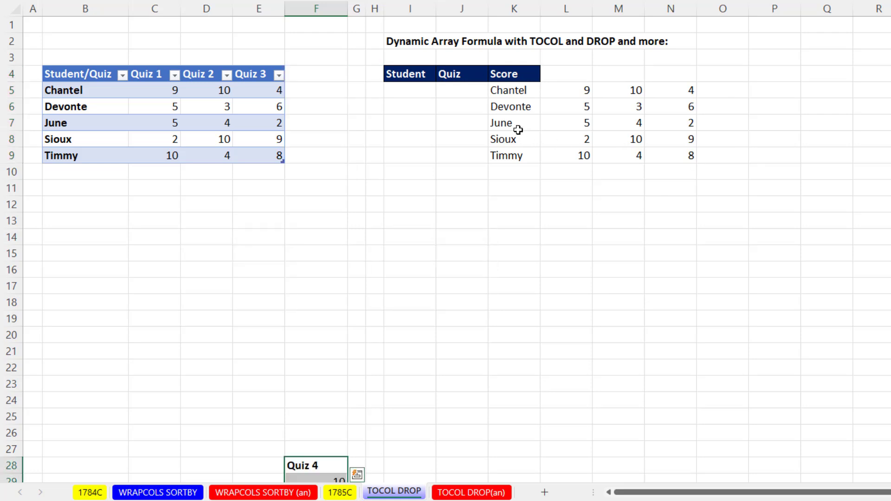
mouse_move(502, 142)
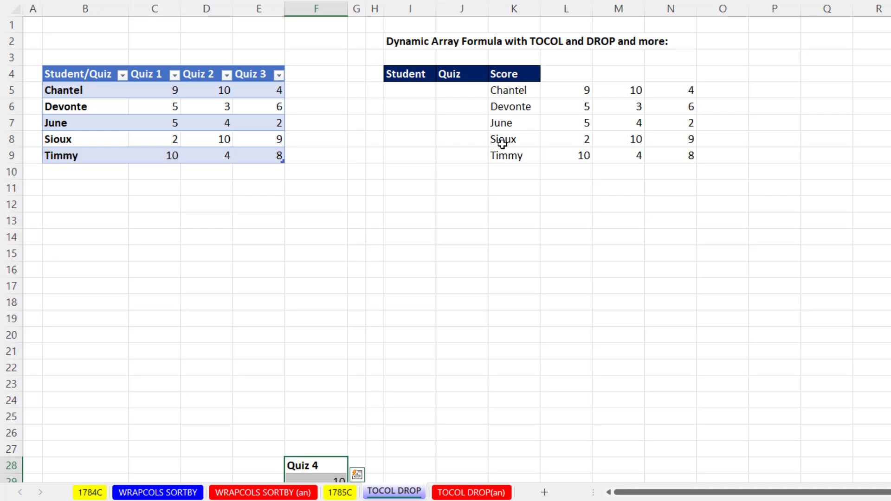
mouse_move(632, 51)
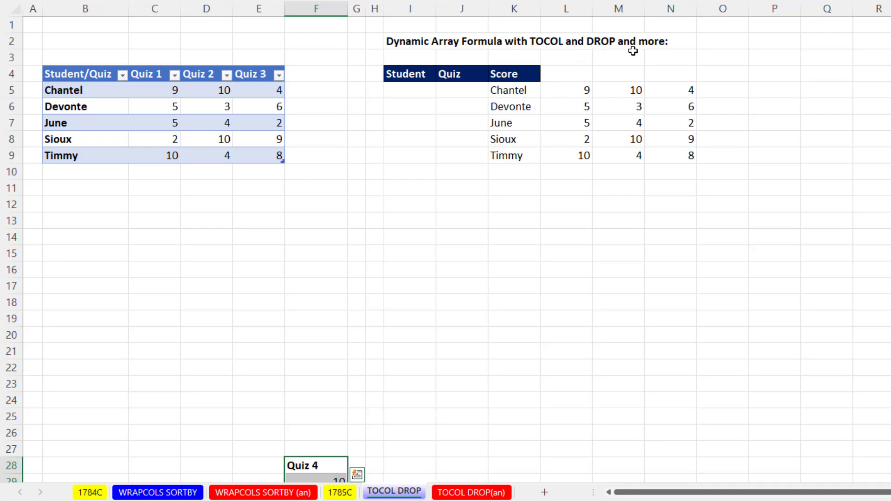
click(508, 90)
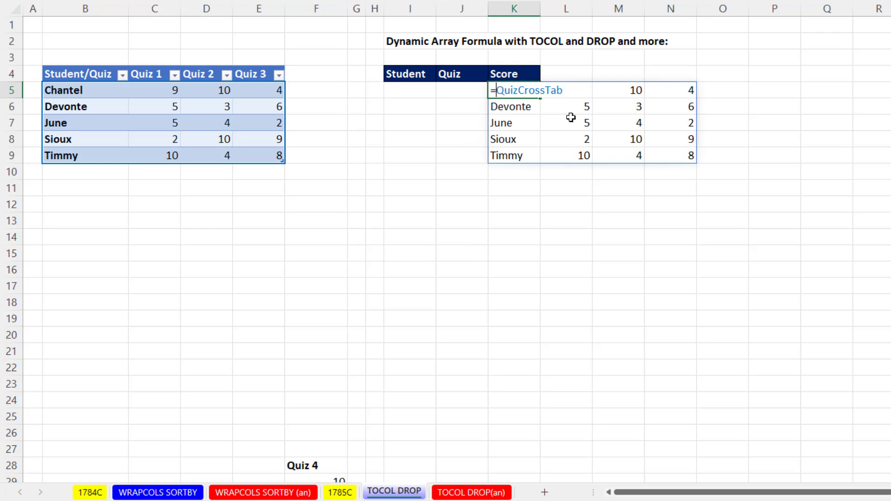
text(DROP()
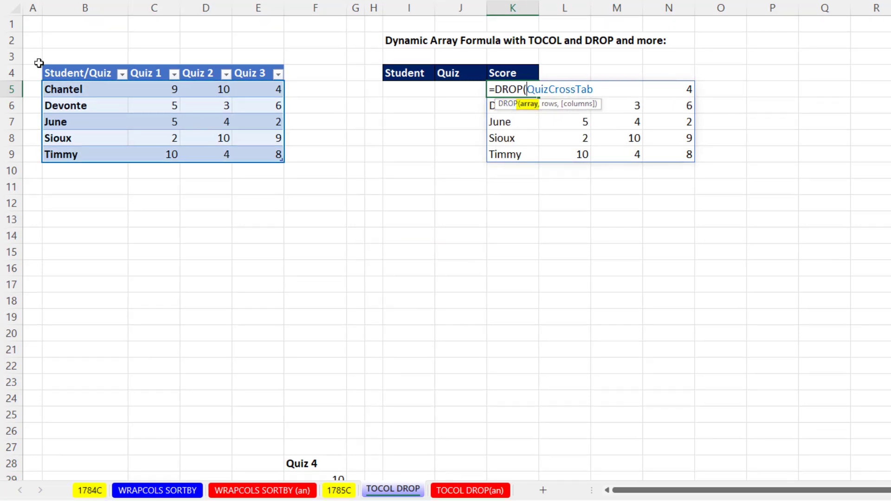
mouse_move(312, 166)
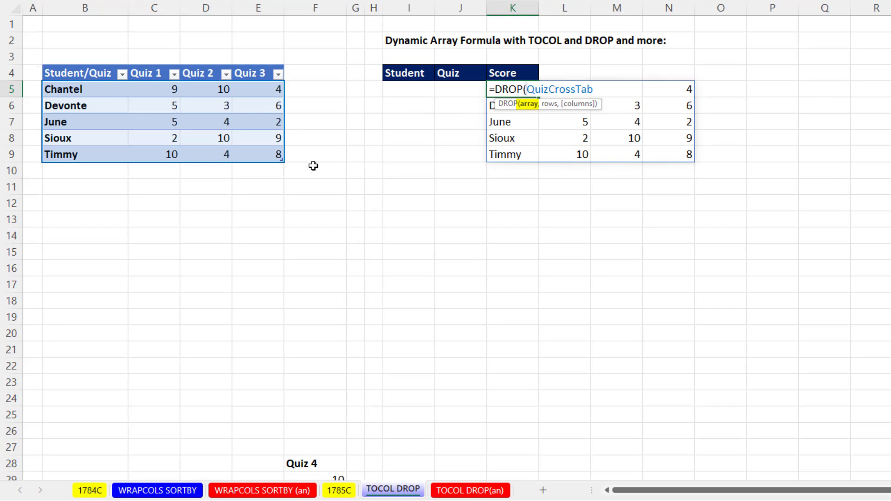
mouse_move(260, 172)
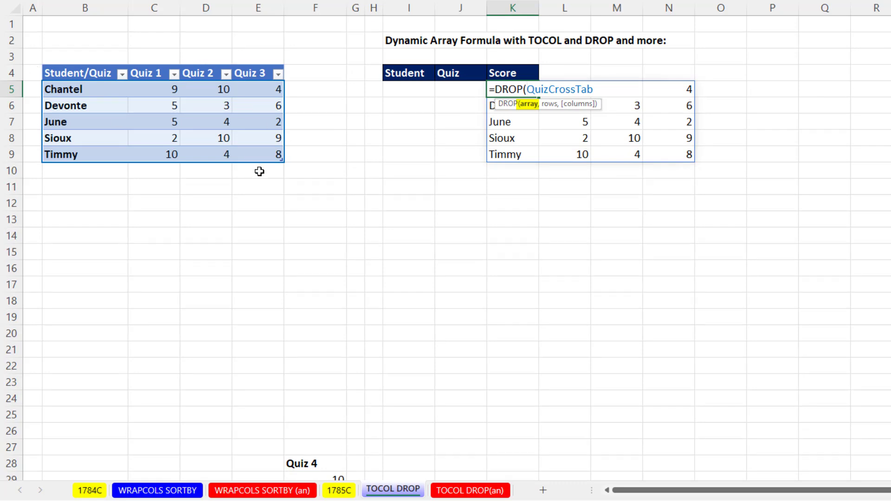
mouse_move(600, 93)
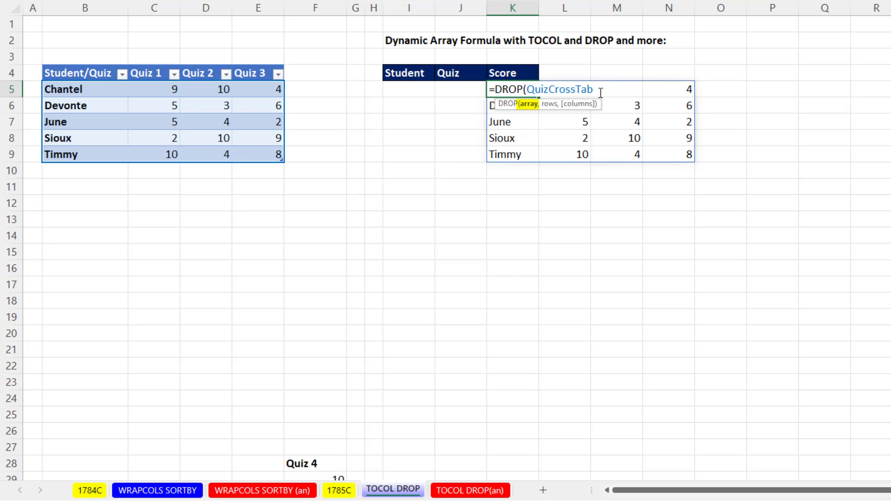
text(,)
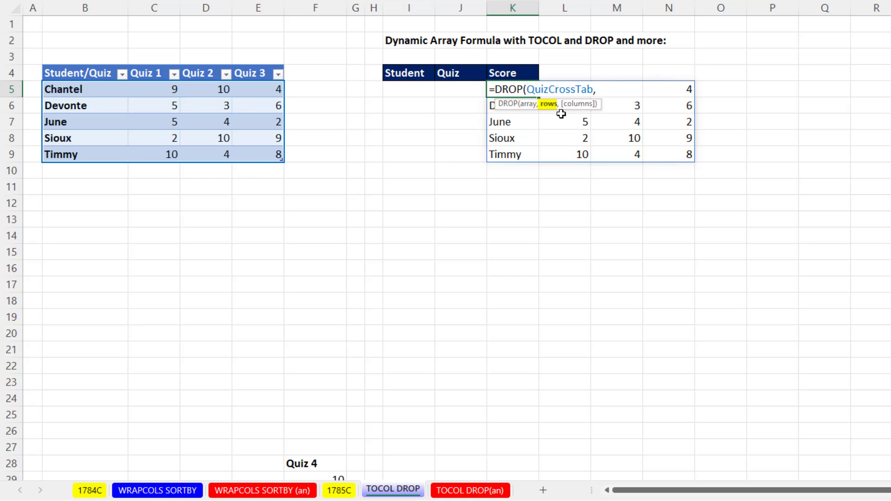
mouse_move(301, 54)
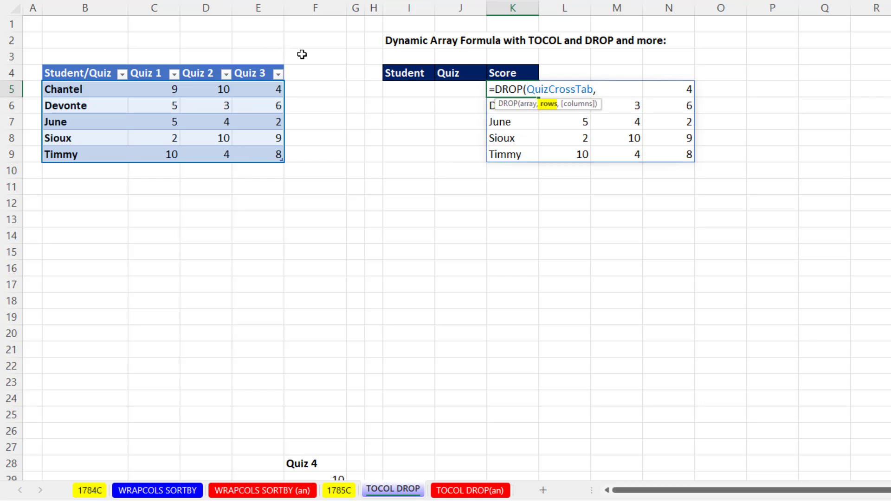
mouse_move(284, 61)
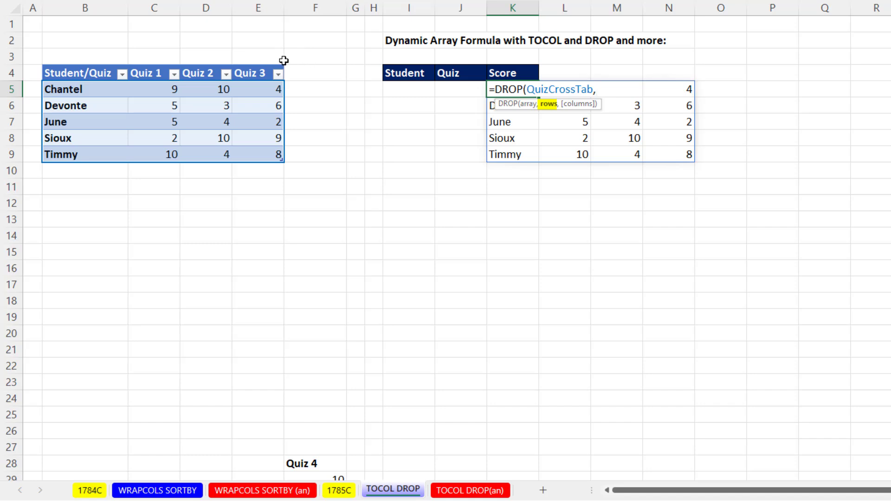
mouse_move(335, 54)
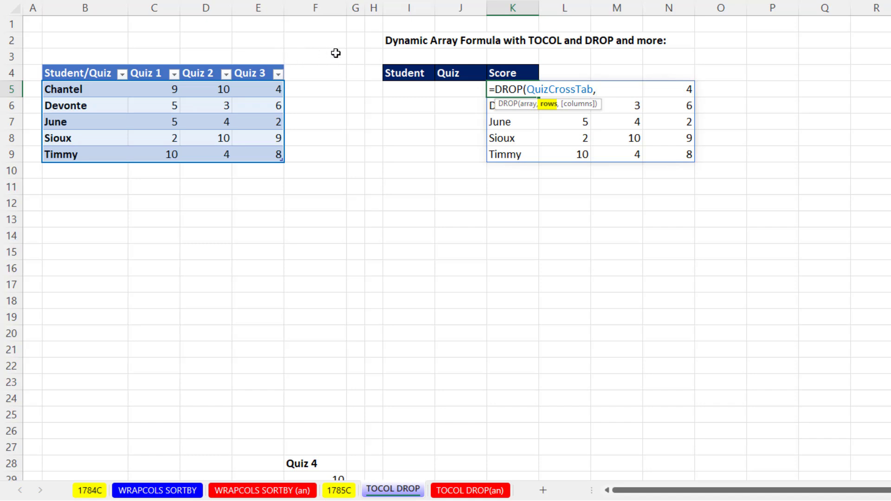
mouse_move(545, 121)
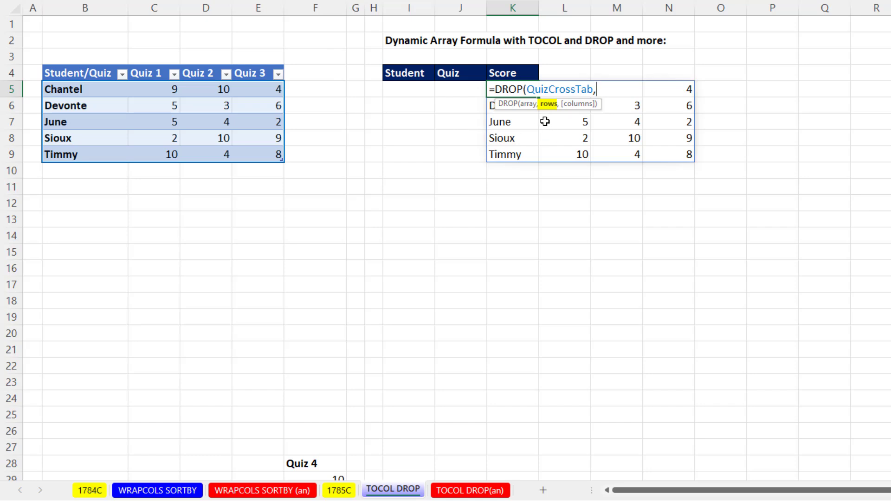
mouse_move(257, 178)
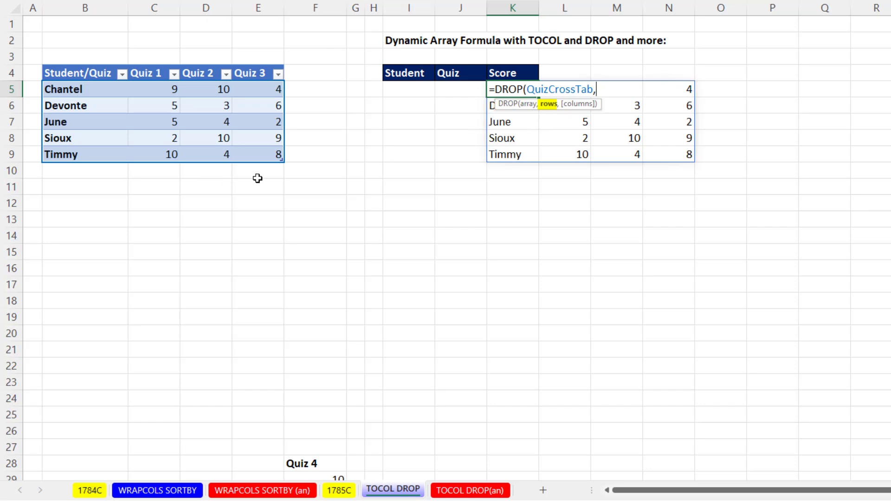
text(,)
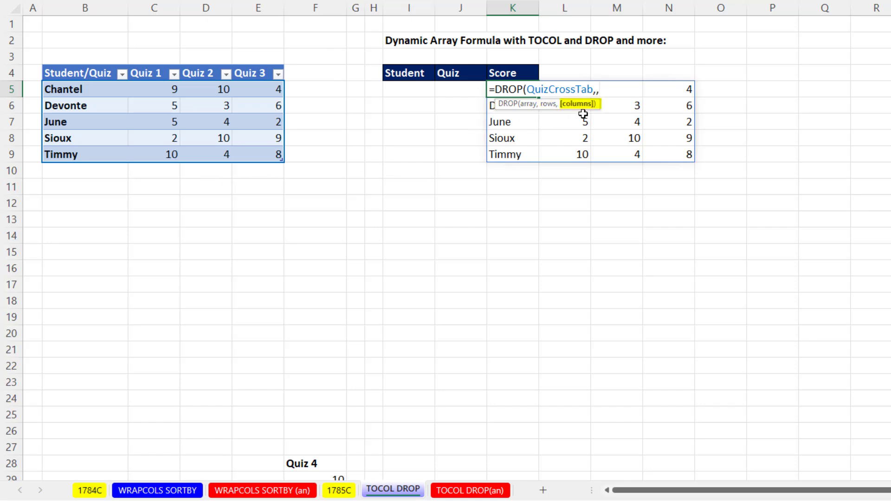
mouse_move(308, 147)
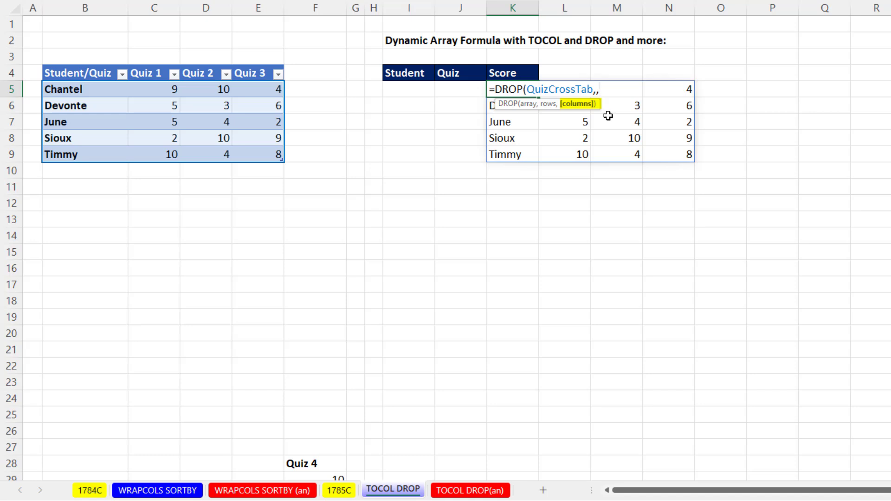
text(1)
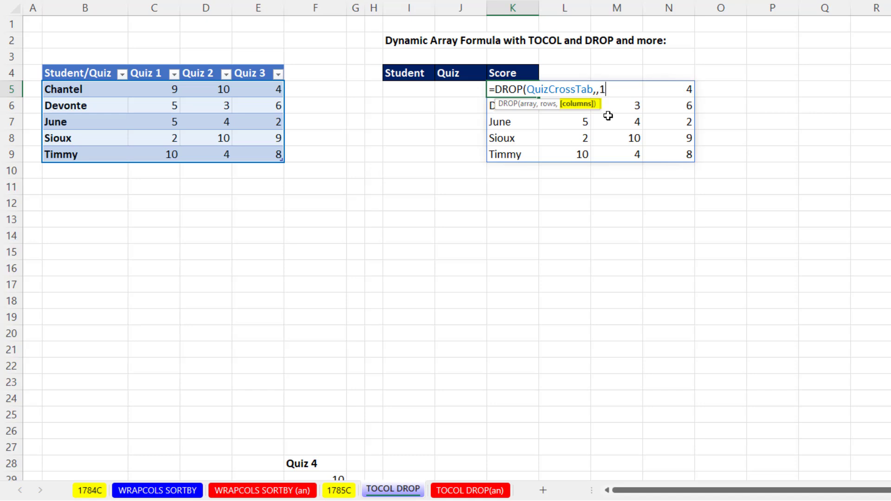
text())
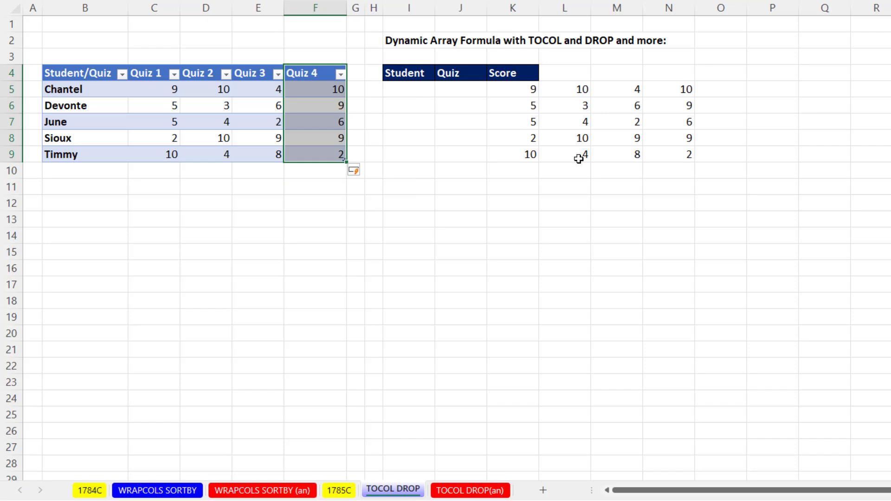
mouse_move(672, 168)
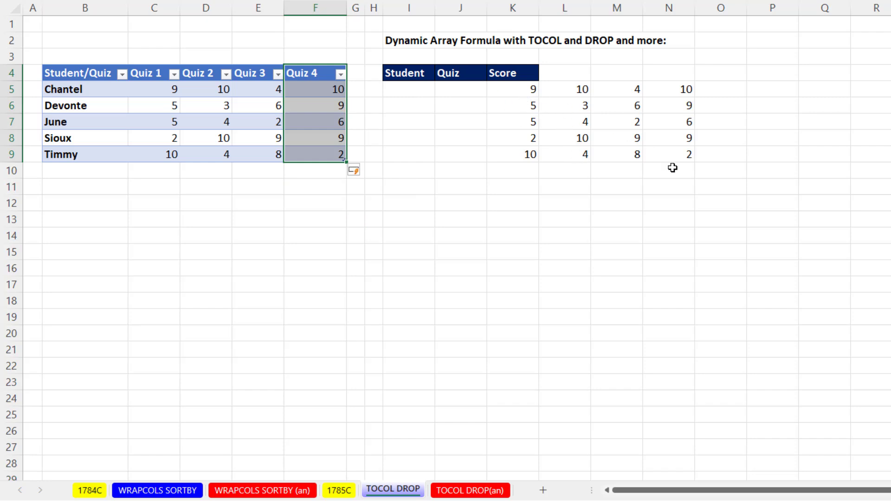
Undo twice so Quiz 4 leaves the table and the scores return to three columns
key(ctrl+z)
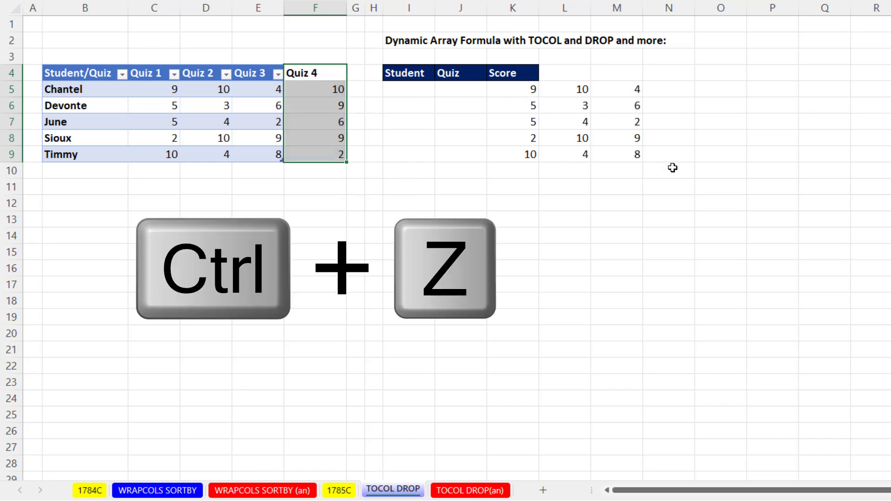
key(ctrl+z)
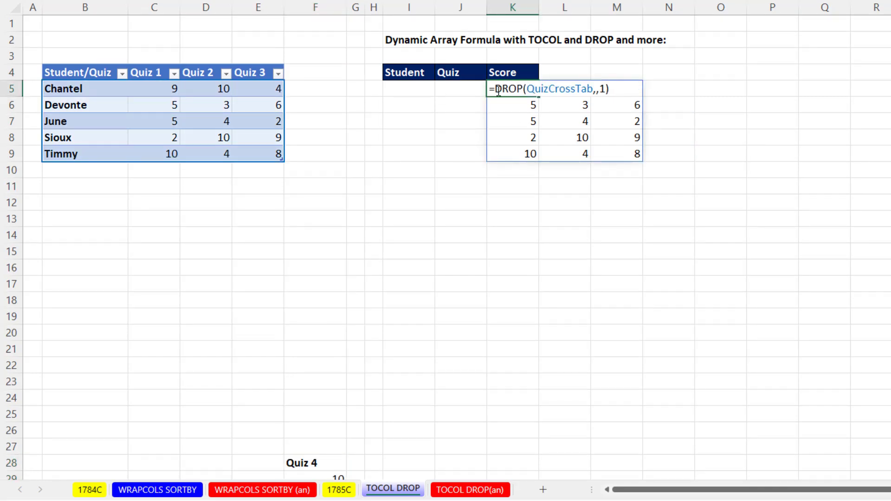
Wrap the K5 formula in TOCOL to stack all scores into one column, then undo the Quiz 4 test
text(tocol)
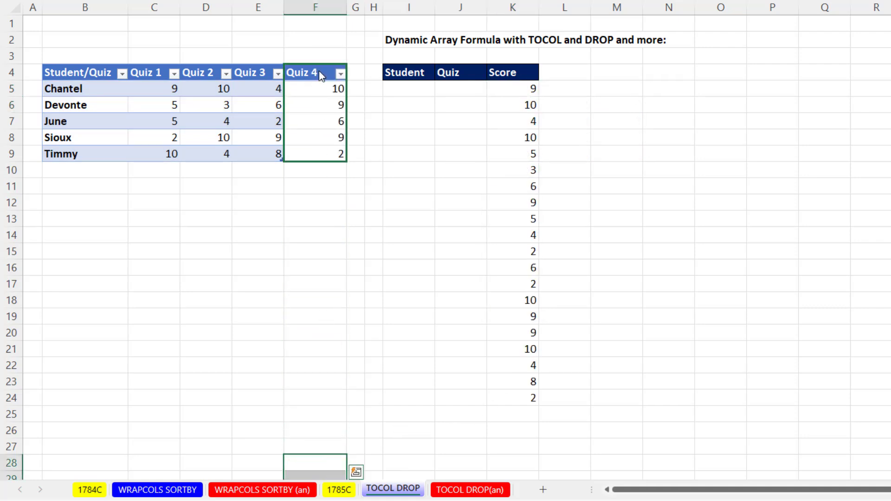
key(ctrl+z)
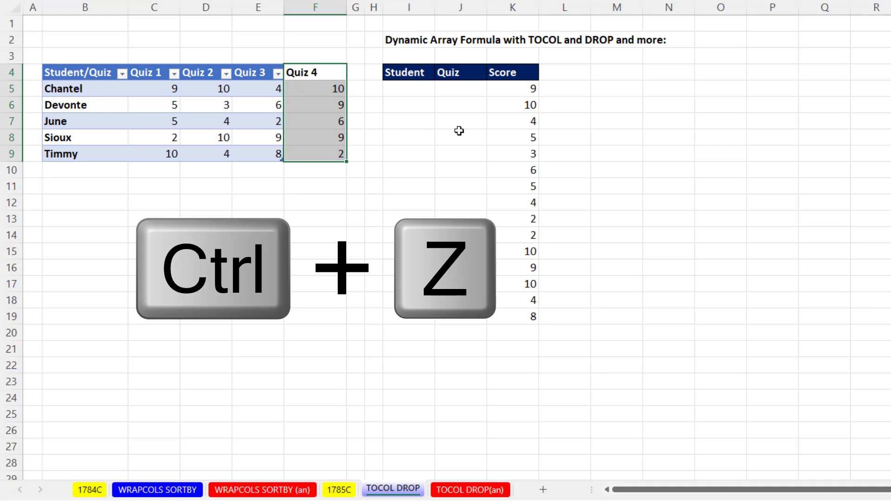
key(ctrl+z)
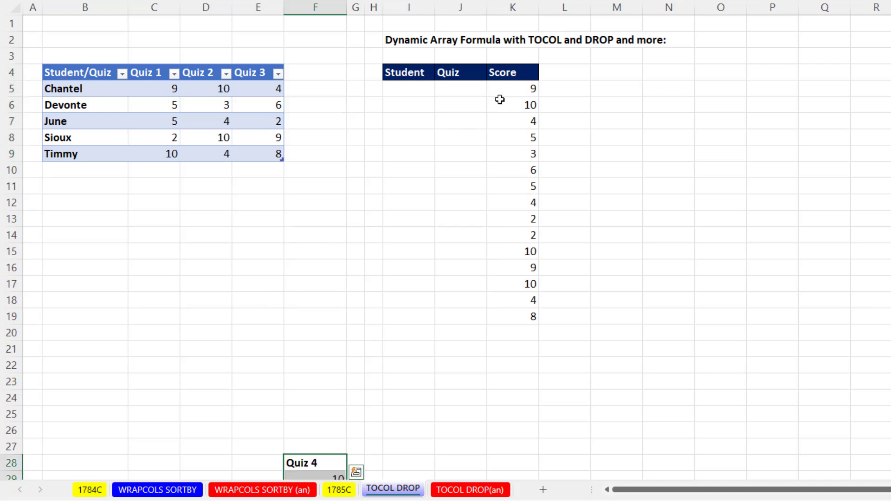
mouse_move(419, 89)
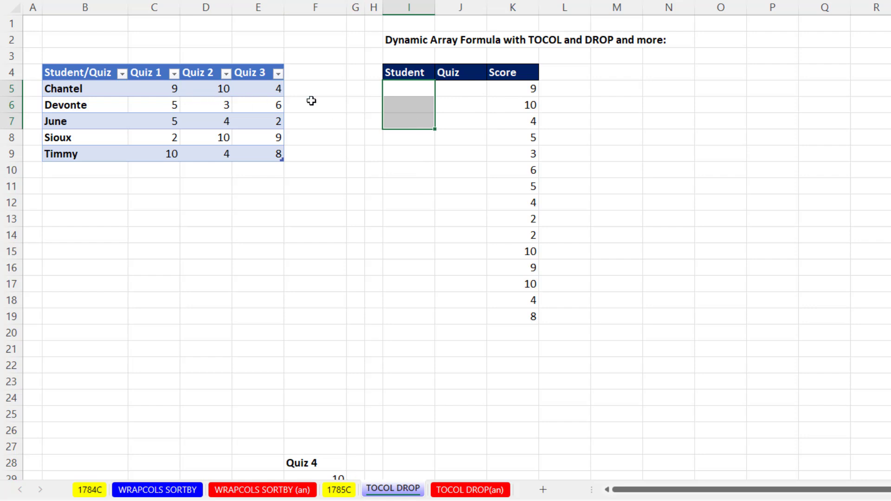
mouse_move(171, 101)
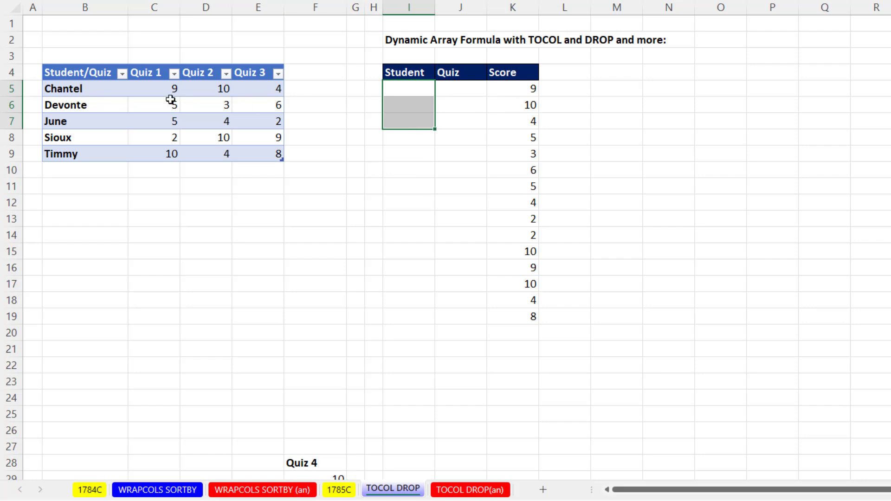
mouse_move(295, 131)
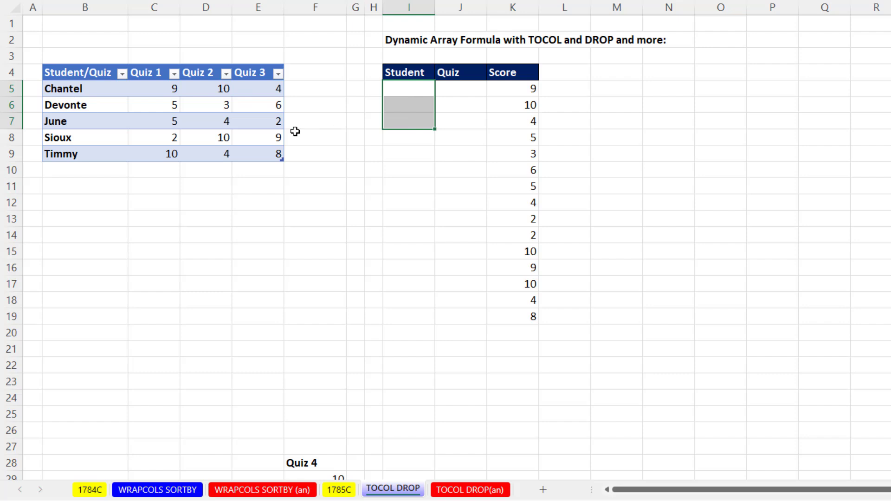
mouse_move(187, 96)
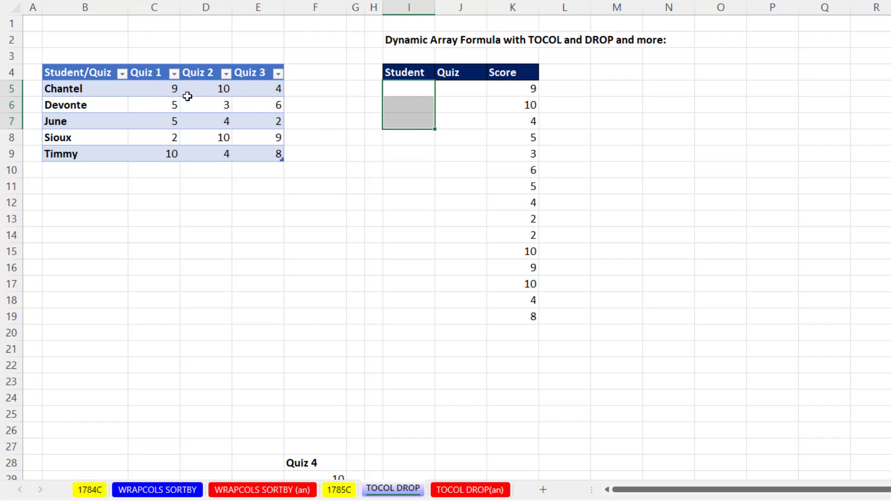
mouse_move(466, 111)
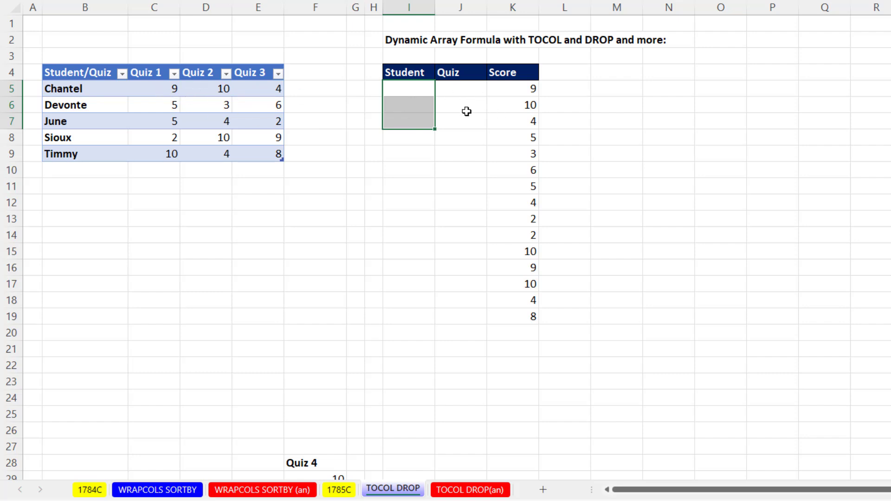
mouse_move(407, 95)
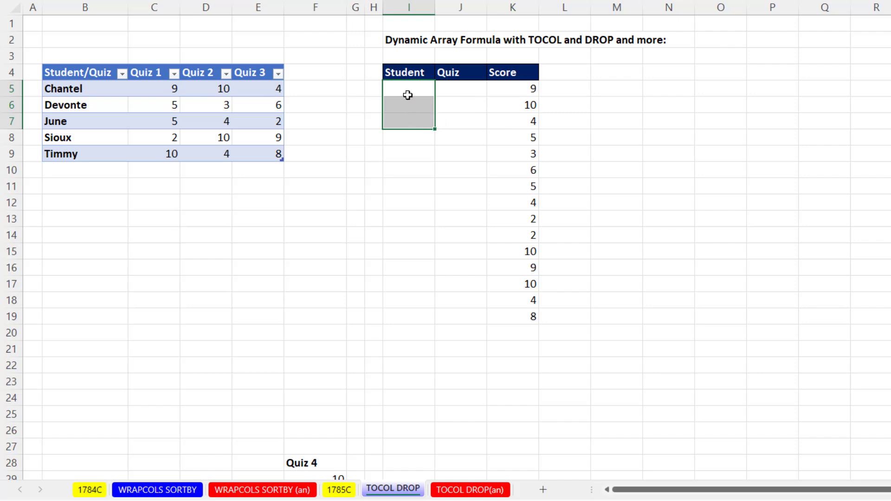
mouse_move(425, 85)
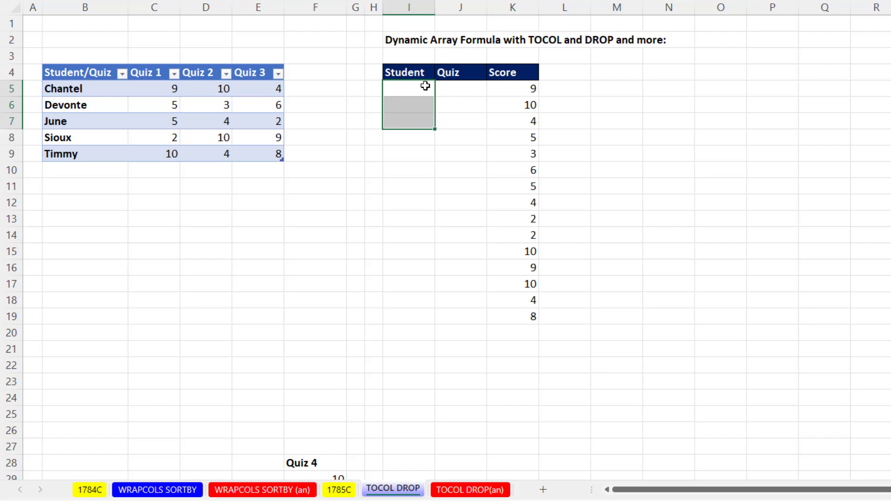
mouse_move(458, 123)
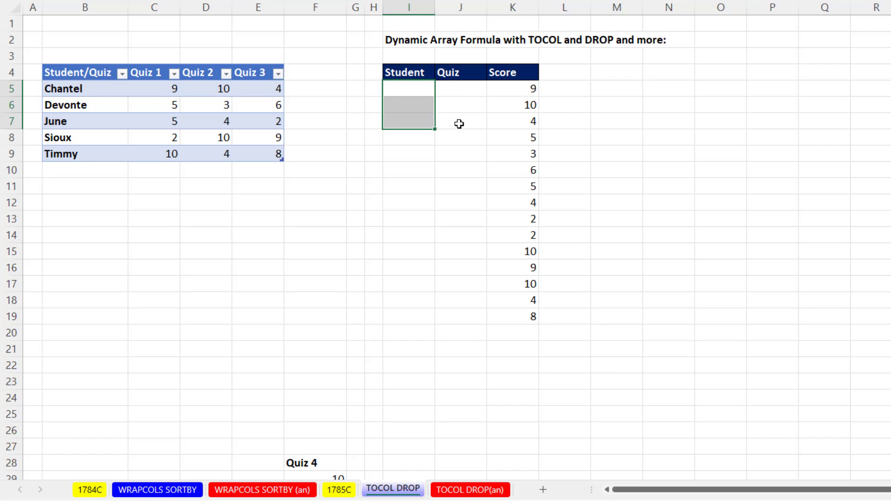
mouse_move(411, 86)
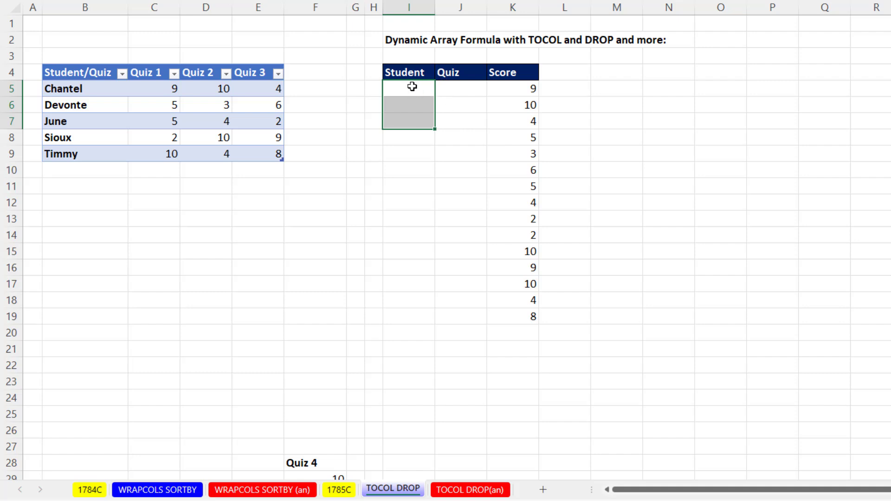
click(408, 88)
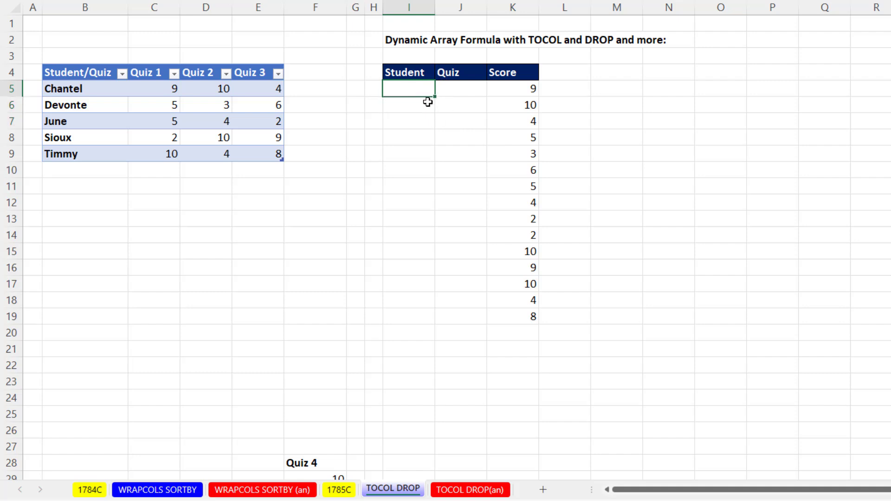
mouse_move(384, 105)
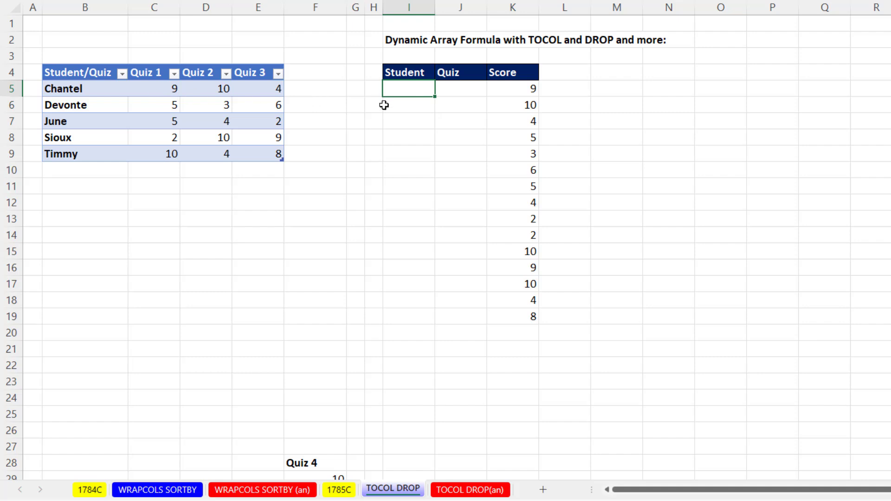
mouse_move(123, 92)
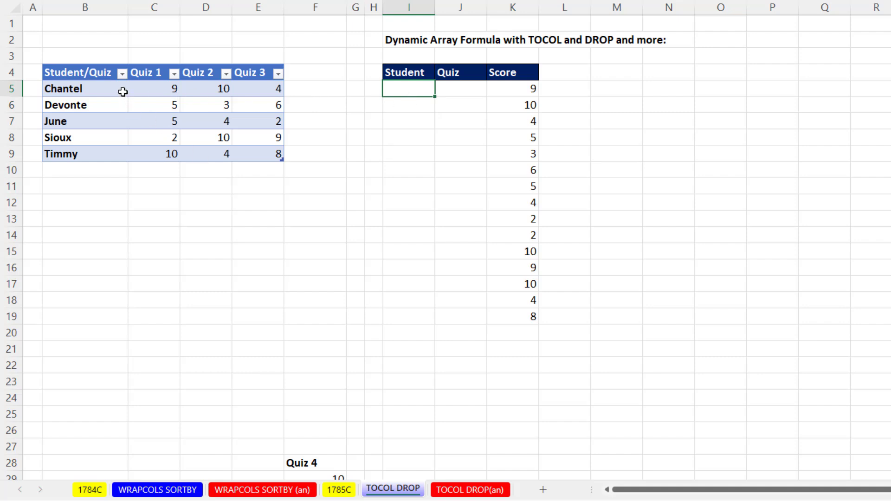
mouse_move(98, 90)
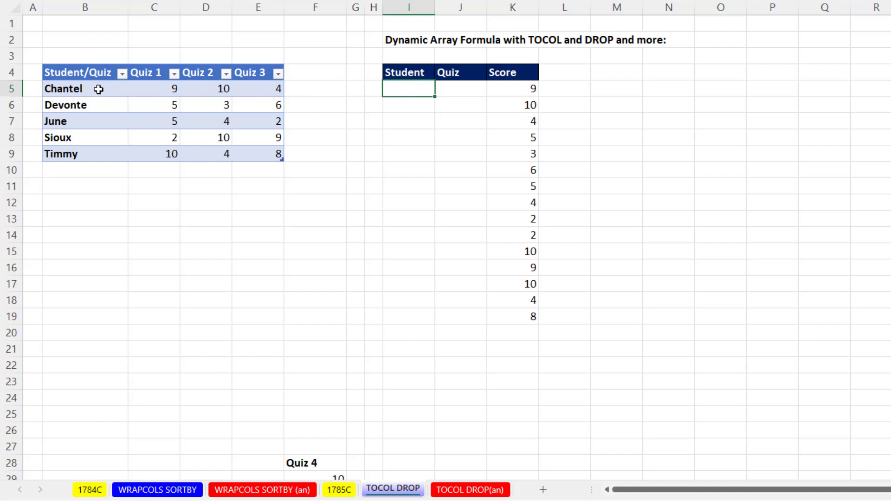
mouse_move(117, 107)
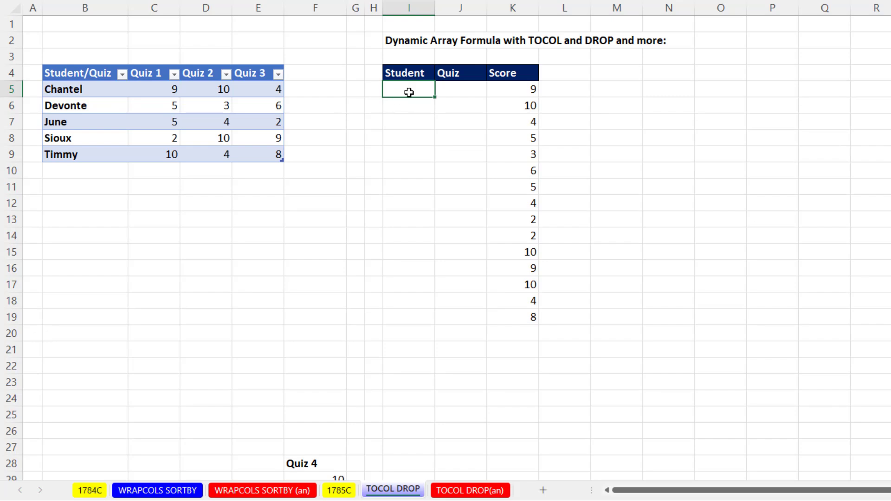
mouse_move(383, 240)
text(=)
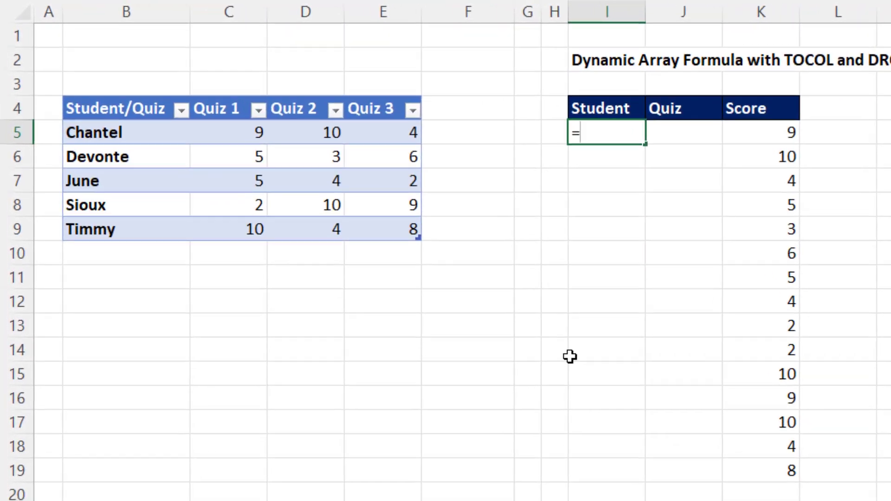
Start a multi-line LET in I5 defining qn as DROP(QuizCrossTab[#Headers],,1)
text(let)
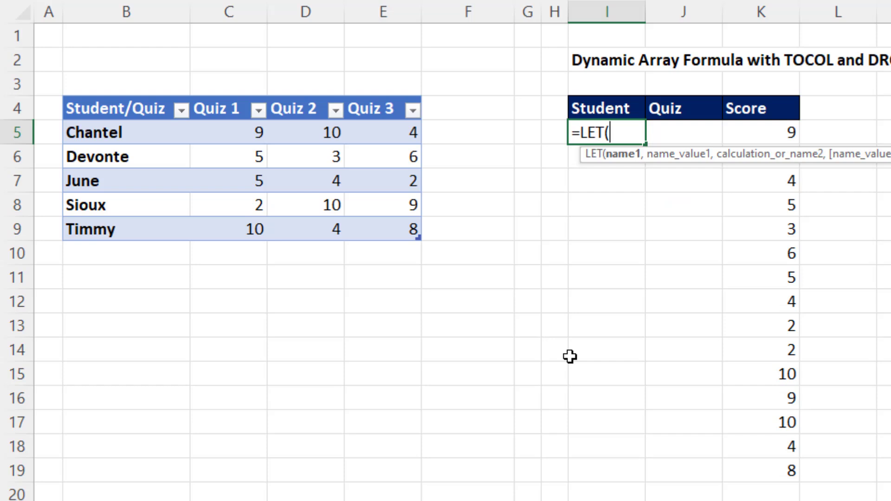
key(alt+enter)
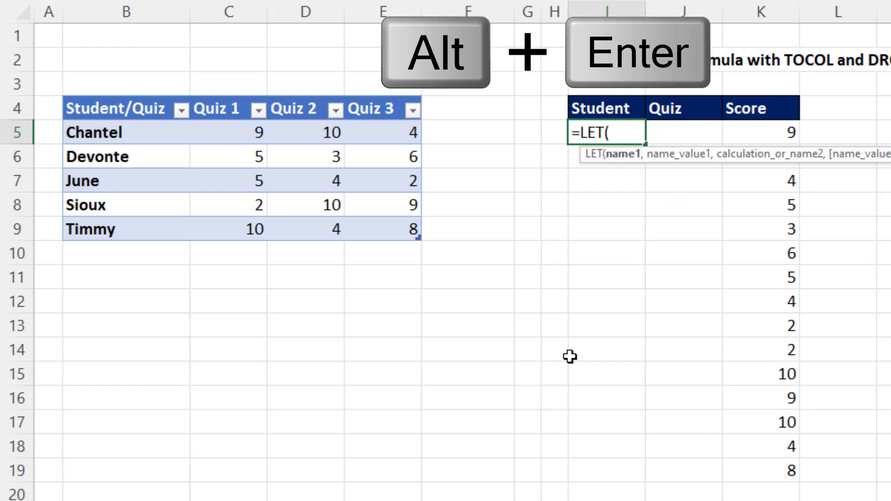
key(alt+Enter)
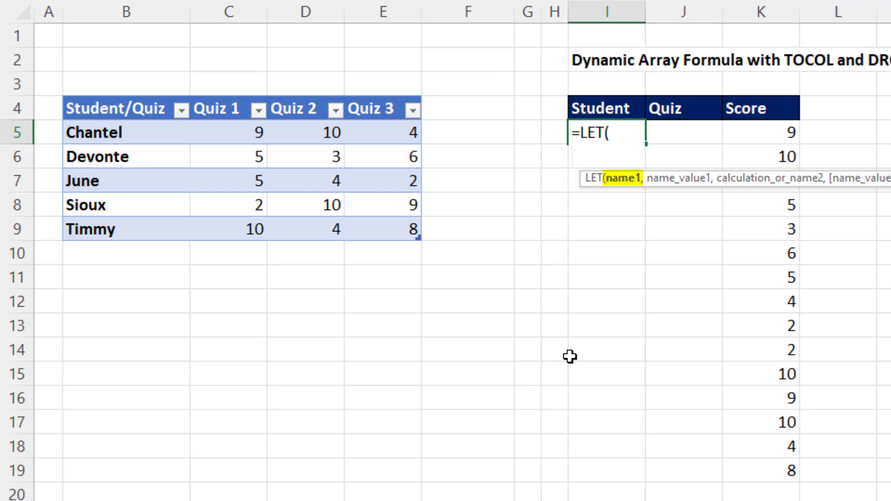
text(qn)
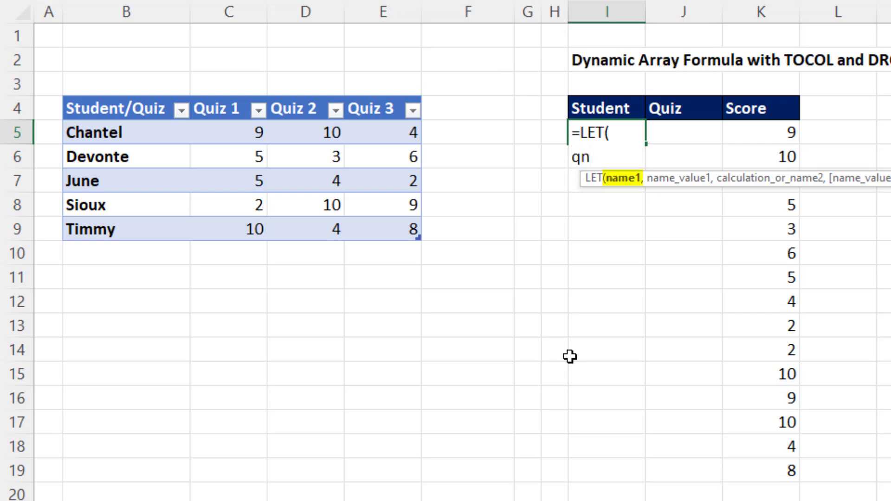
mouse_move(413, 128)
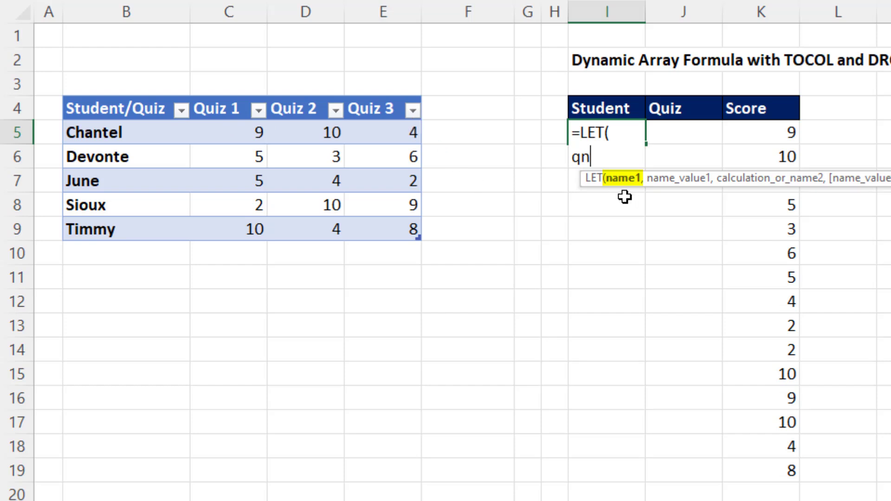
text(,)
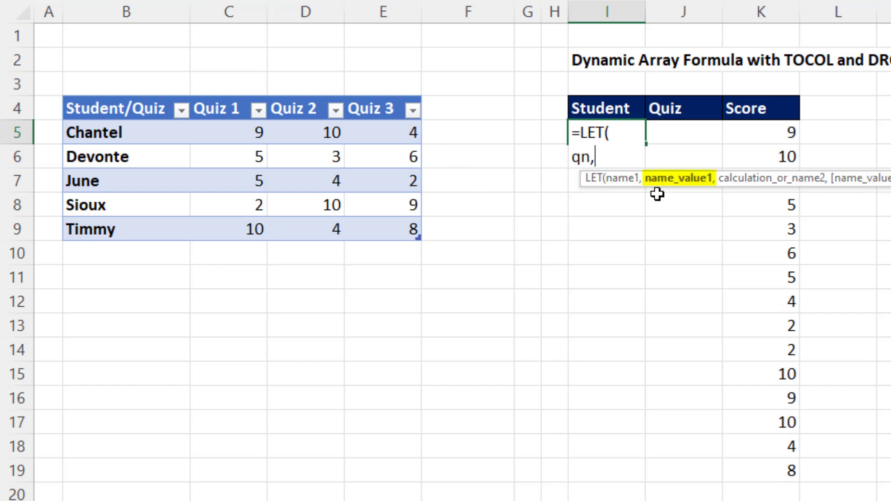
mouse_move(624, 230)
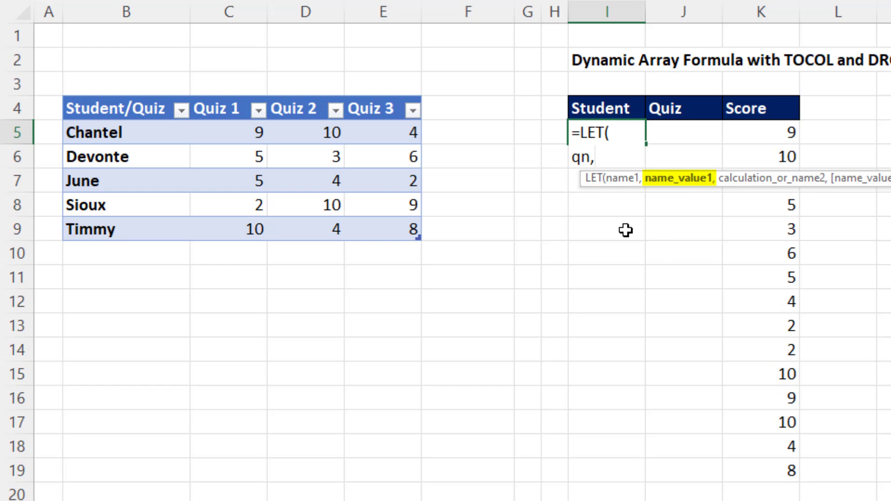
text(dro)
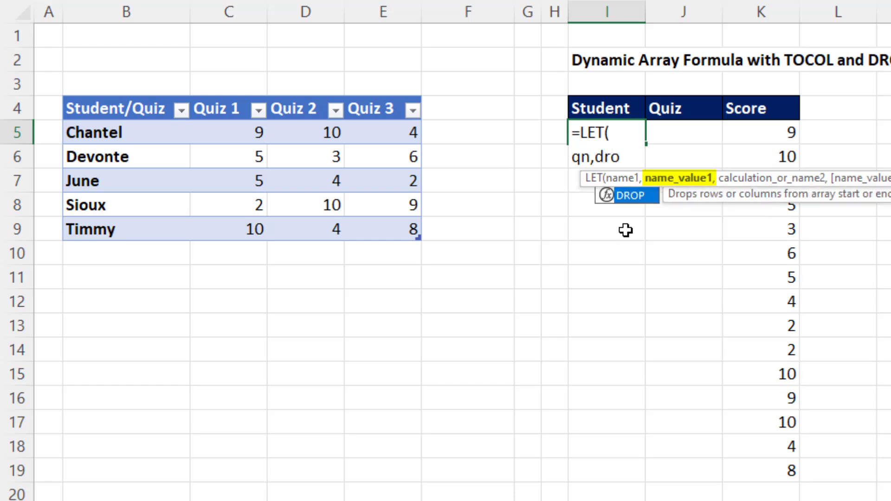
click(374, 110)
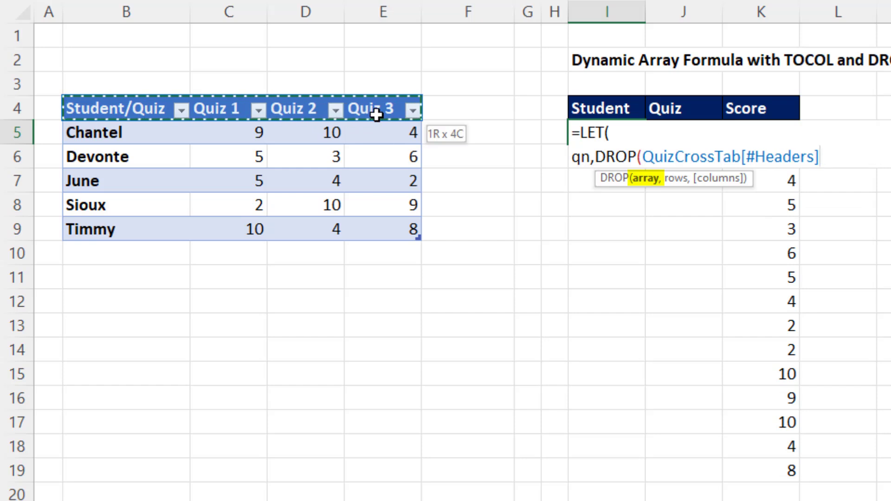
text(,,)
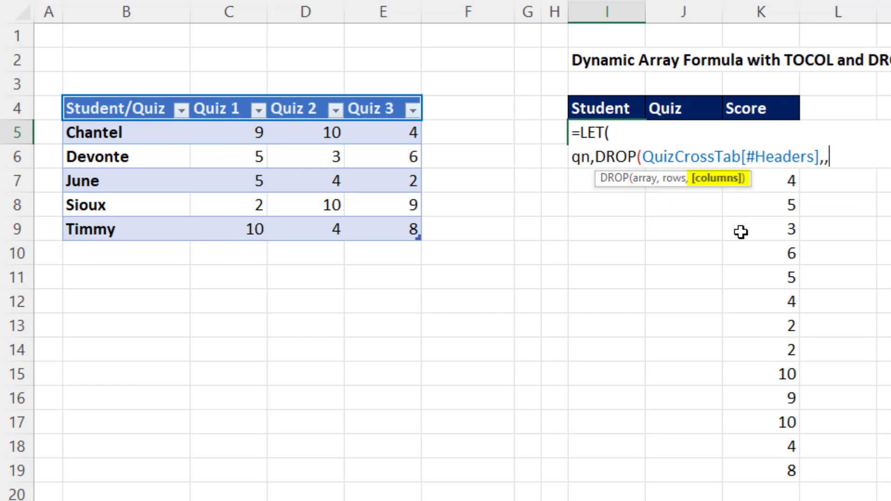
text(1)
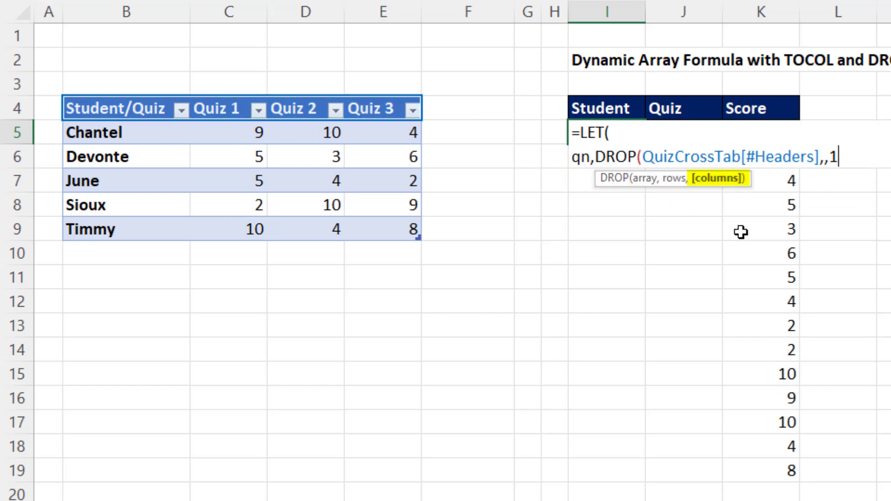
text())
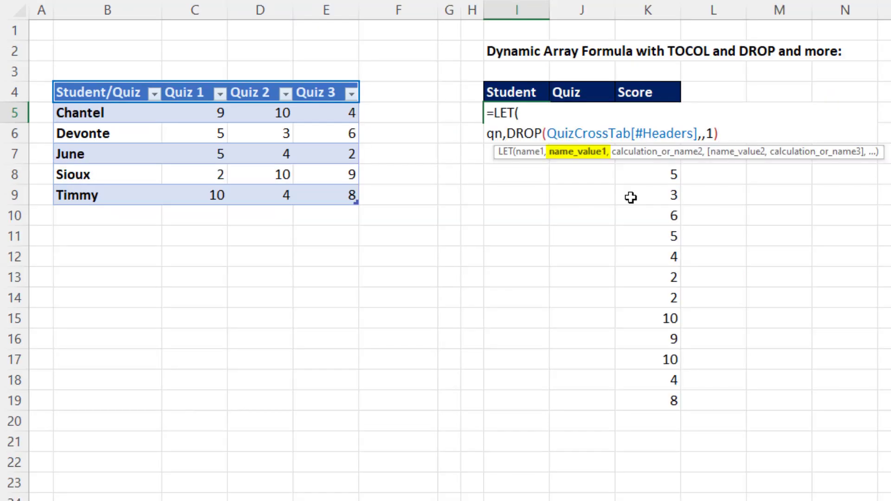
Add sn as QuizCrossTab[Student/Quiz] and continue the LET on a new line
text(,sn)
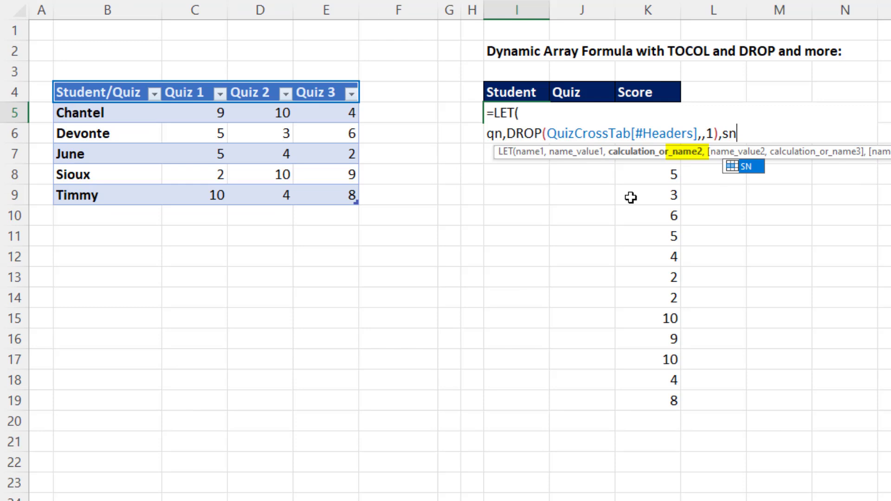
text(,)
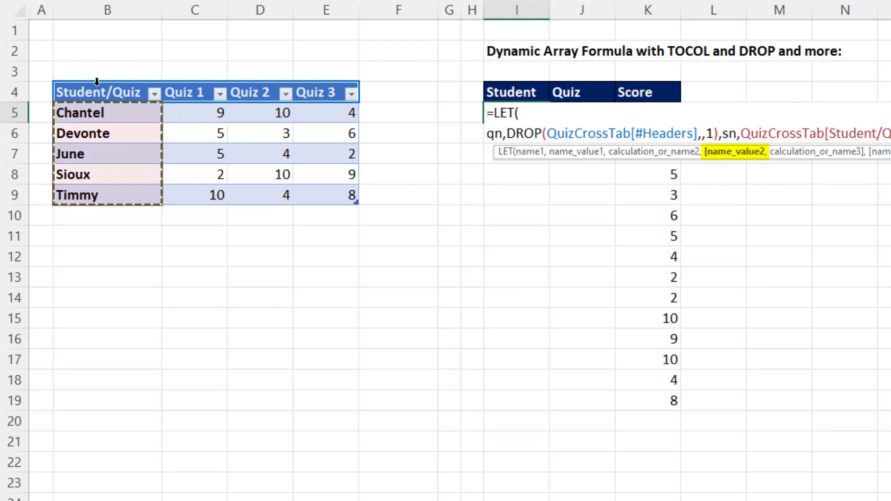
text(QuizCrossTab[Student/Quiz],)
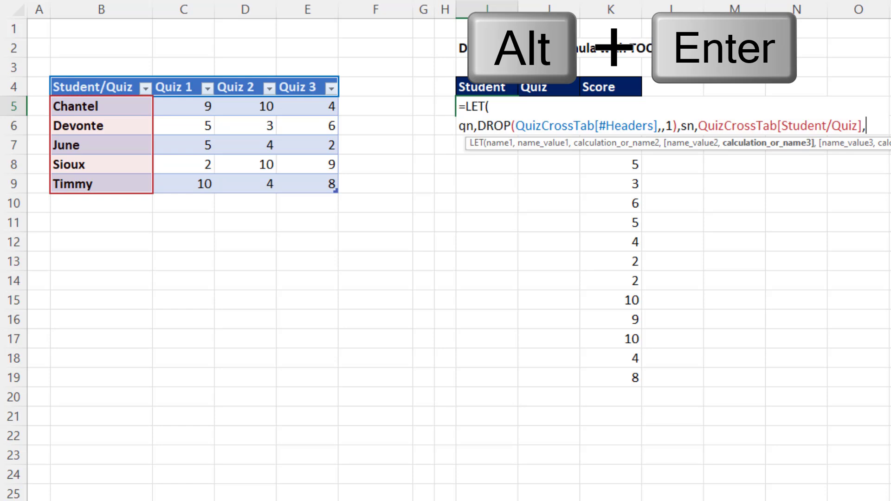
key(alt+enter)
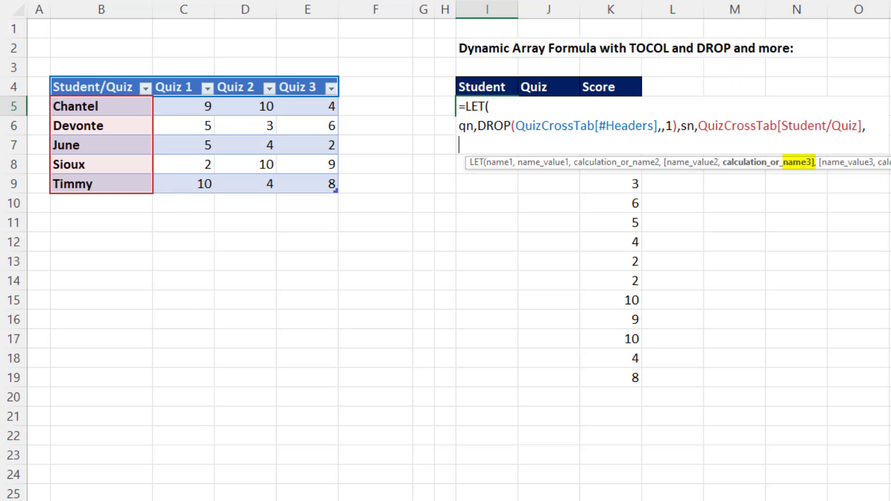
Define qc as COLUMNS(qn) for the quiz count in the LET formula
text(qc)
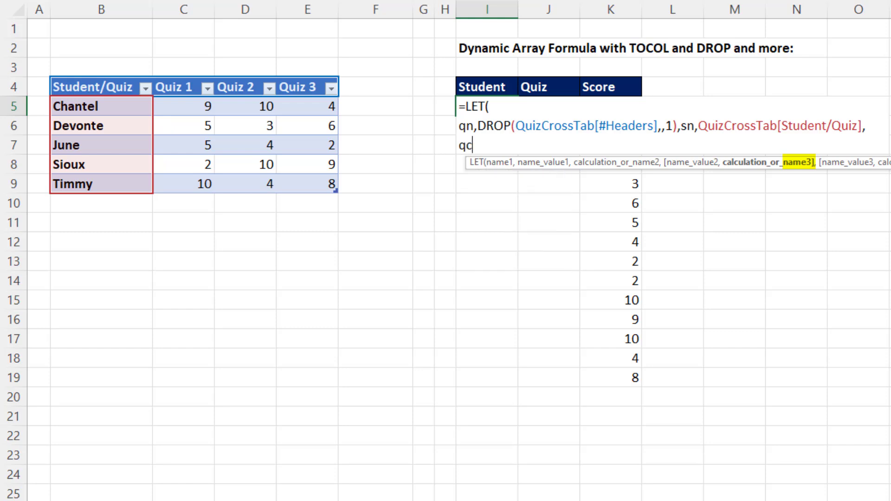
text(,col)
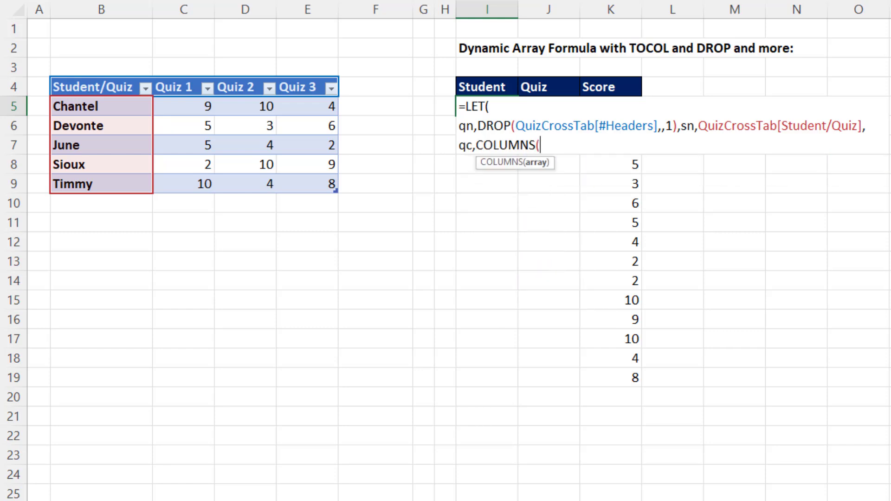
text(qn)
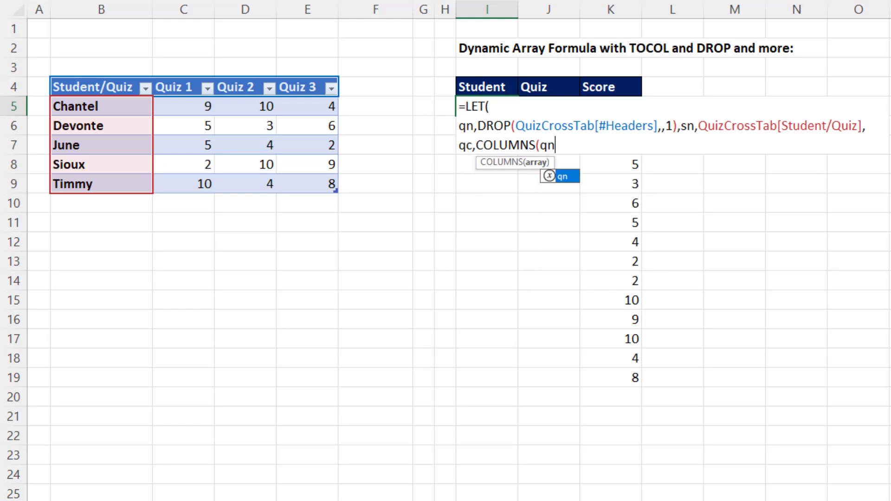
text(),)
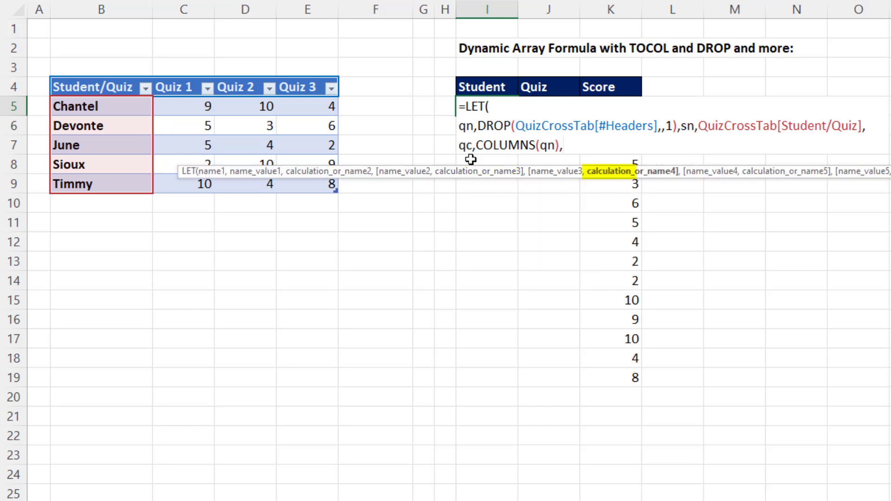
mouse_move(534, 155)
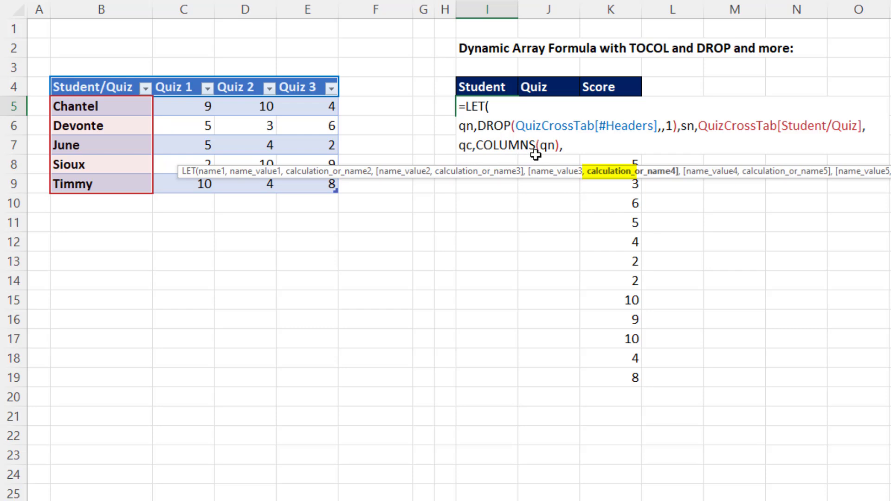
mouse_move(603, 192)
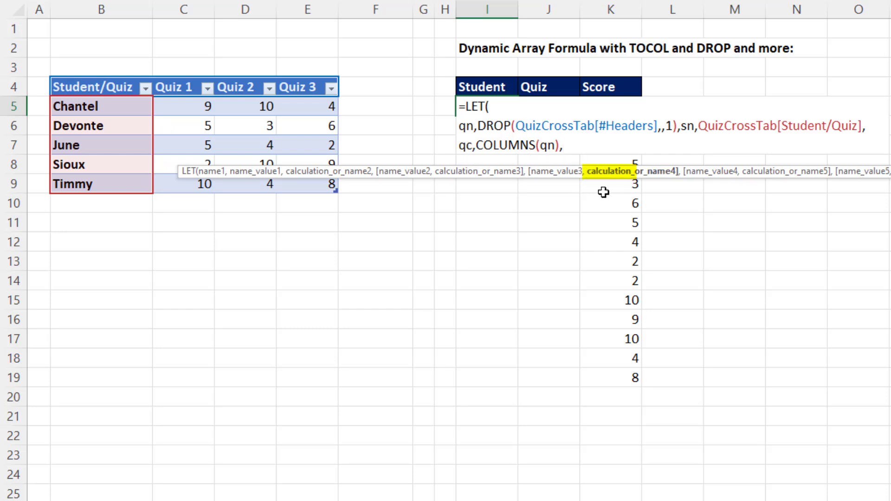
mouse_move(712, 263)
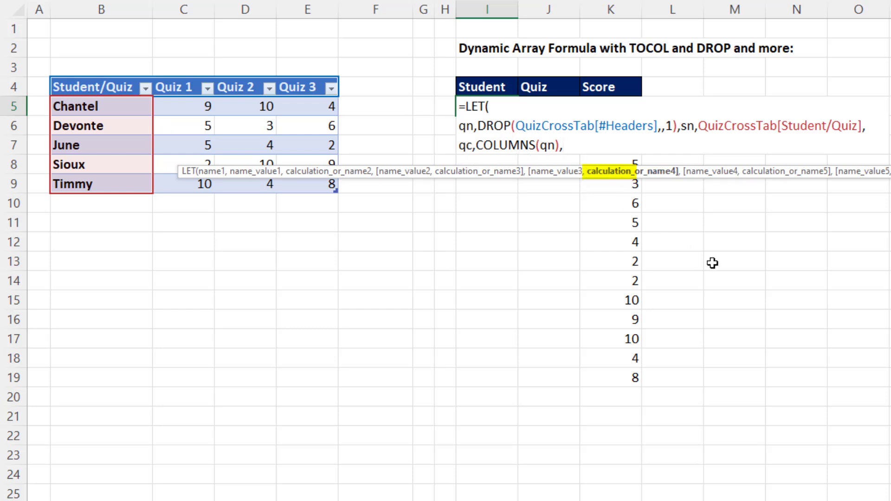
text(qc)
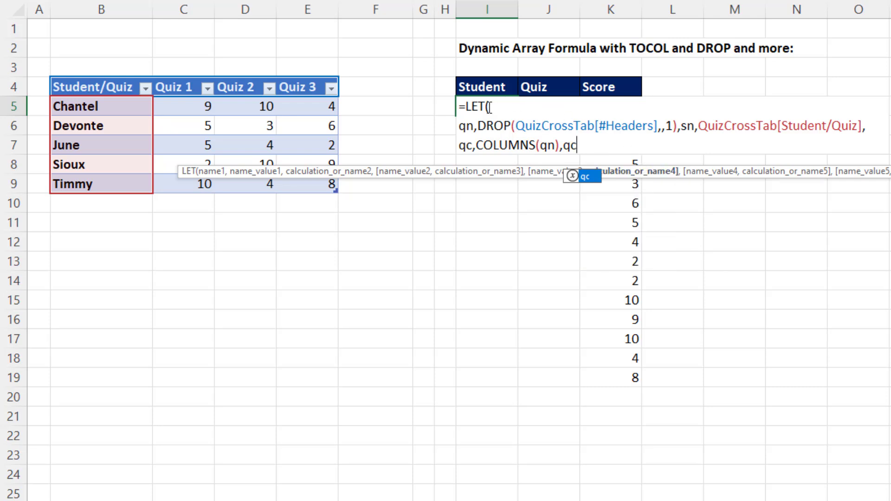
text())
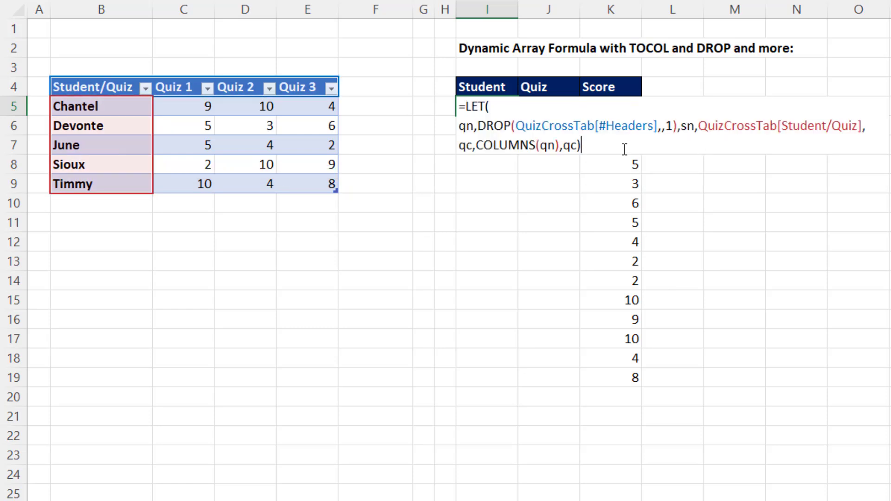
Define sc as ROWS(sn) for the student count and move to a new line
text(sc)
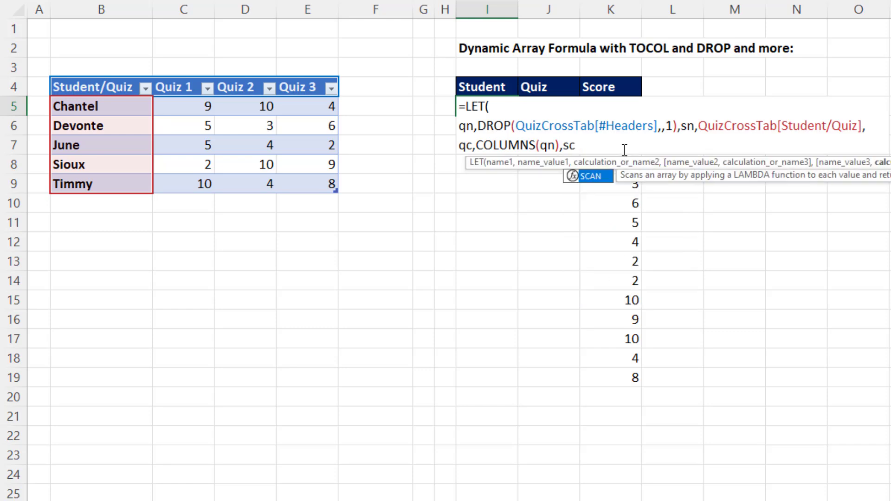
text(,rows)
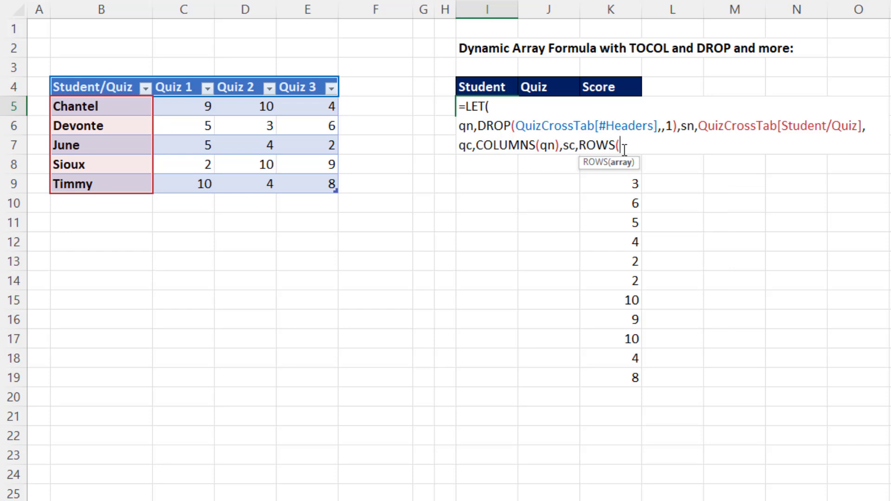
text(sn))
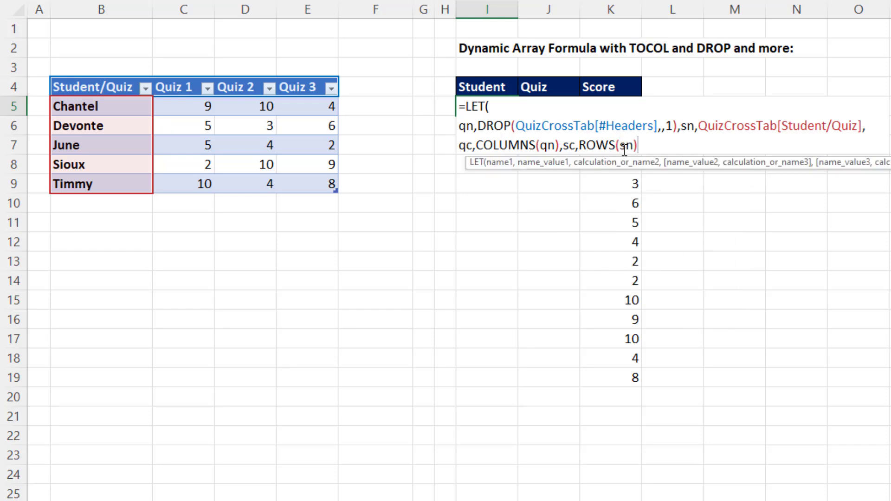
text(,sc)
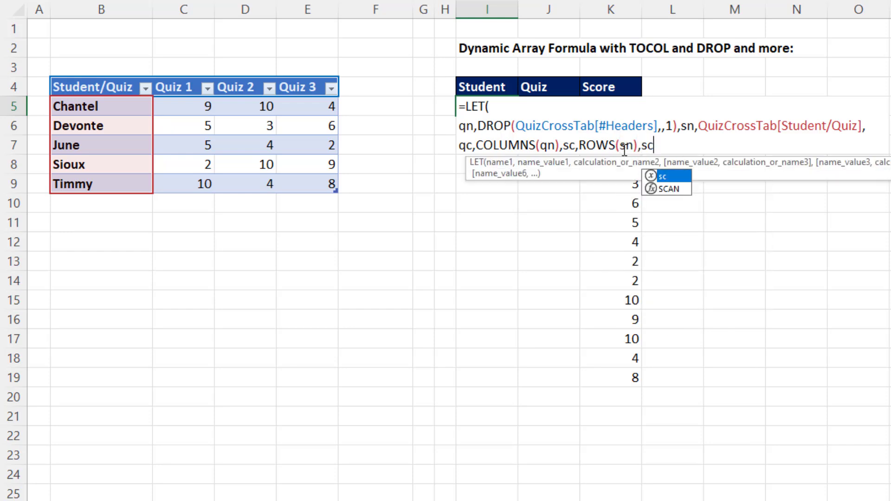
key(Escape)
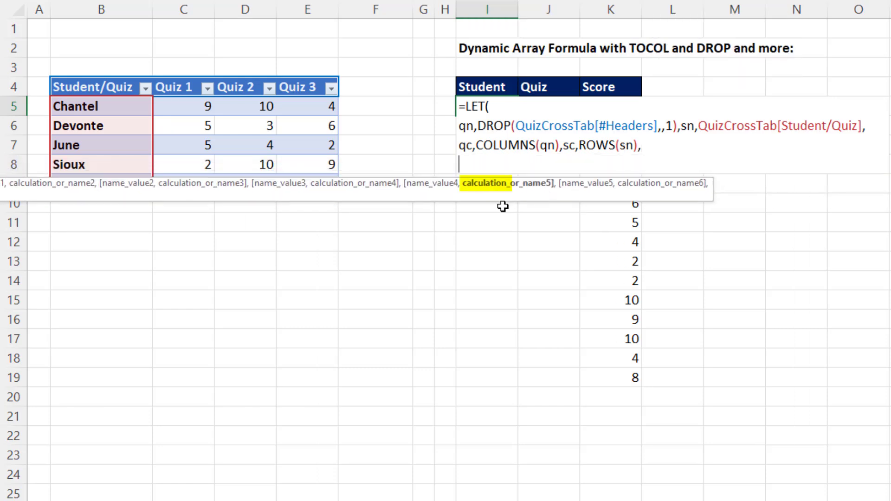
mouse_move(482, 198)
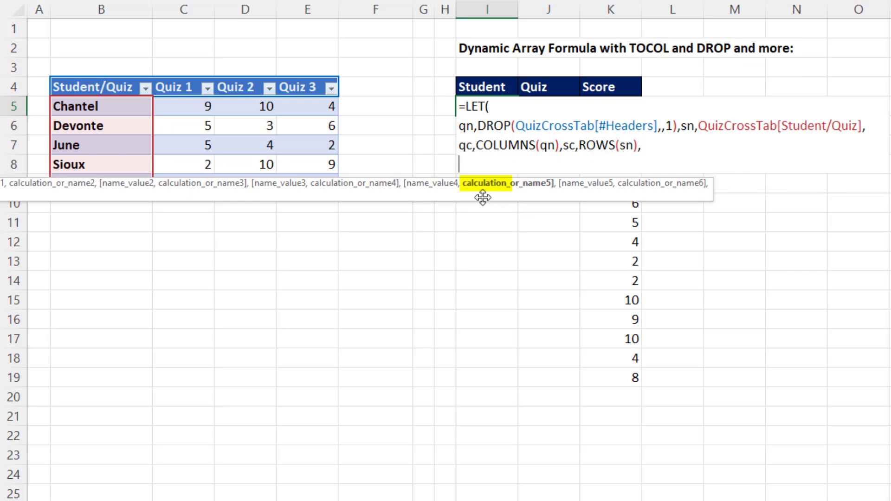
mouse_move(482, 206)
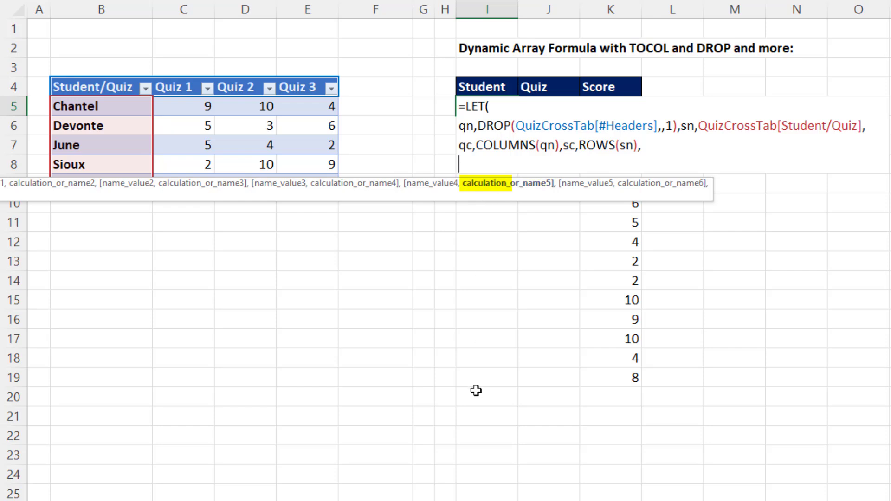
Make the LET calculation SEQUENCE(qc*sc) so the Student column spills 1 through 15
text(s)
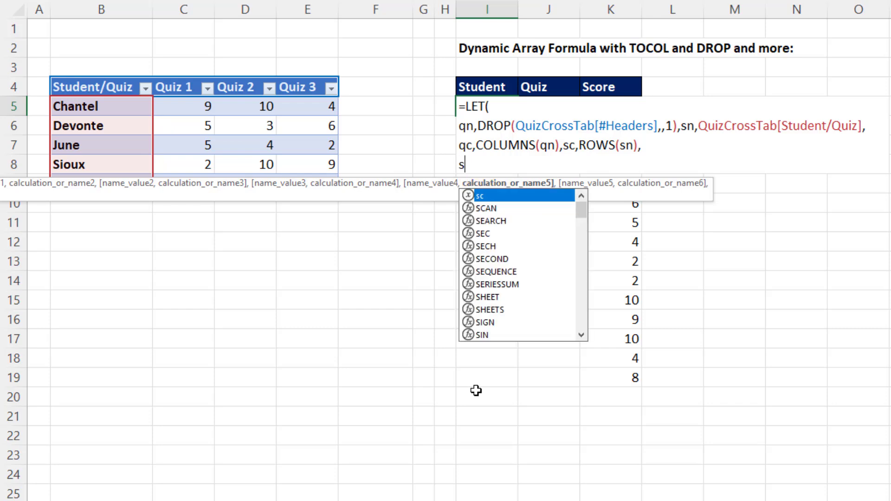
text(eq)
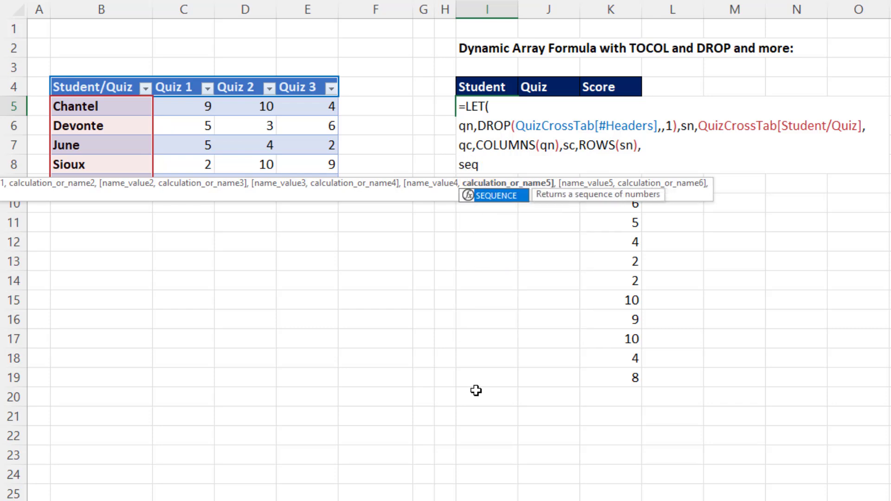
text(SEQUENCE()
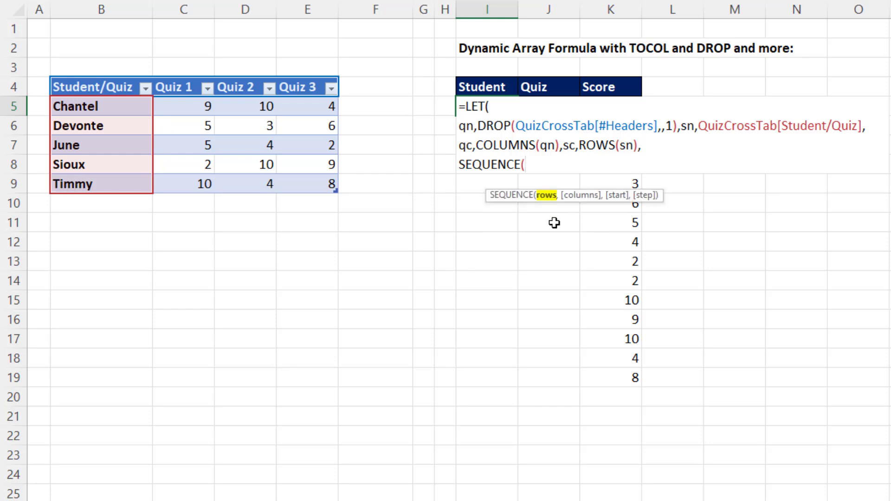
text(qc)
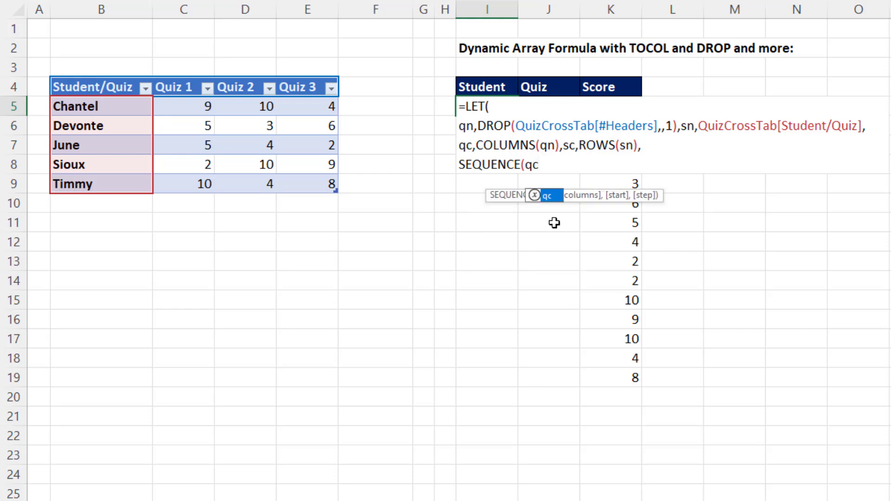
text(*sc)
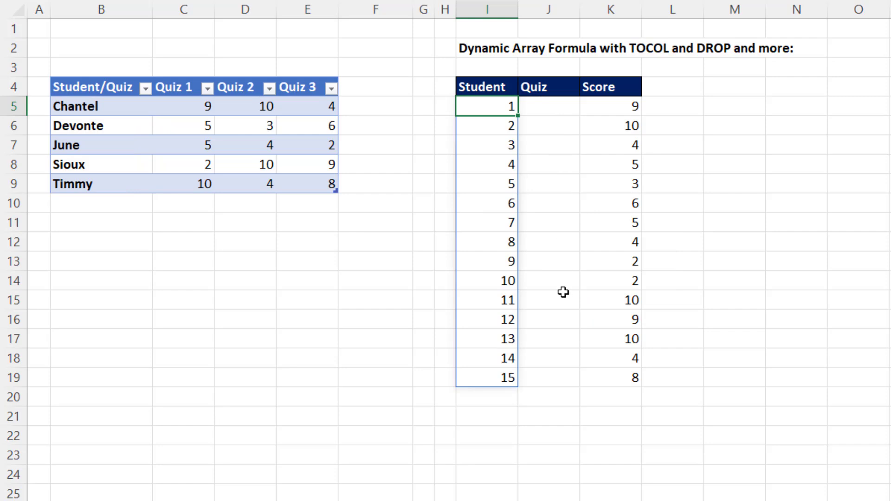
mouse_move(559, 378)
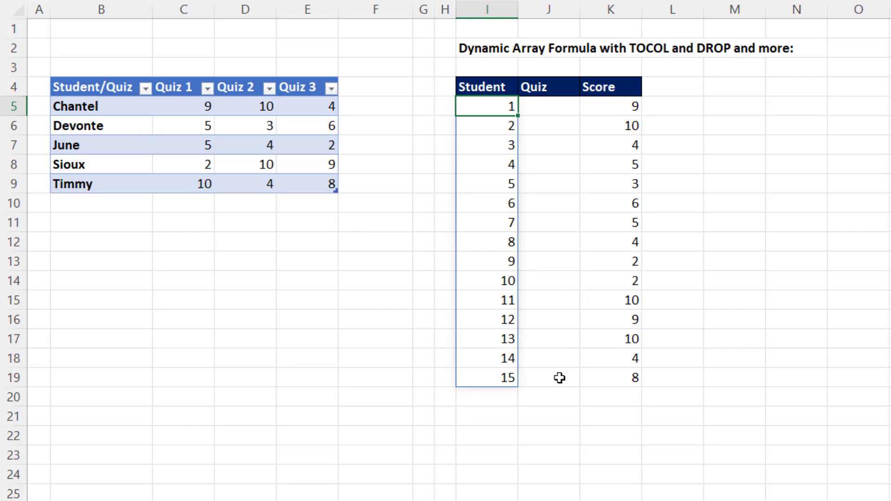
mouse_move(525, 181)
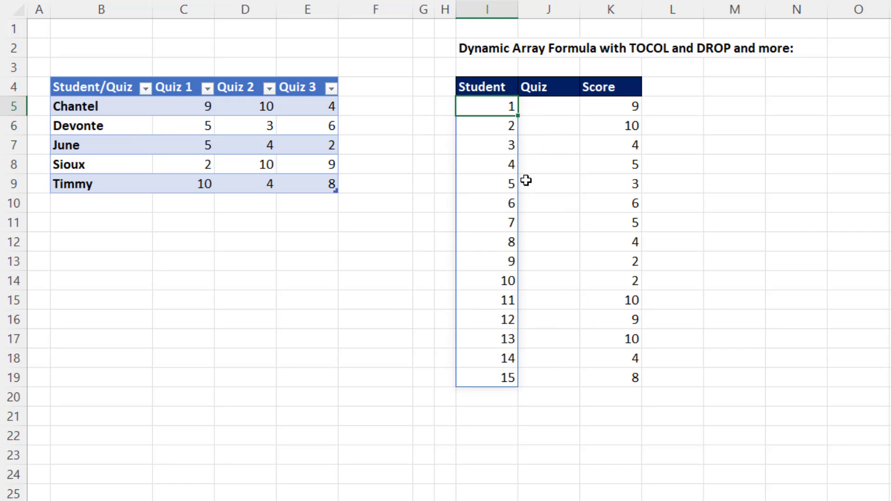
mouse_move(536, 123)
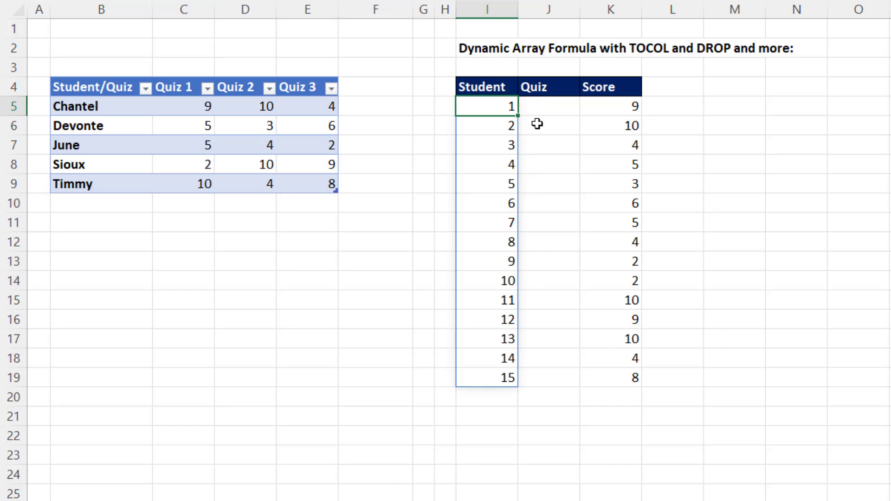
mouse_move(232, 108)
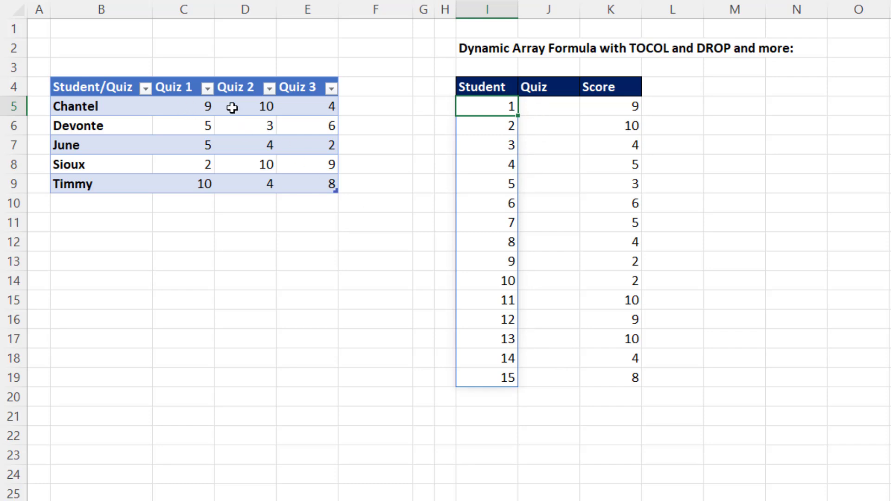
mouse_move(526, 99)
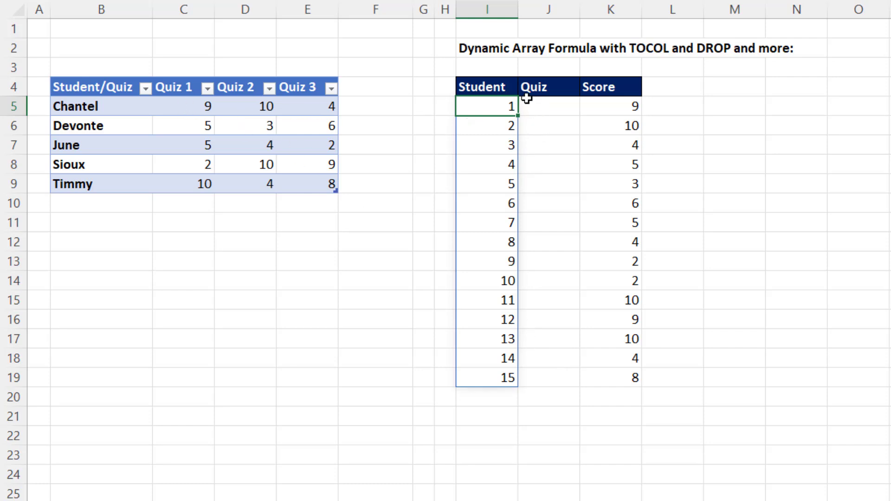
mouse_move(520, 166)
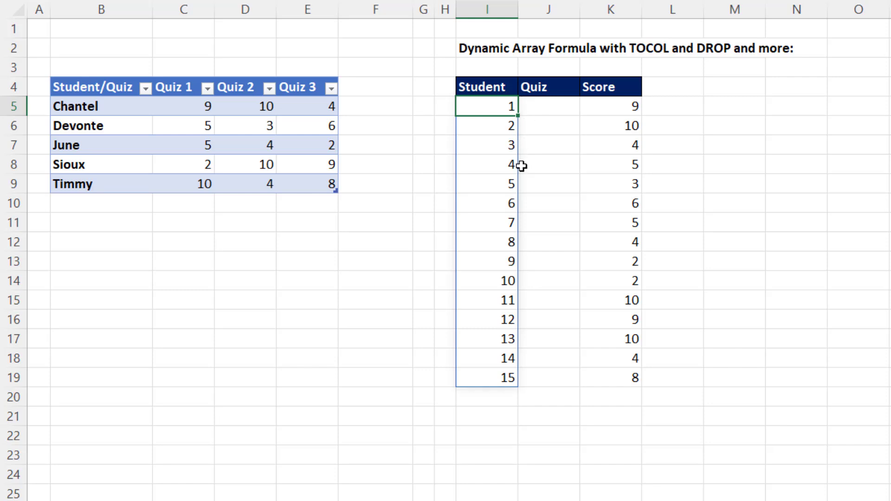
mouse_move(513, 204)
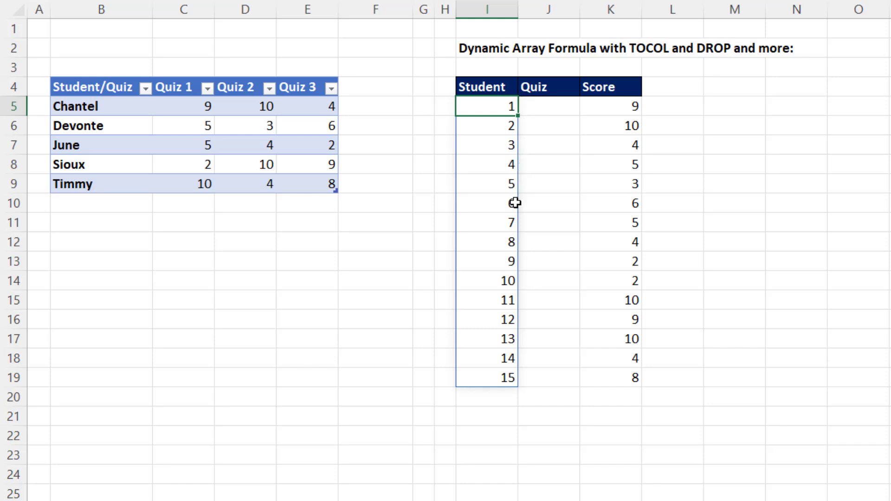
mouse_move(516, 136)
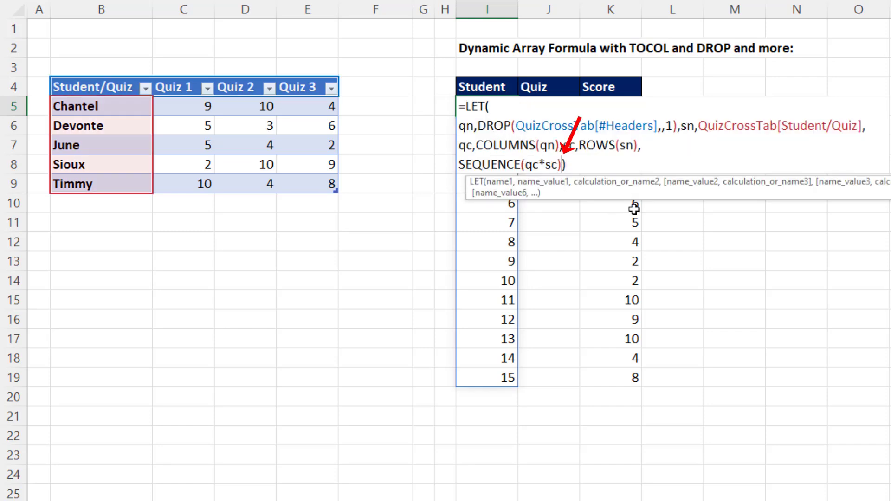
Change the calculation to INDEX(sn,ROUNDUP(SEQUENCE(qc*sc)/qc,0)) to repeat each student's name three times
text(/q)
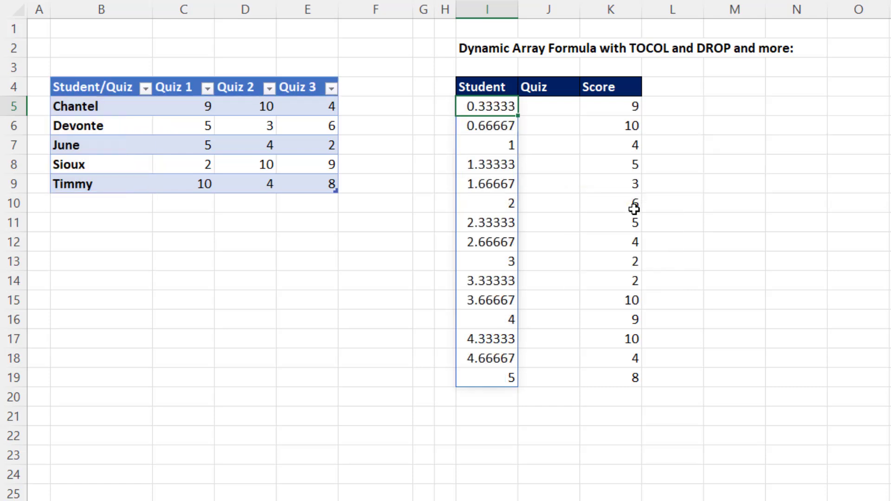
mouse_move(535, 143)
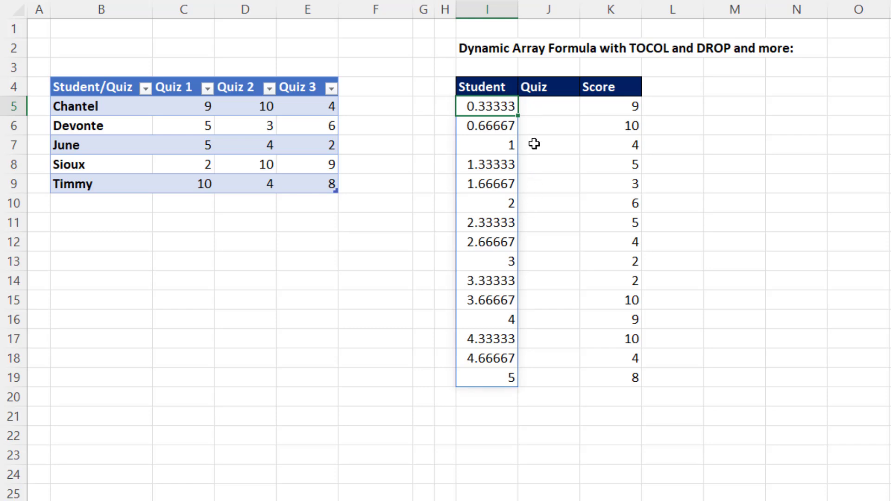
mouse_move(527, 237)
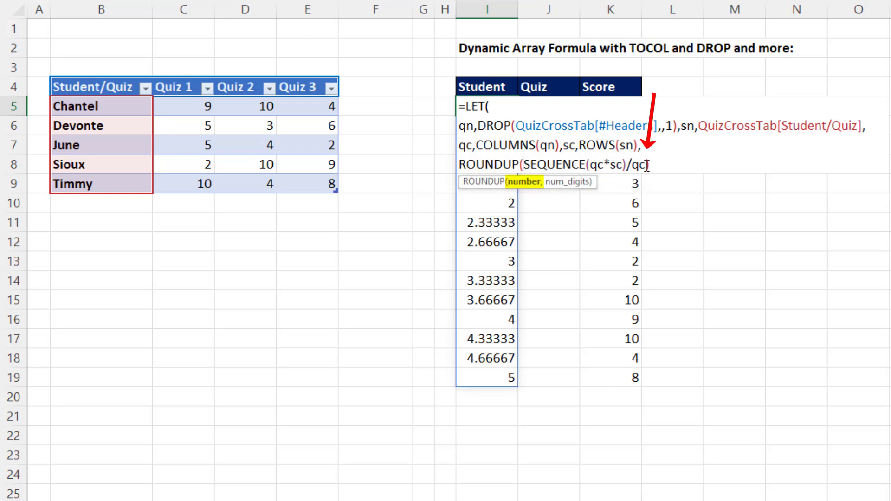
text(,))
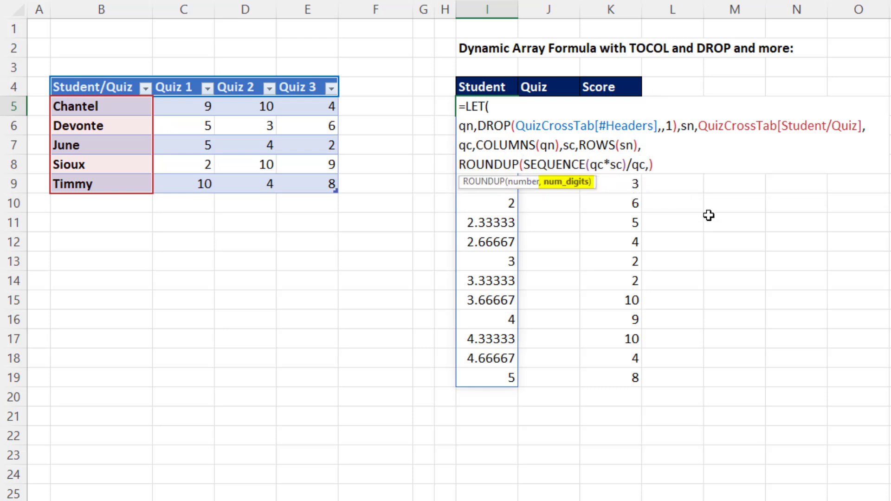
text(0)
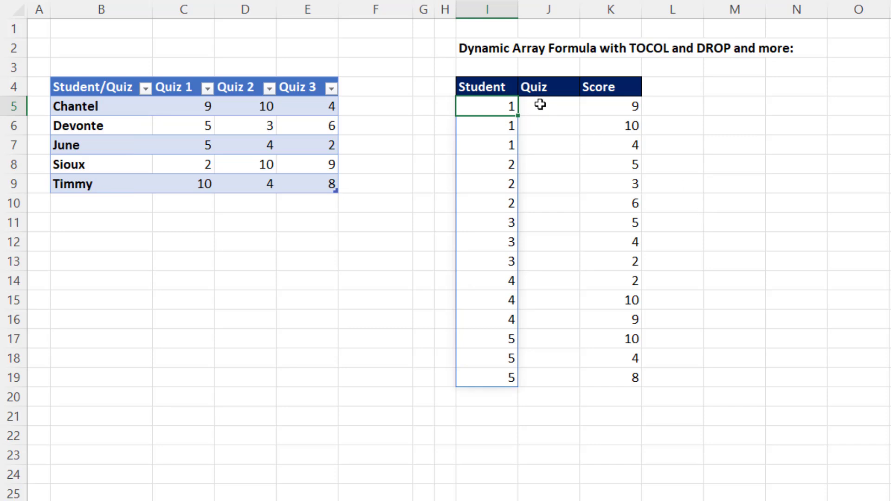
mouse_move(486, 165)
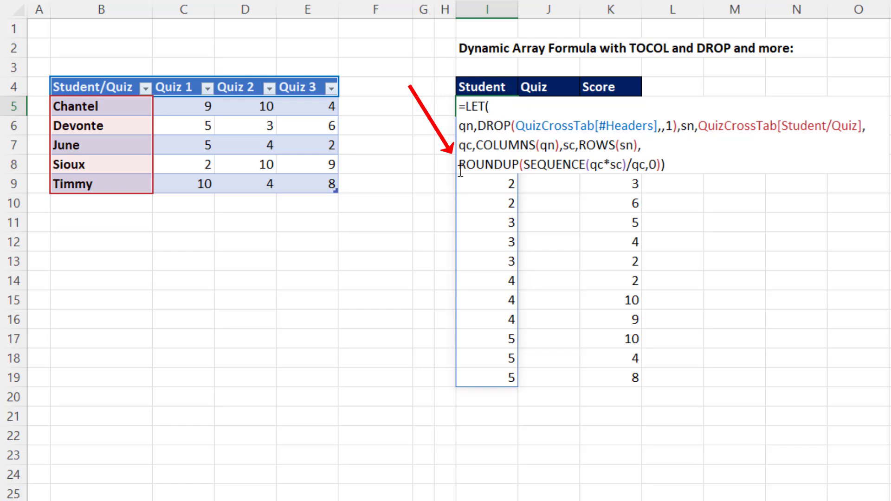
text(INDEX()
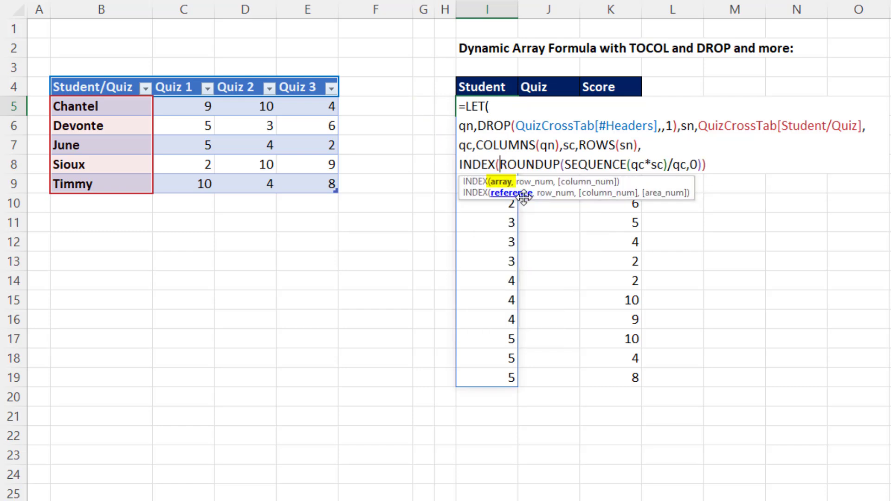
text(sn)
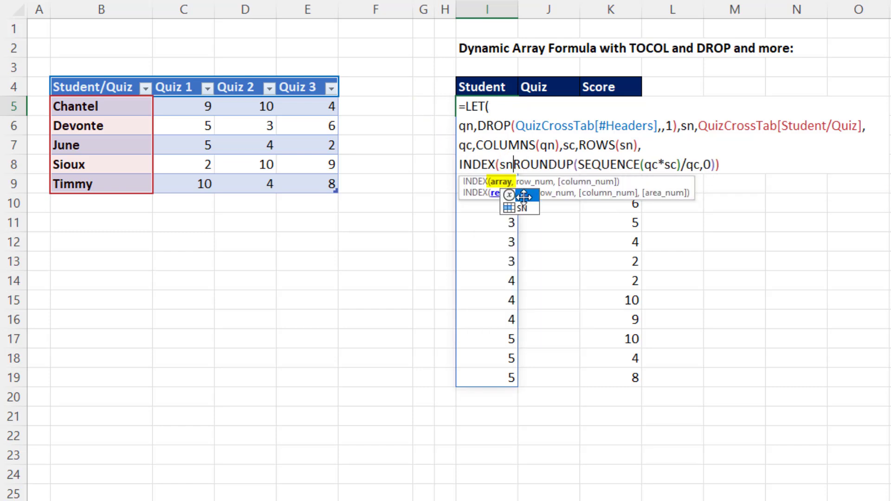
text(,)
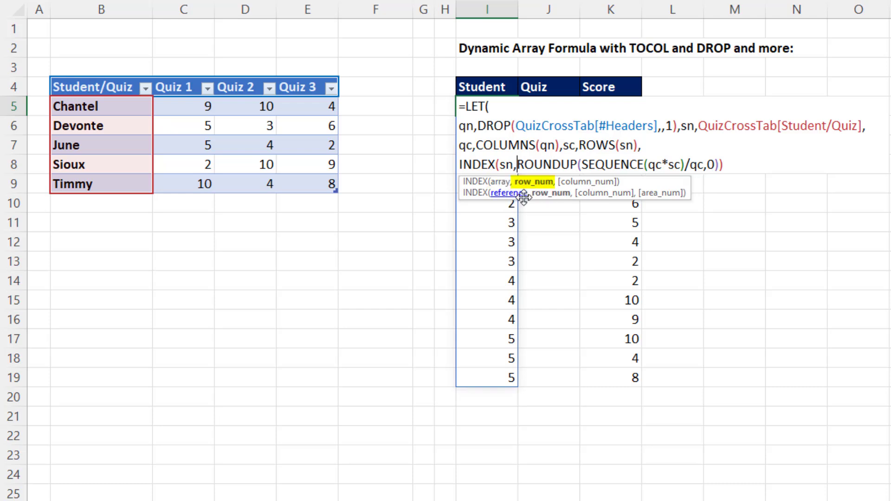
mouse_move(685, 183)
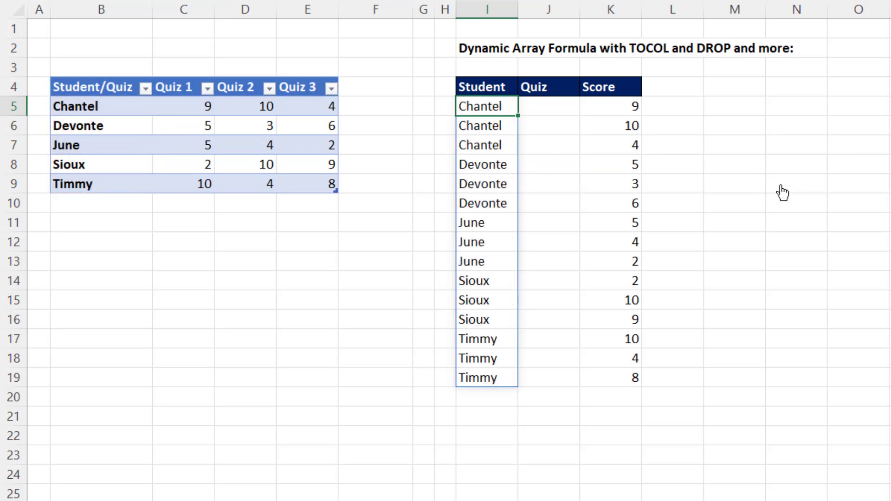
mouse_move(514, 128)
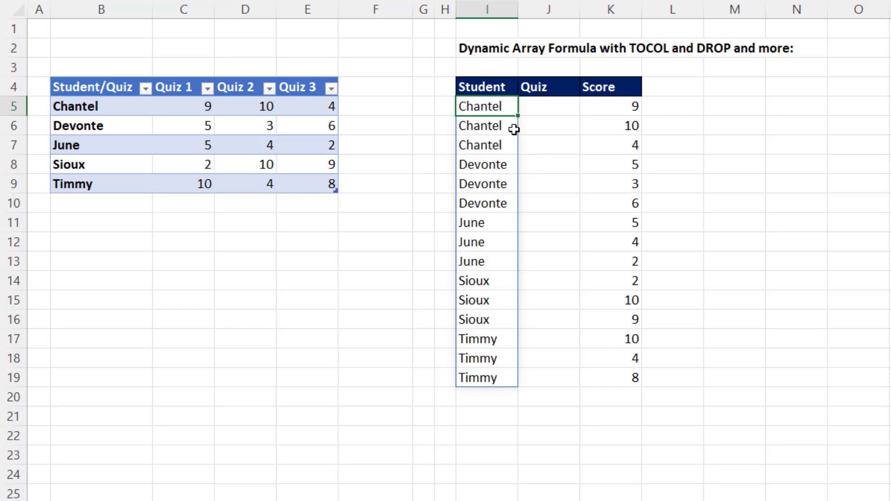
mouse_move(514, 165)
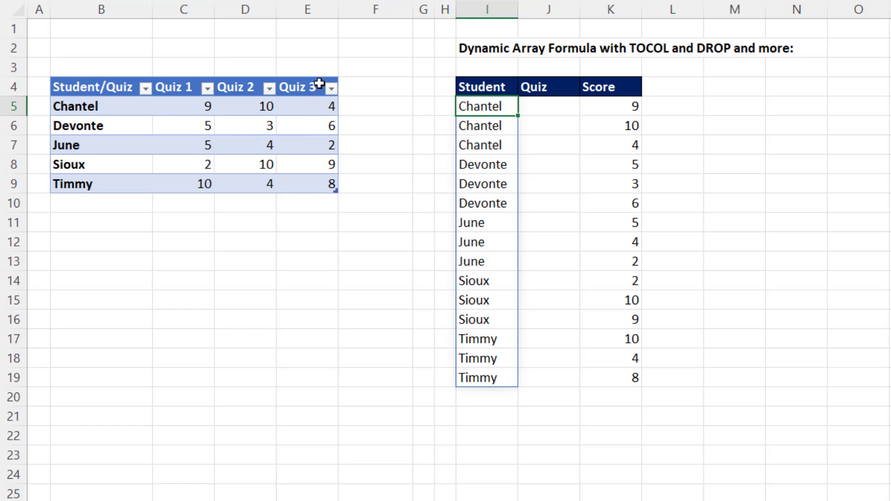
mouse_move(521, 126)
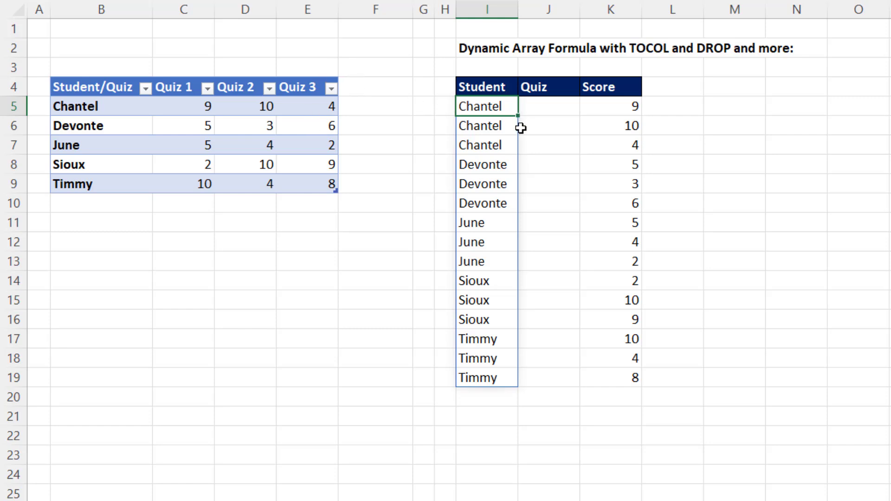
mouse_move(520, 183)
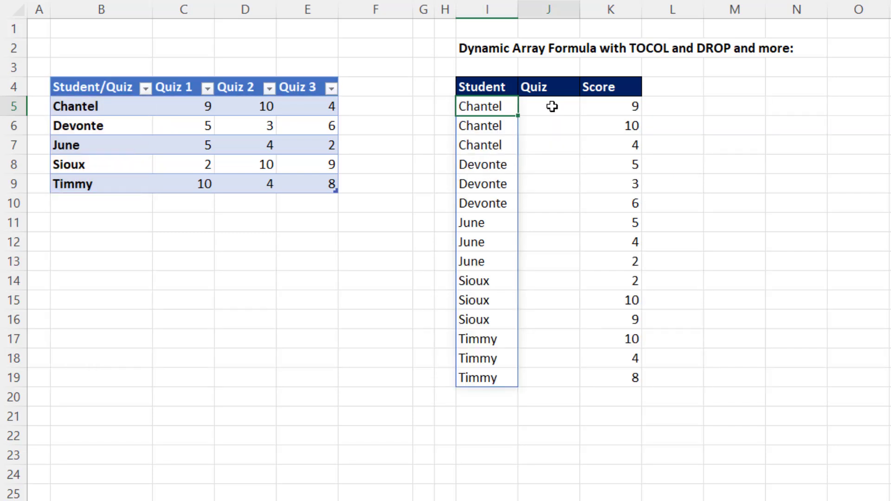
Select the first Quiz cell to start reusing the qn and sn definitions
click(548, 106)
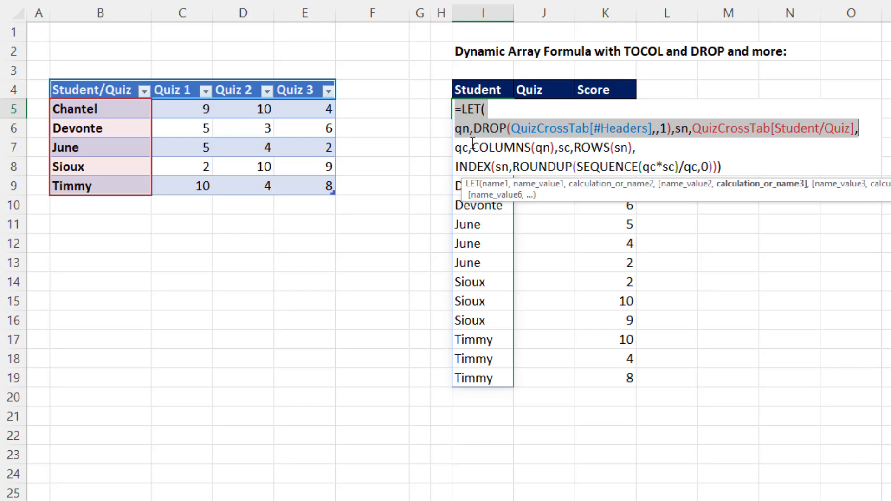
Reuse the qn and sn definitions by copying them into a new LET formula in N5
key(ctrl+c)
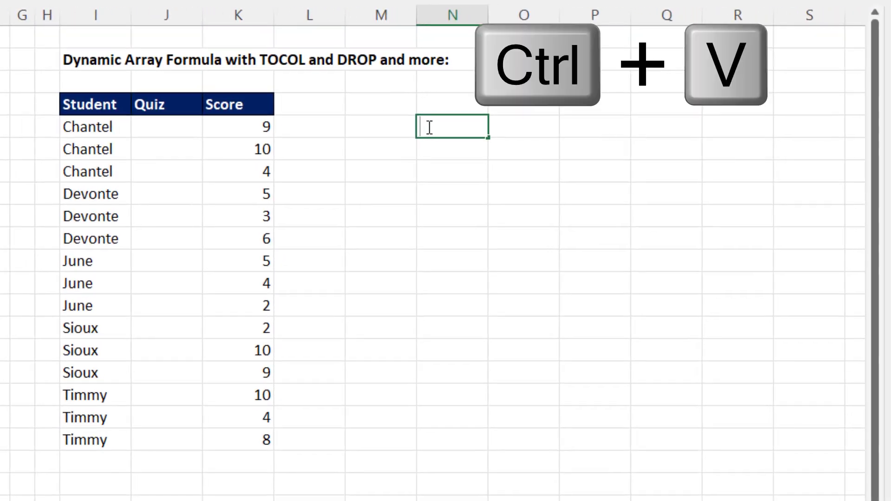
key(ctrl+v)
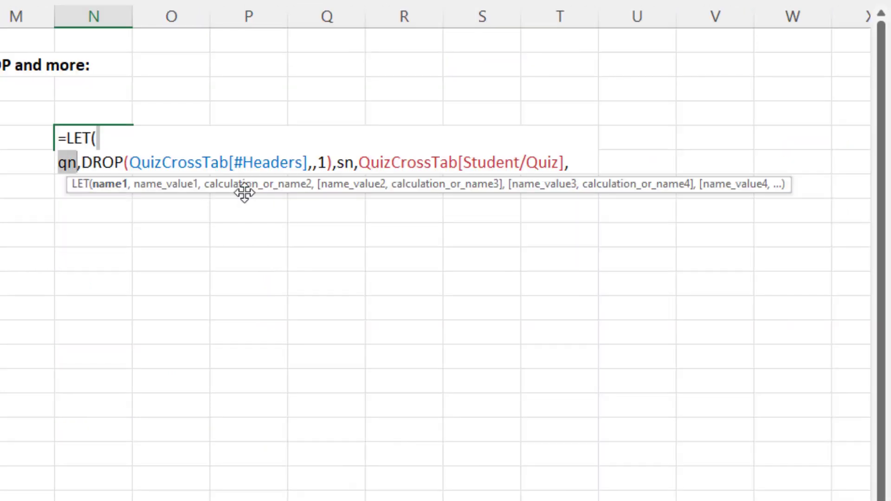
key(Alt+Enter)
text(e)
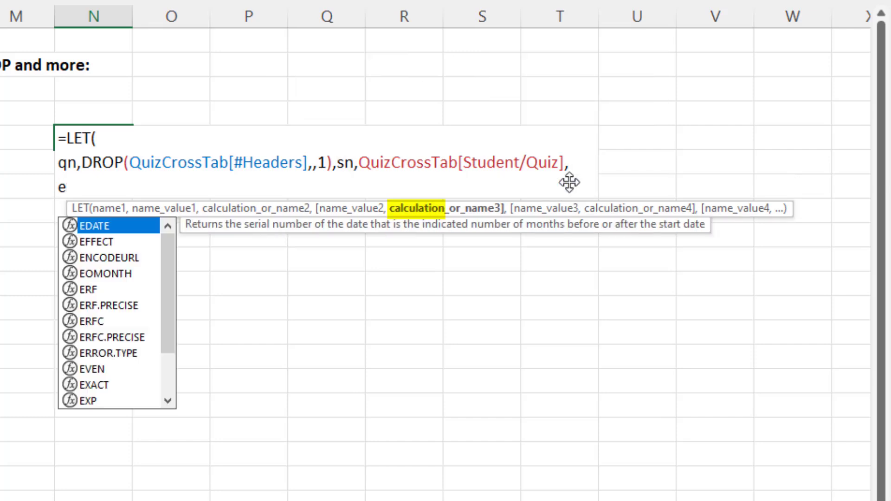
Calculate EXPAND(qn,ROWS(sn)) so quiz names expand to one row per student
text(xp)
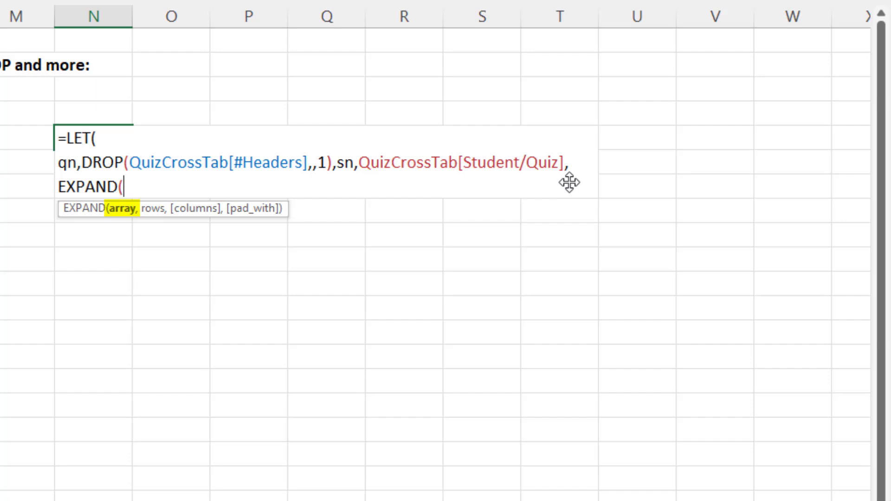
text(qn,)
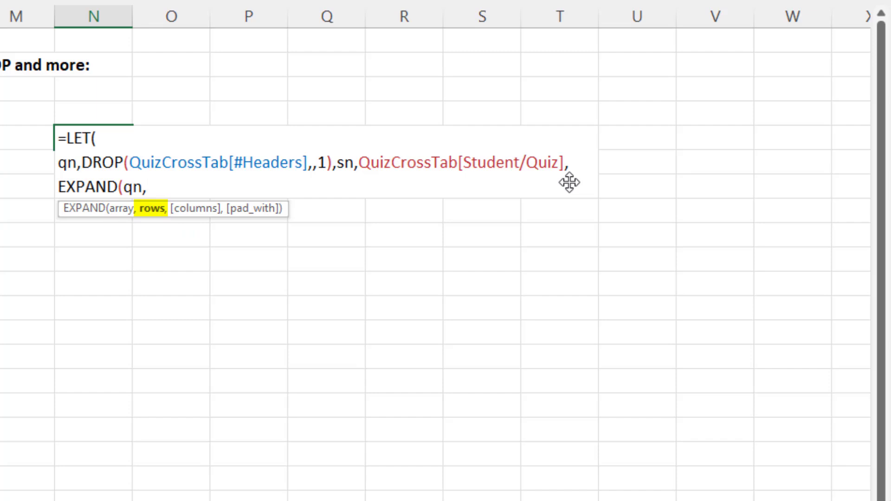
text(ROWS()
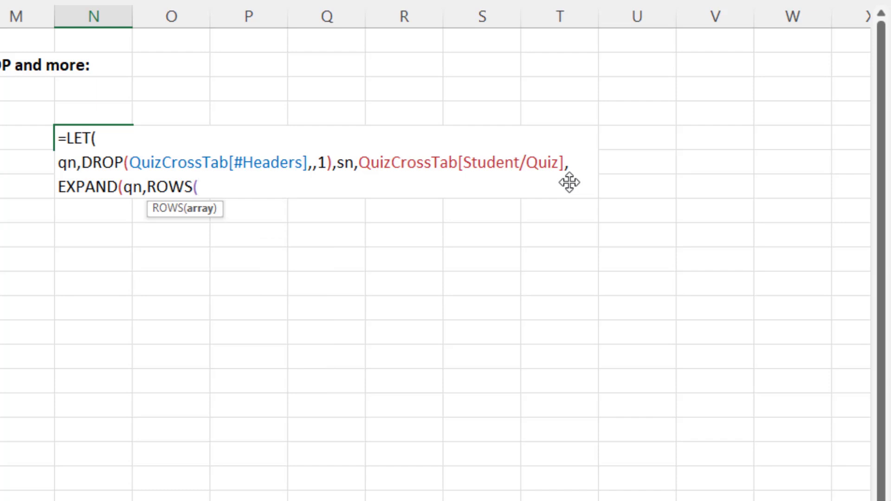
text(sn))
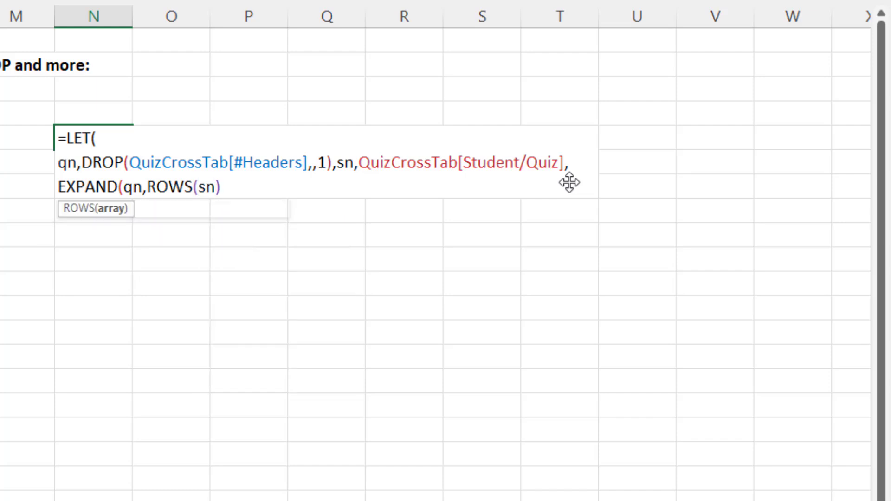
text())
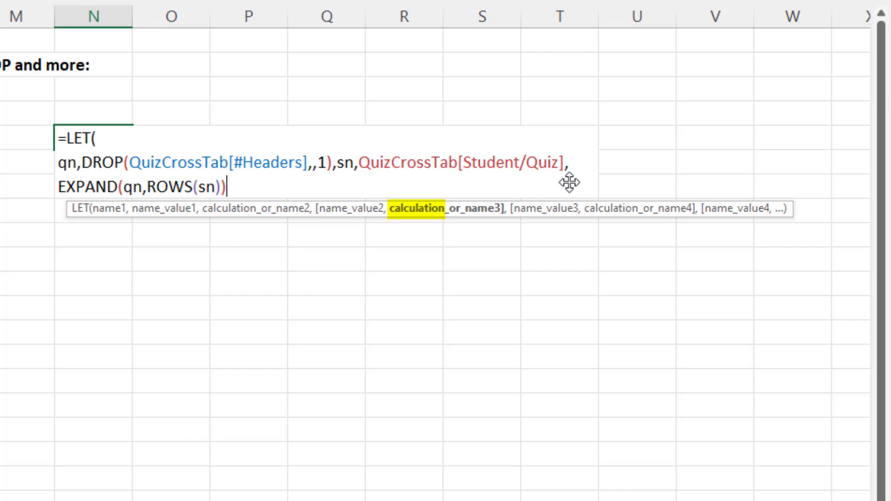
text())
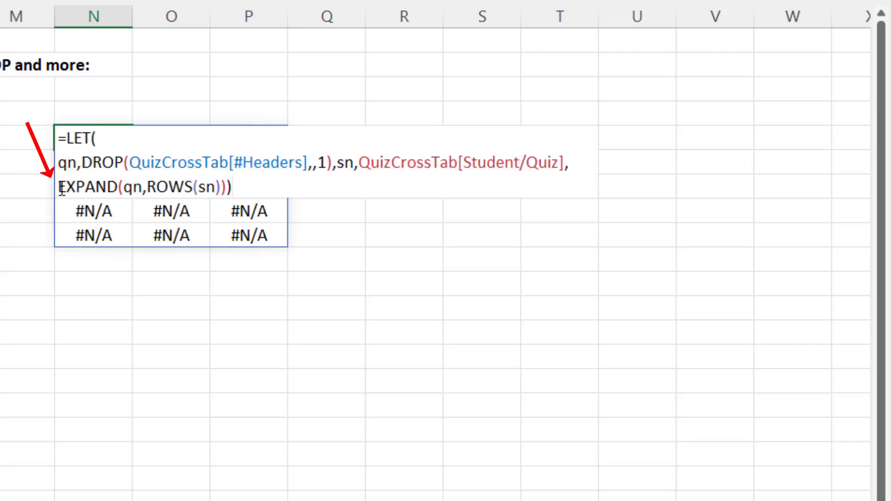
Wrap EXPAND in IFNA(...,qn) so Quiz 1–3 repeat across five rows, then reselect N5
text(if)
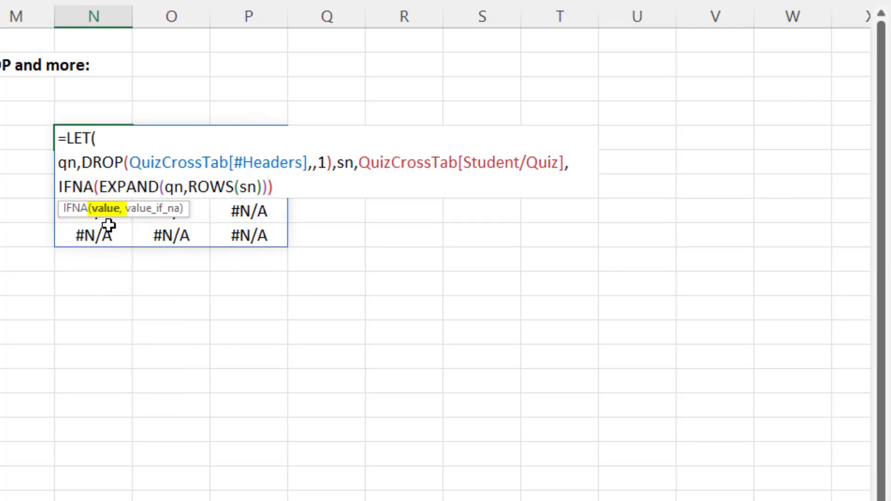
mouse_move(105, 233)
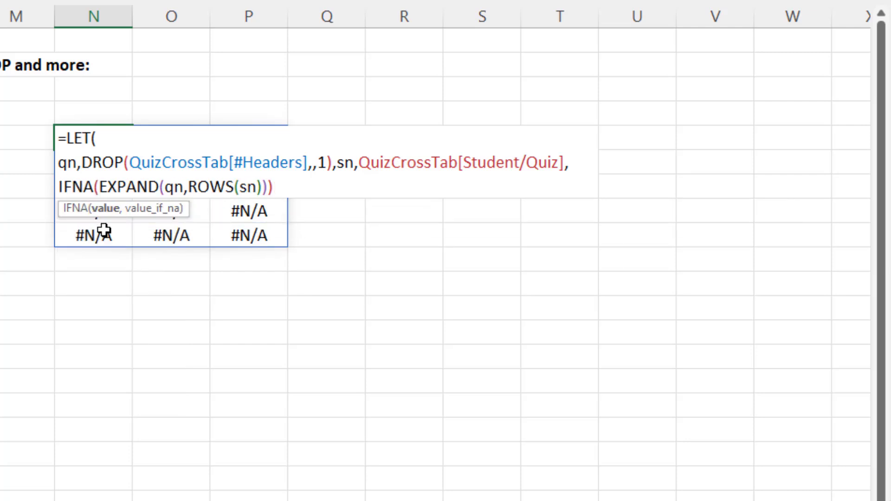
text(,)
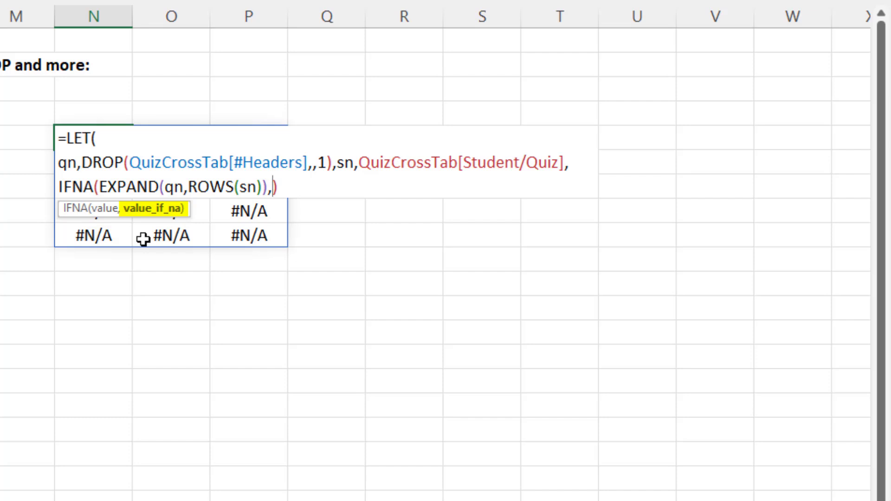
text(qn)
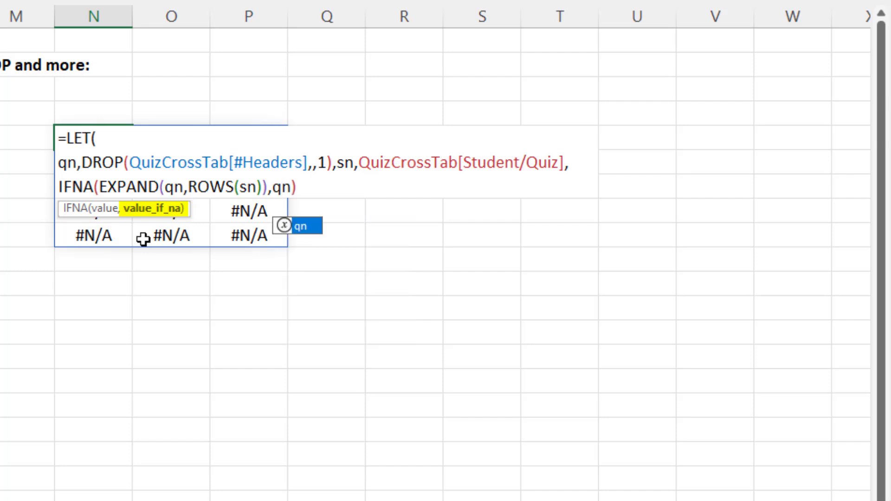
text())
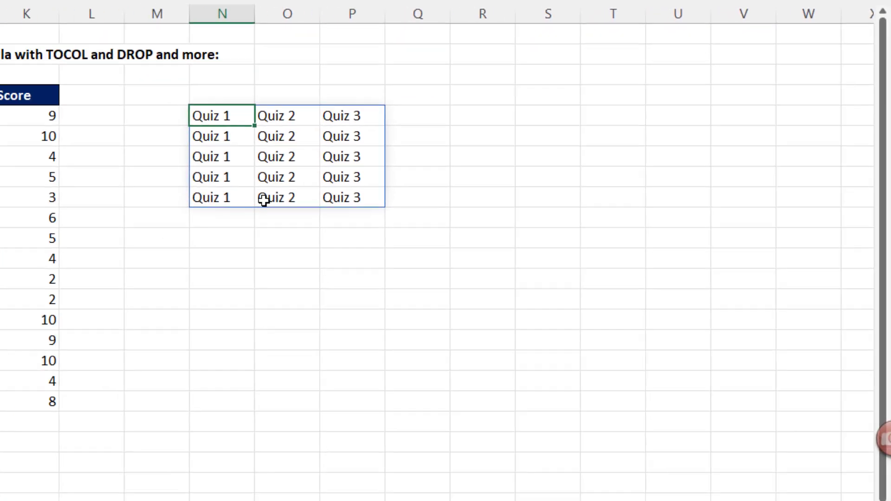
scroll(left, 3)
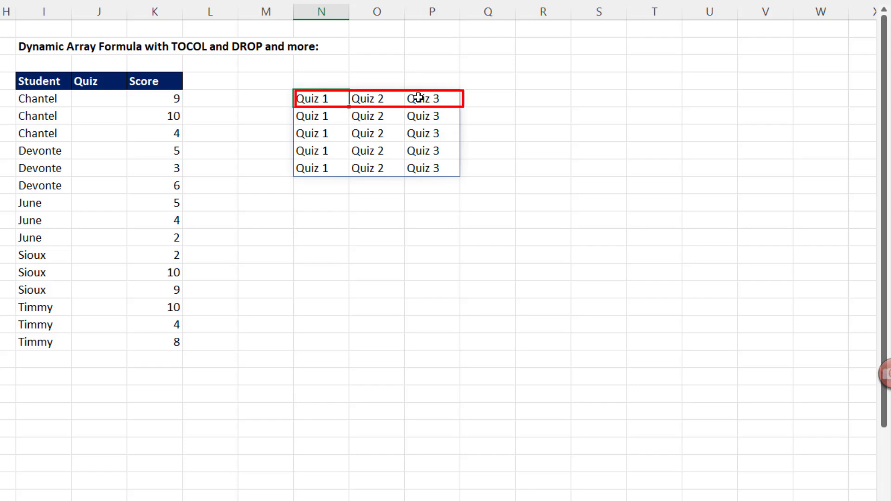
click(321, 116)
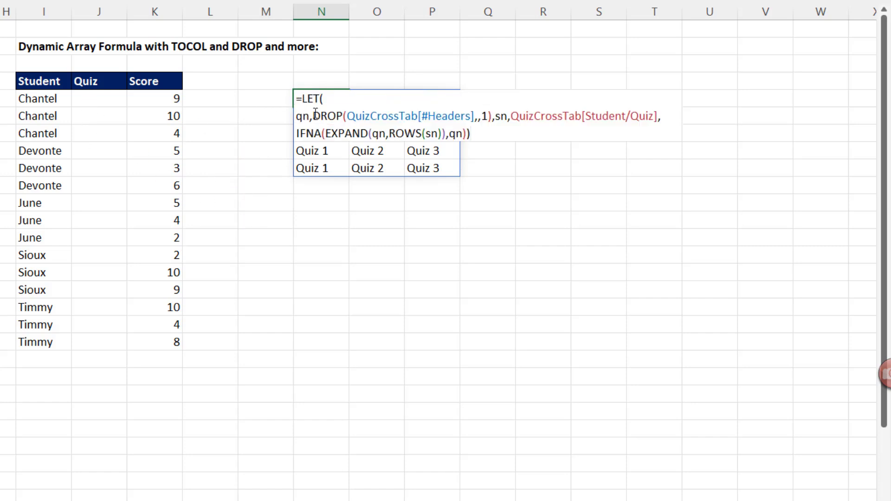
Wrap the formula in TOCOL to stack quiz names into one column and move it under Quiz in J5
text(TOCOL()
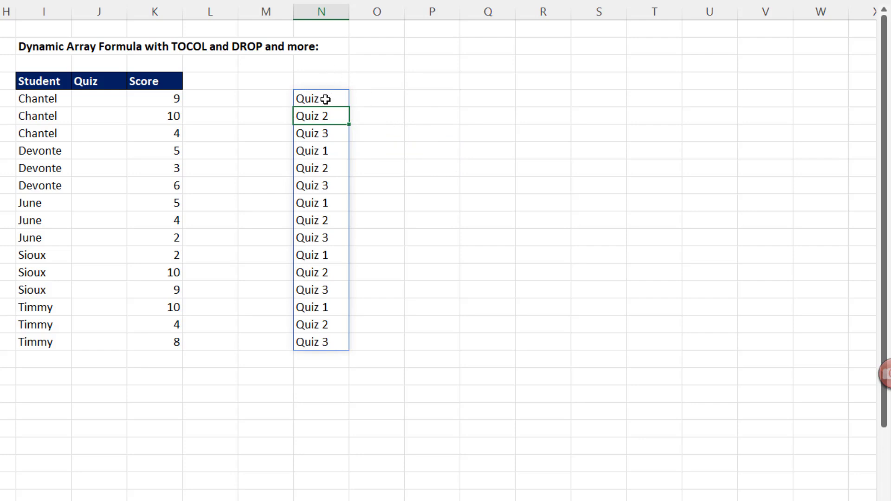
click(321, 99)
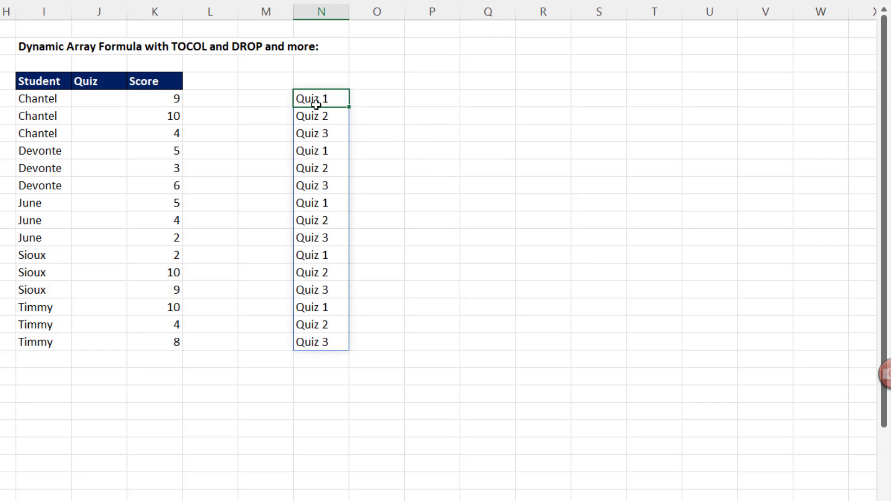
click(154, 99)
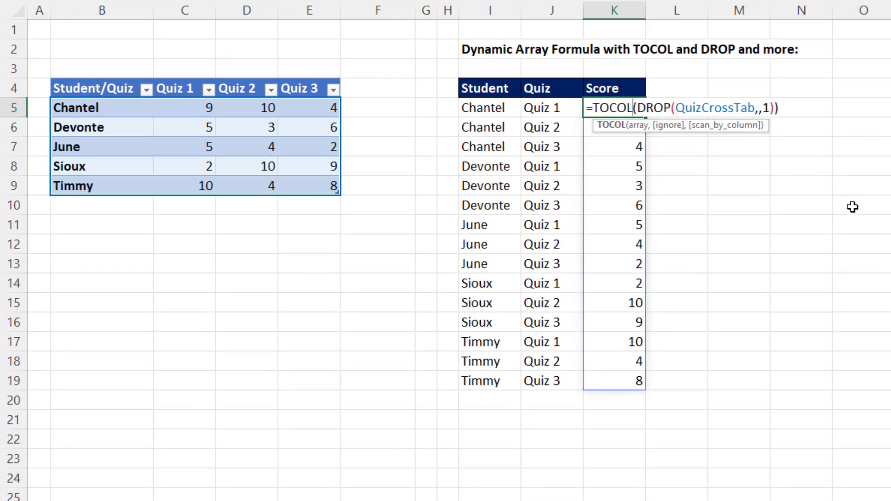
key(Return)
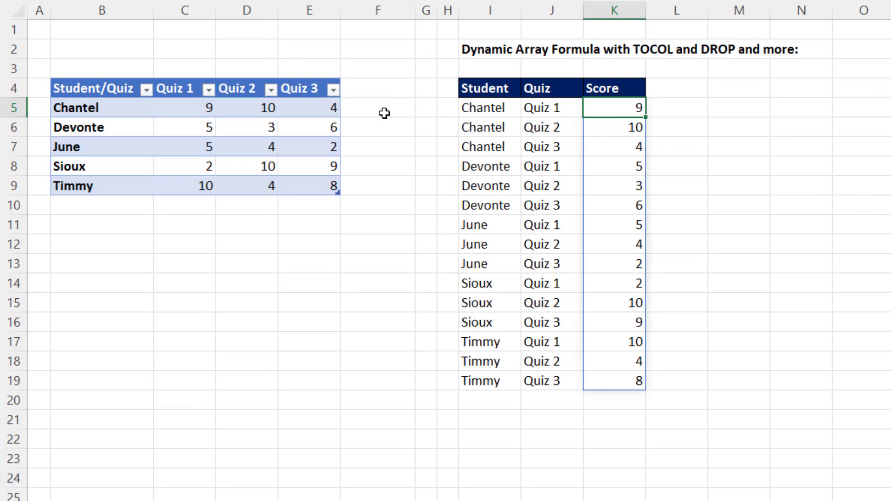
mouse_move(514, 108)
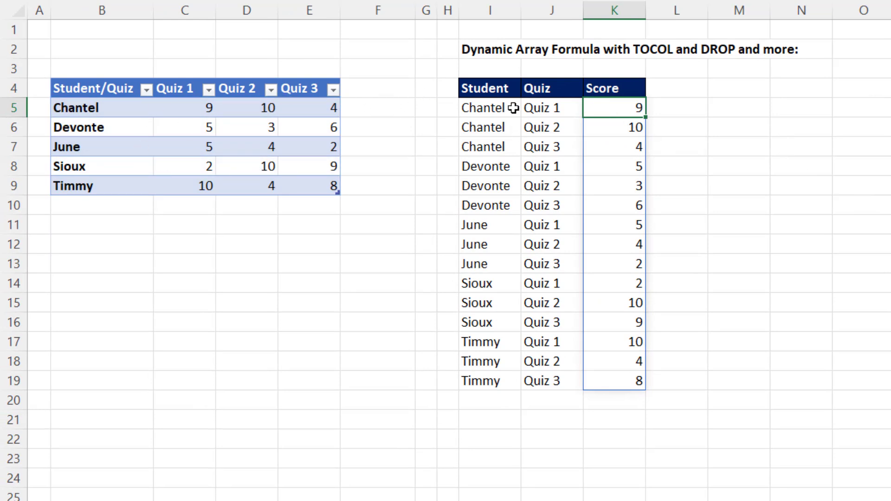
click(490, 108)
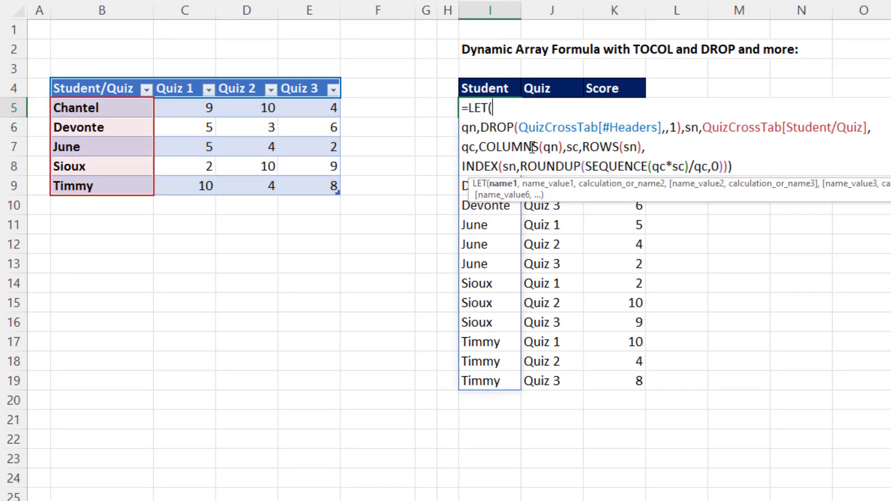
mouse_move(560, 215)
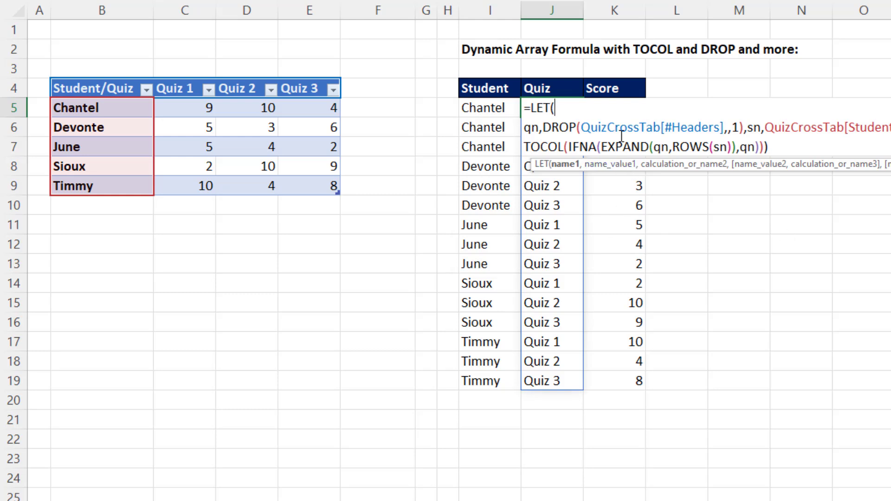
mouse_move(584, 304)
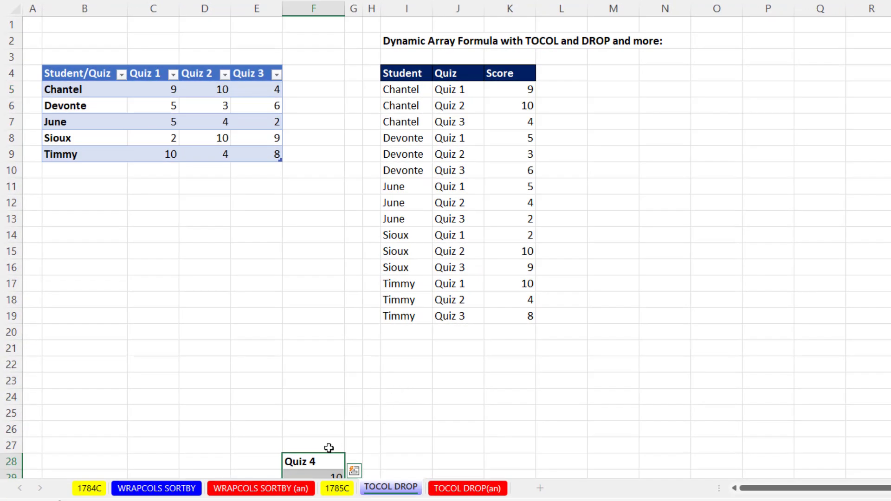
Add the Quiz 4 column and student You, and check the list grew to 24 rows
drag(313, 122, 313, 225)
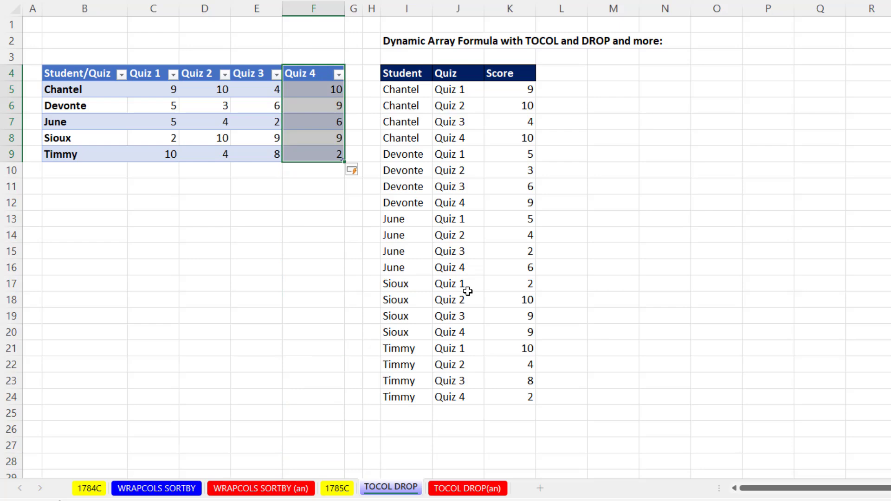
scroll(down, 3)
text(You)
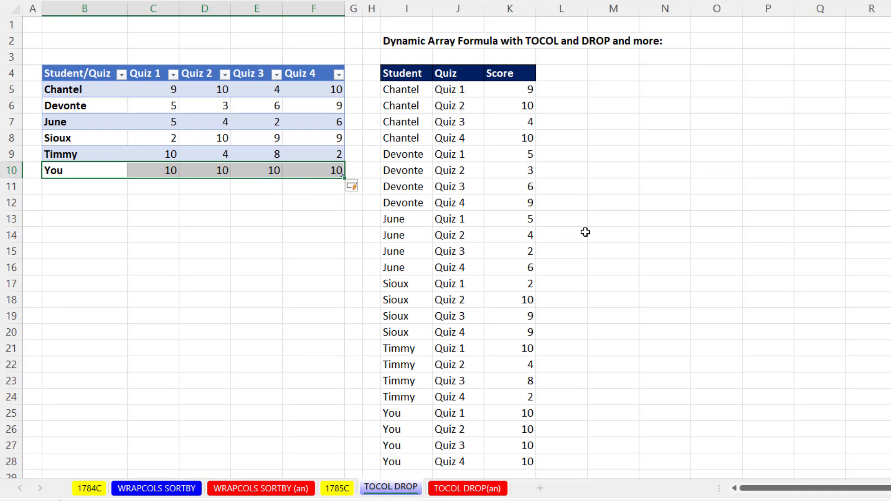
click(561, 235)
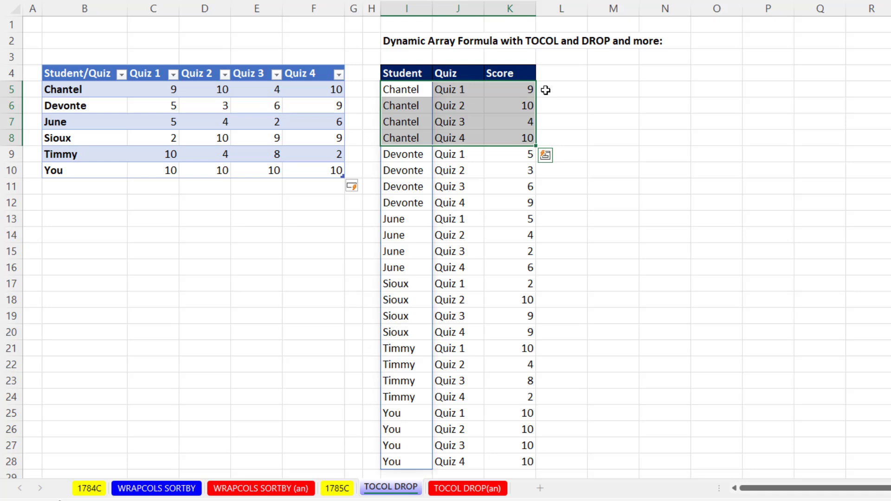
mouse_move(398, 412)
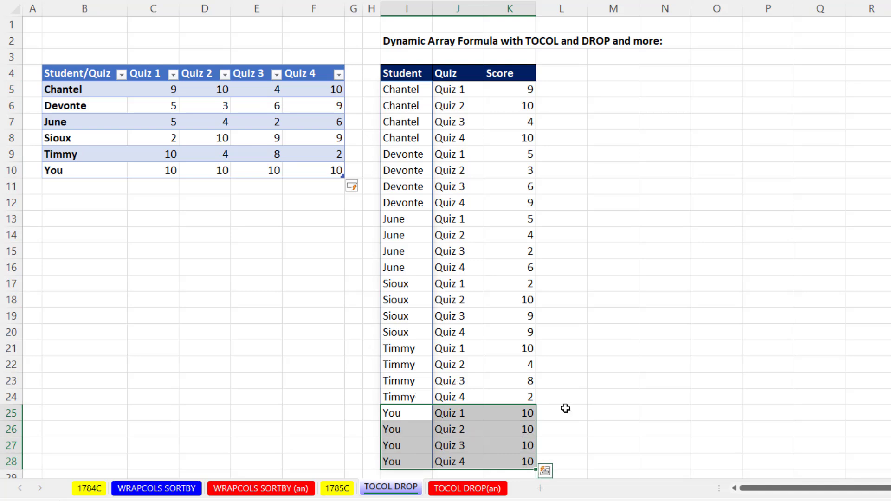
mouse_move(545, 470)
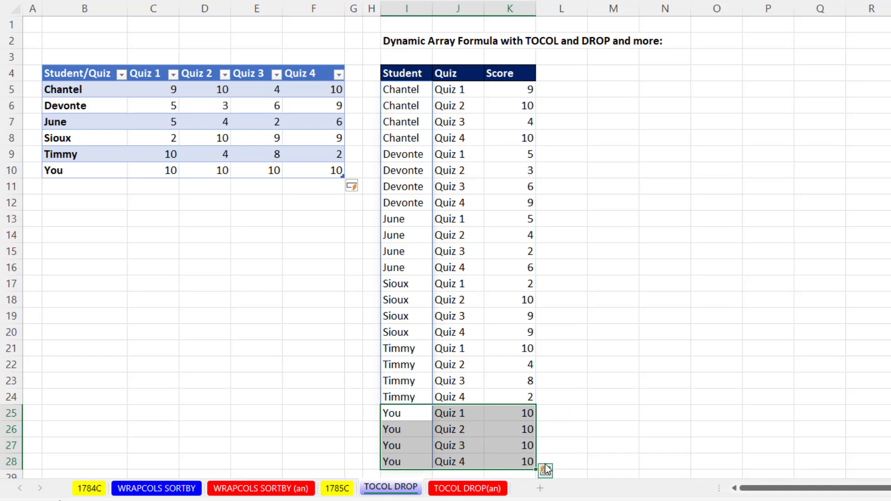